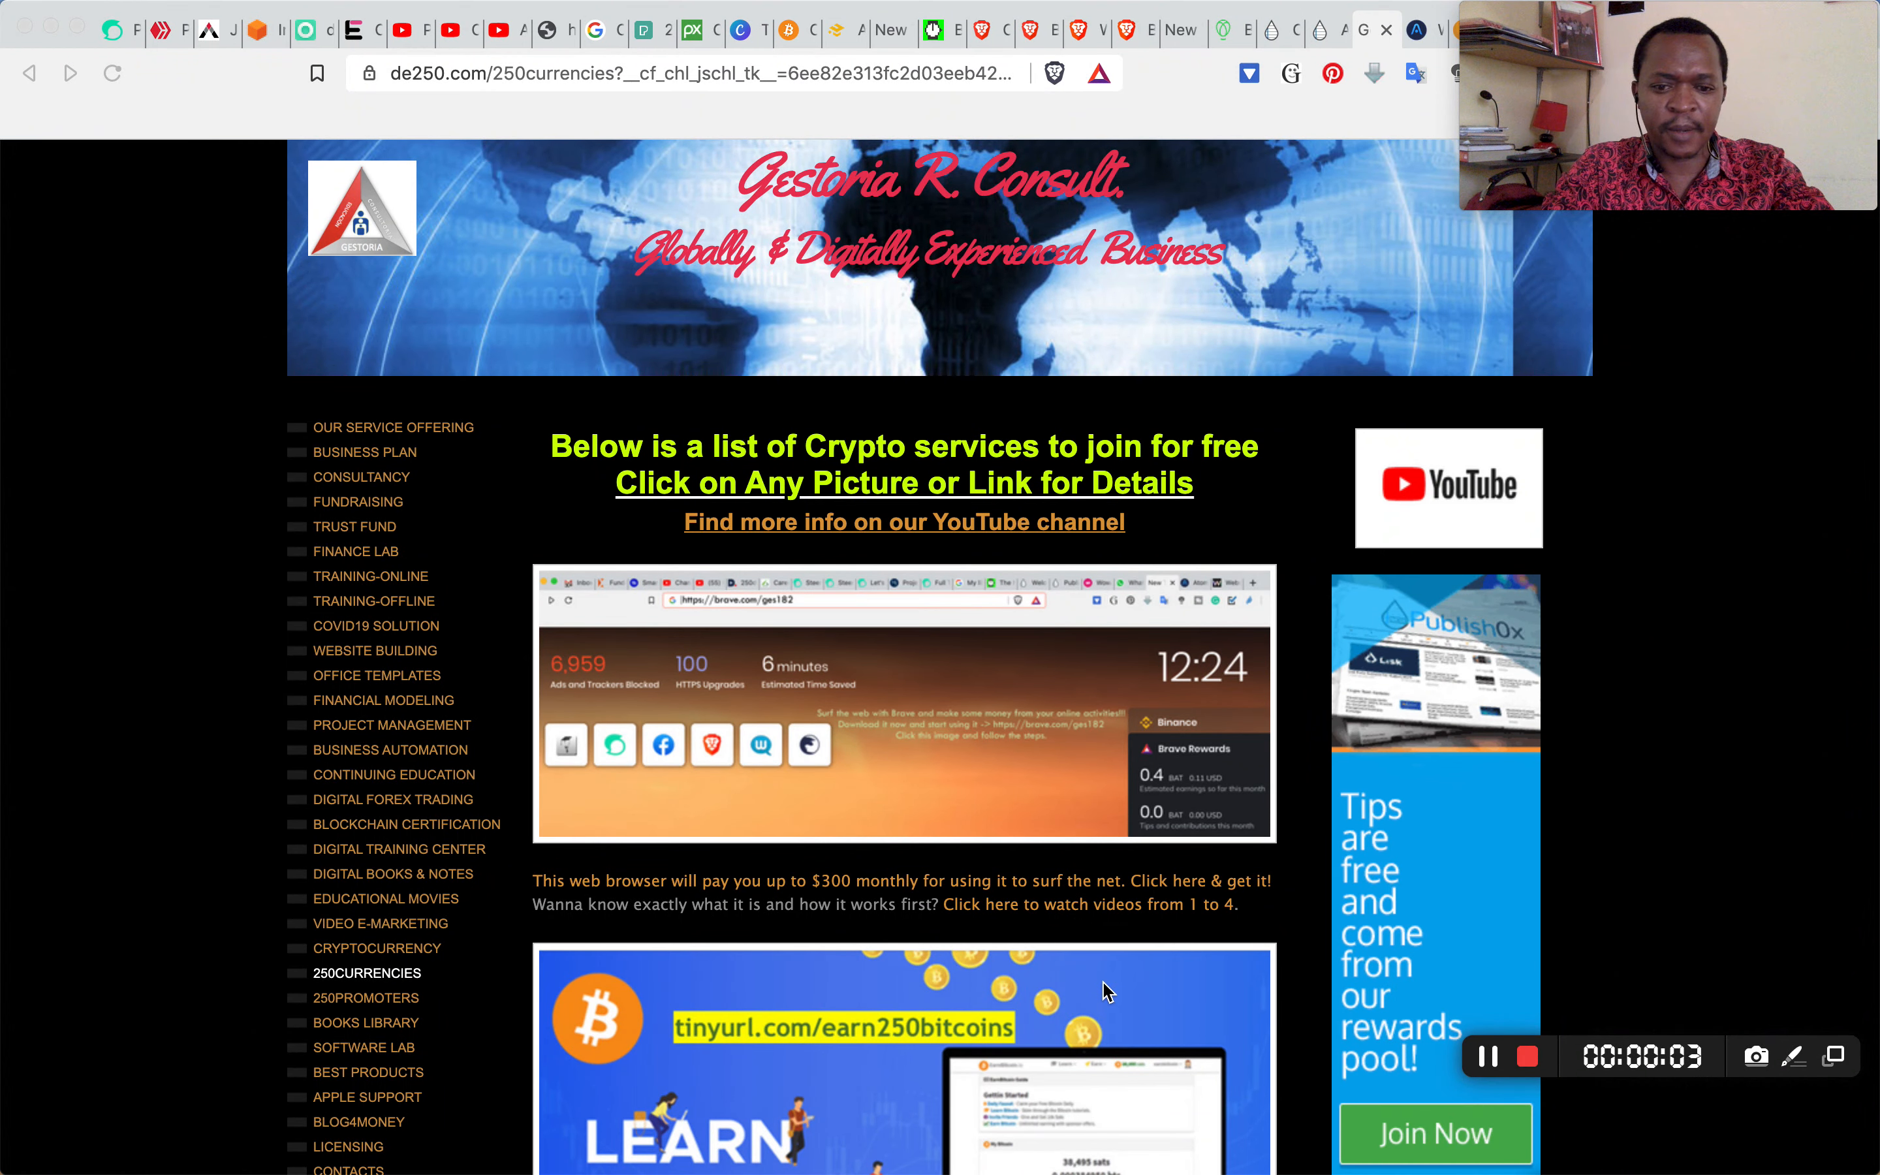
Follow the 'Get paid to publish stories' link from 250currencies to the Publish0x homepage
scroll(down, 3)
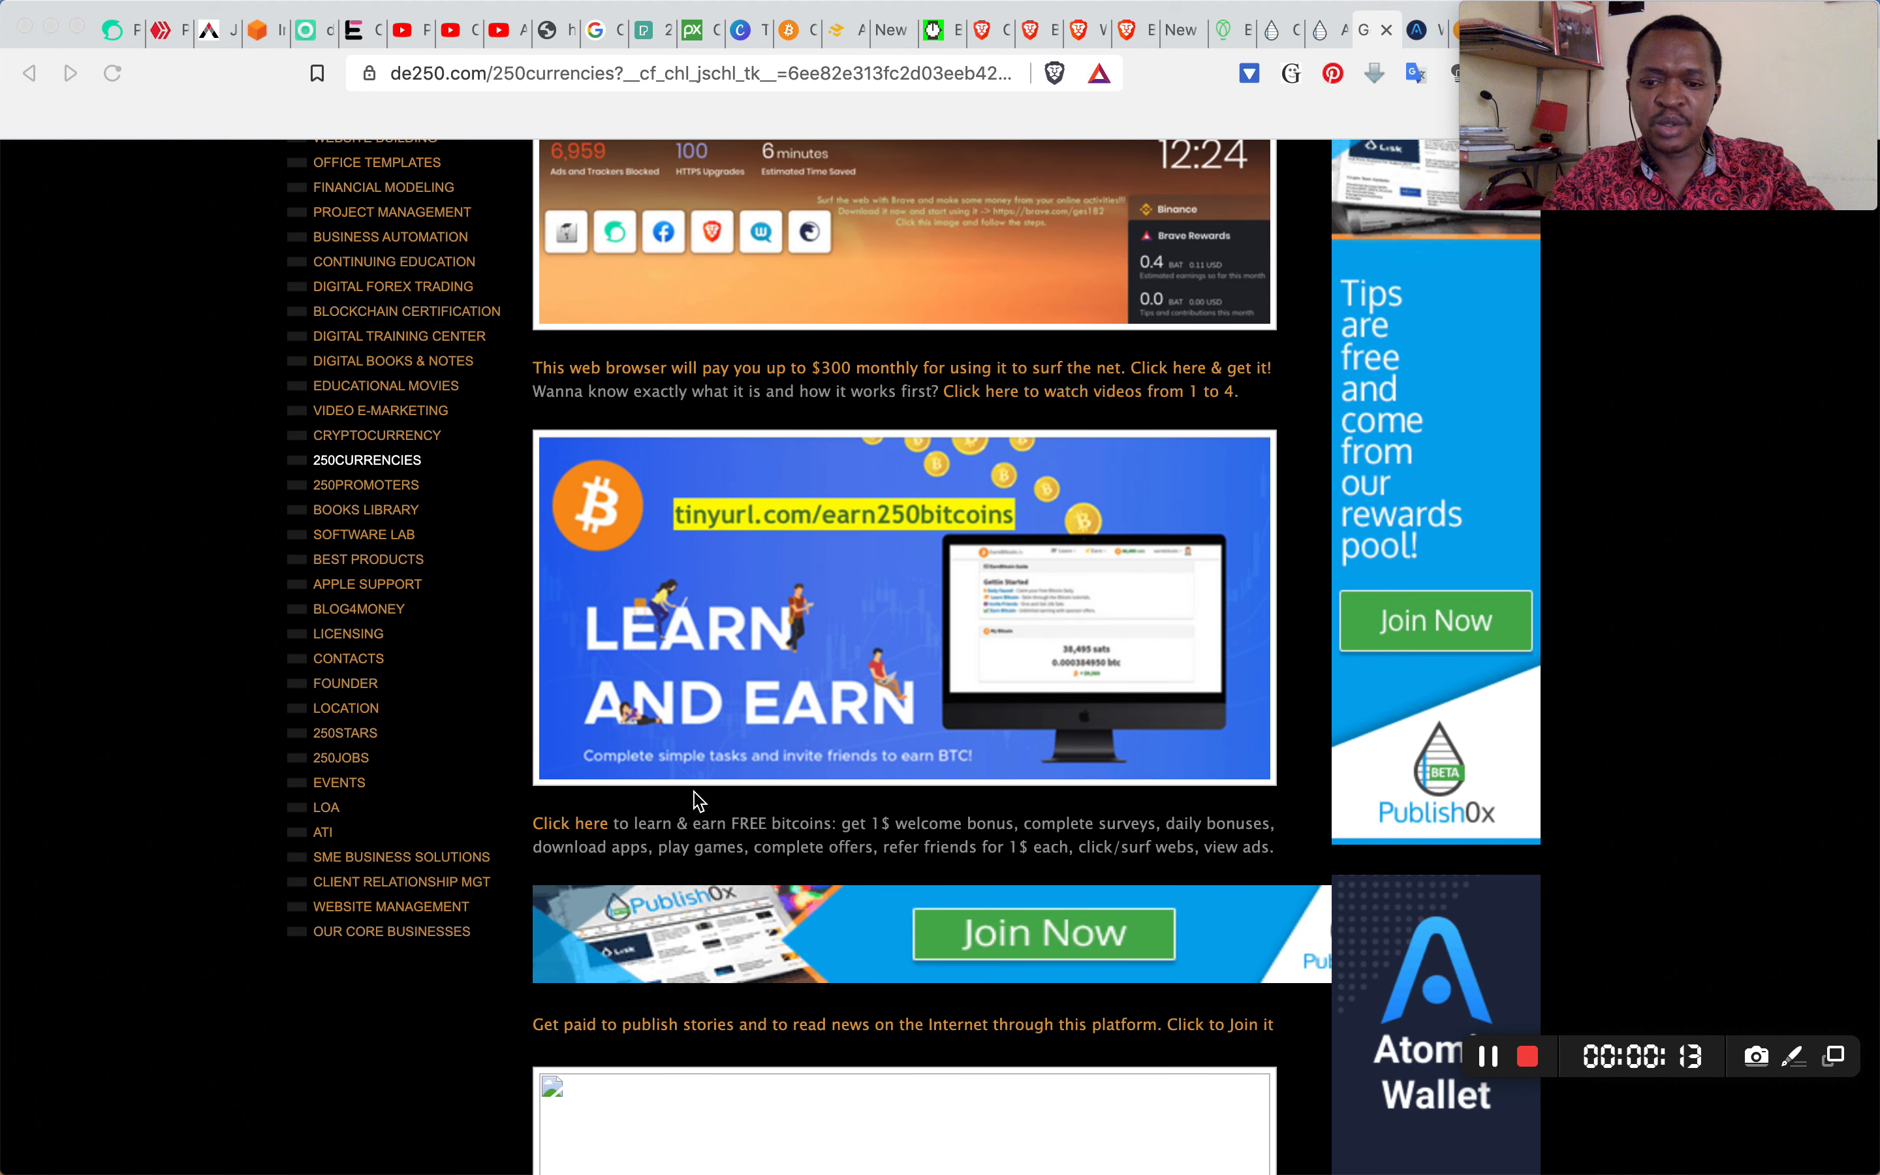
mouse_move(743, 902)
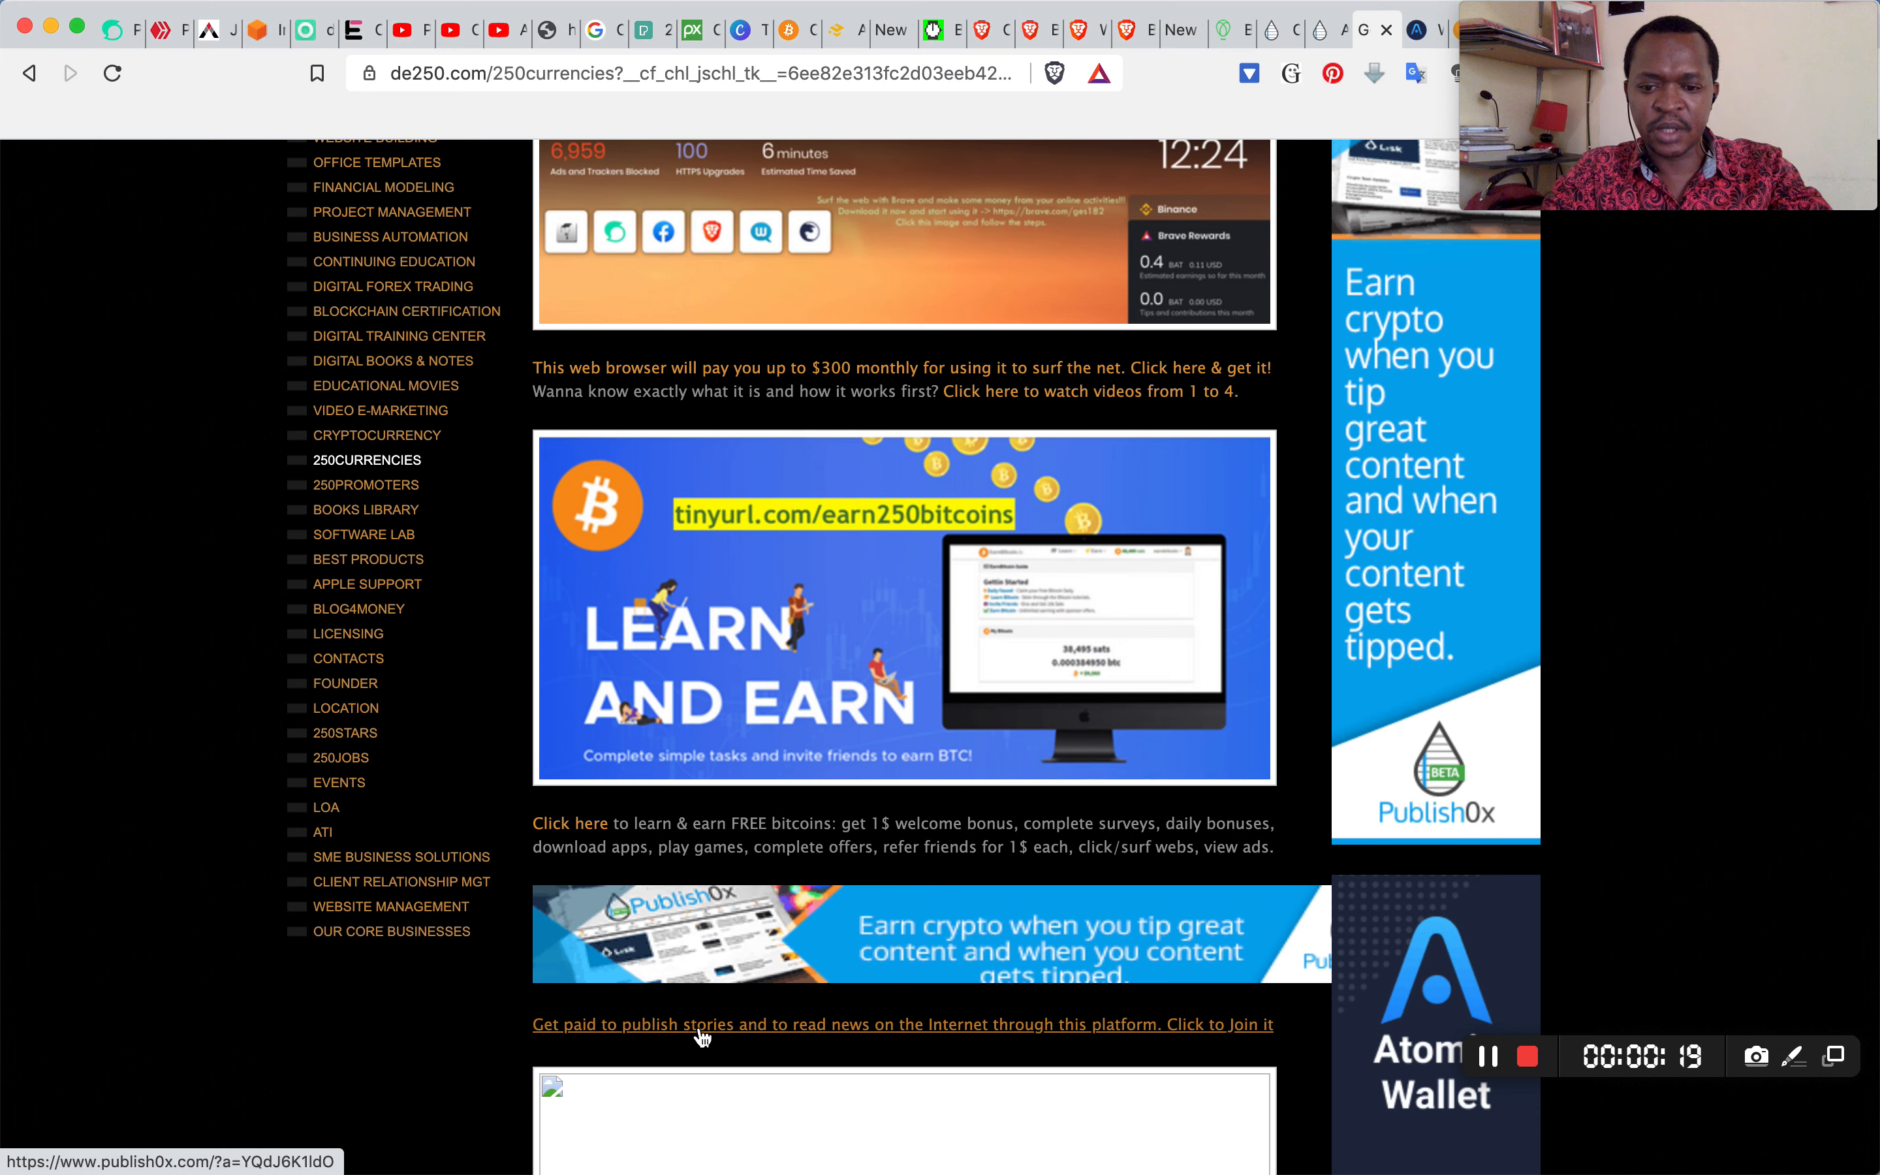
click(699, 1024)
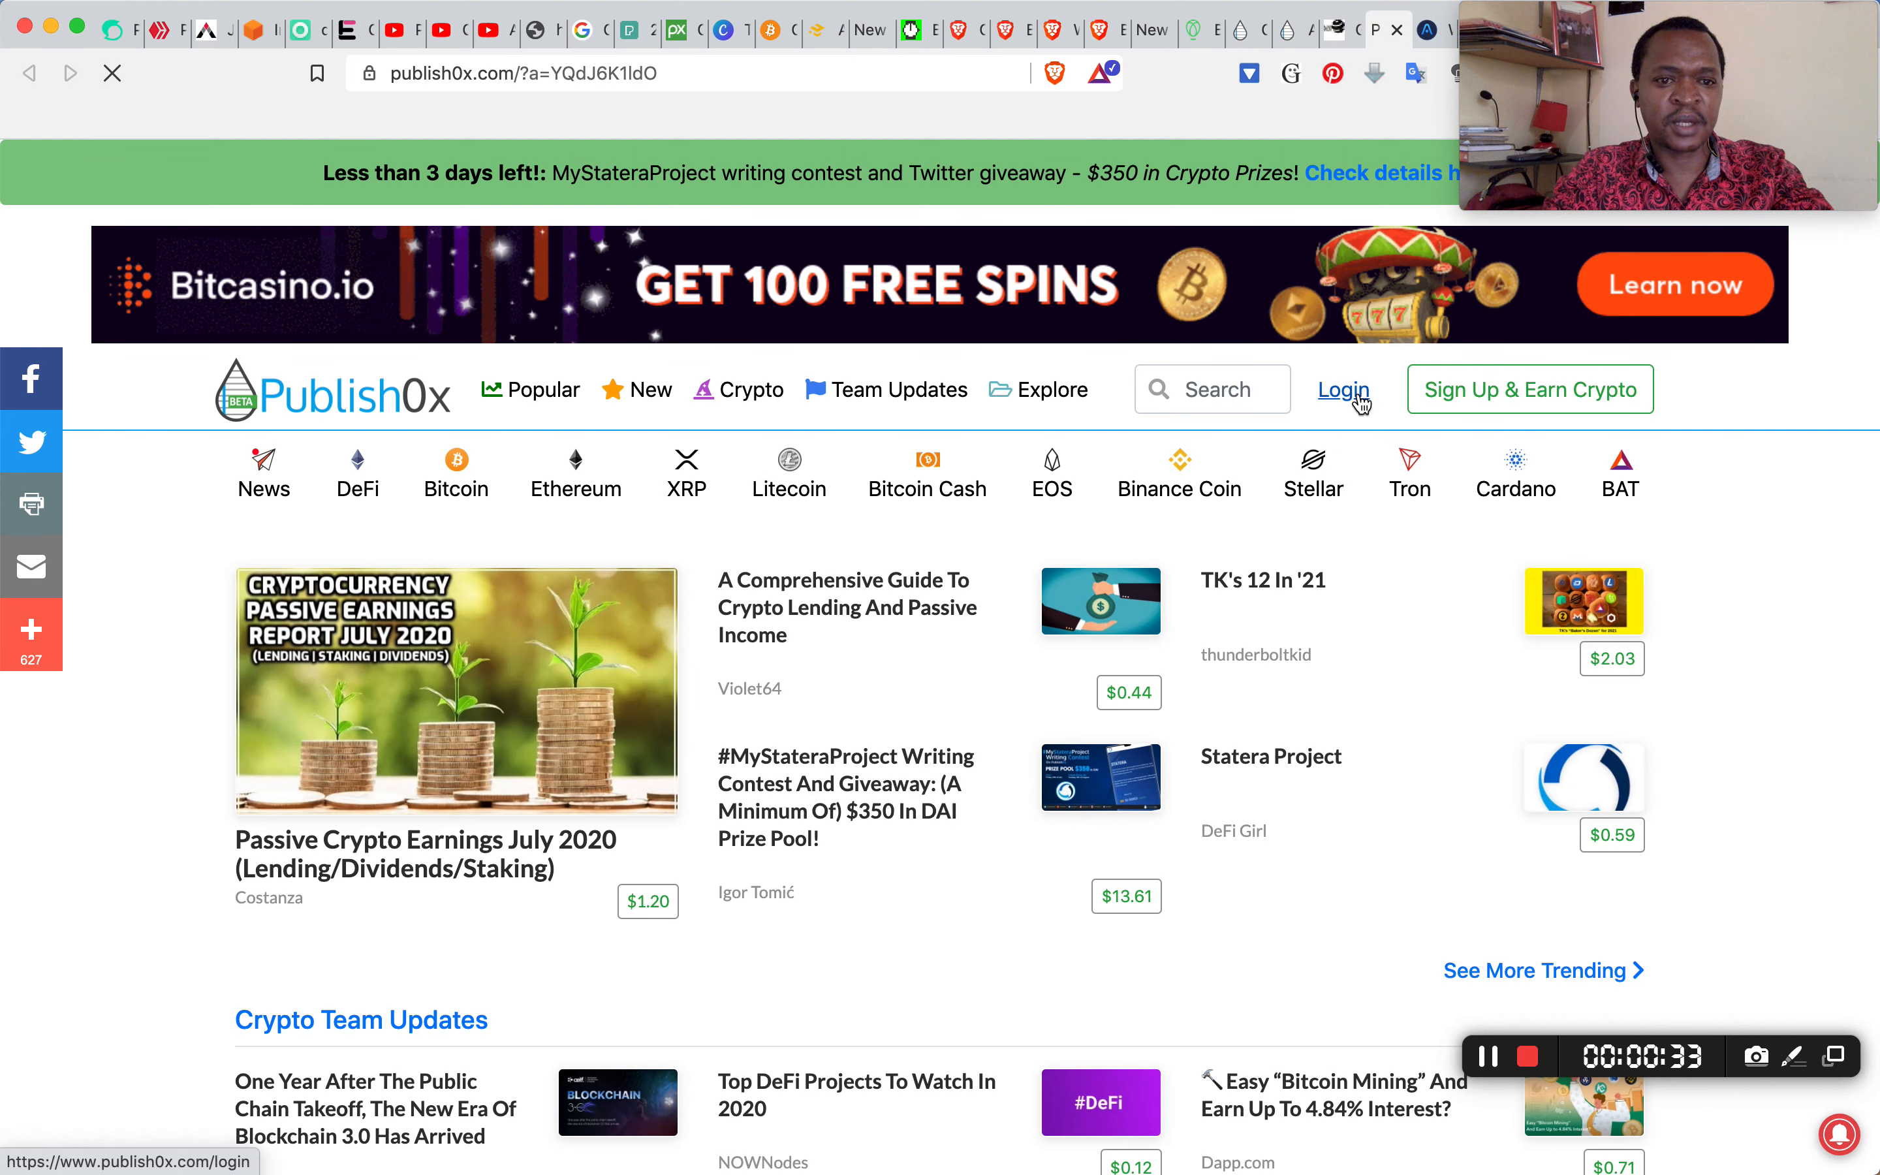
Browse the homepage, dismiss the 'Reasons to Love Publish0x' popup and go to Login
scroll(down, 3)
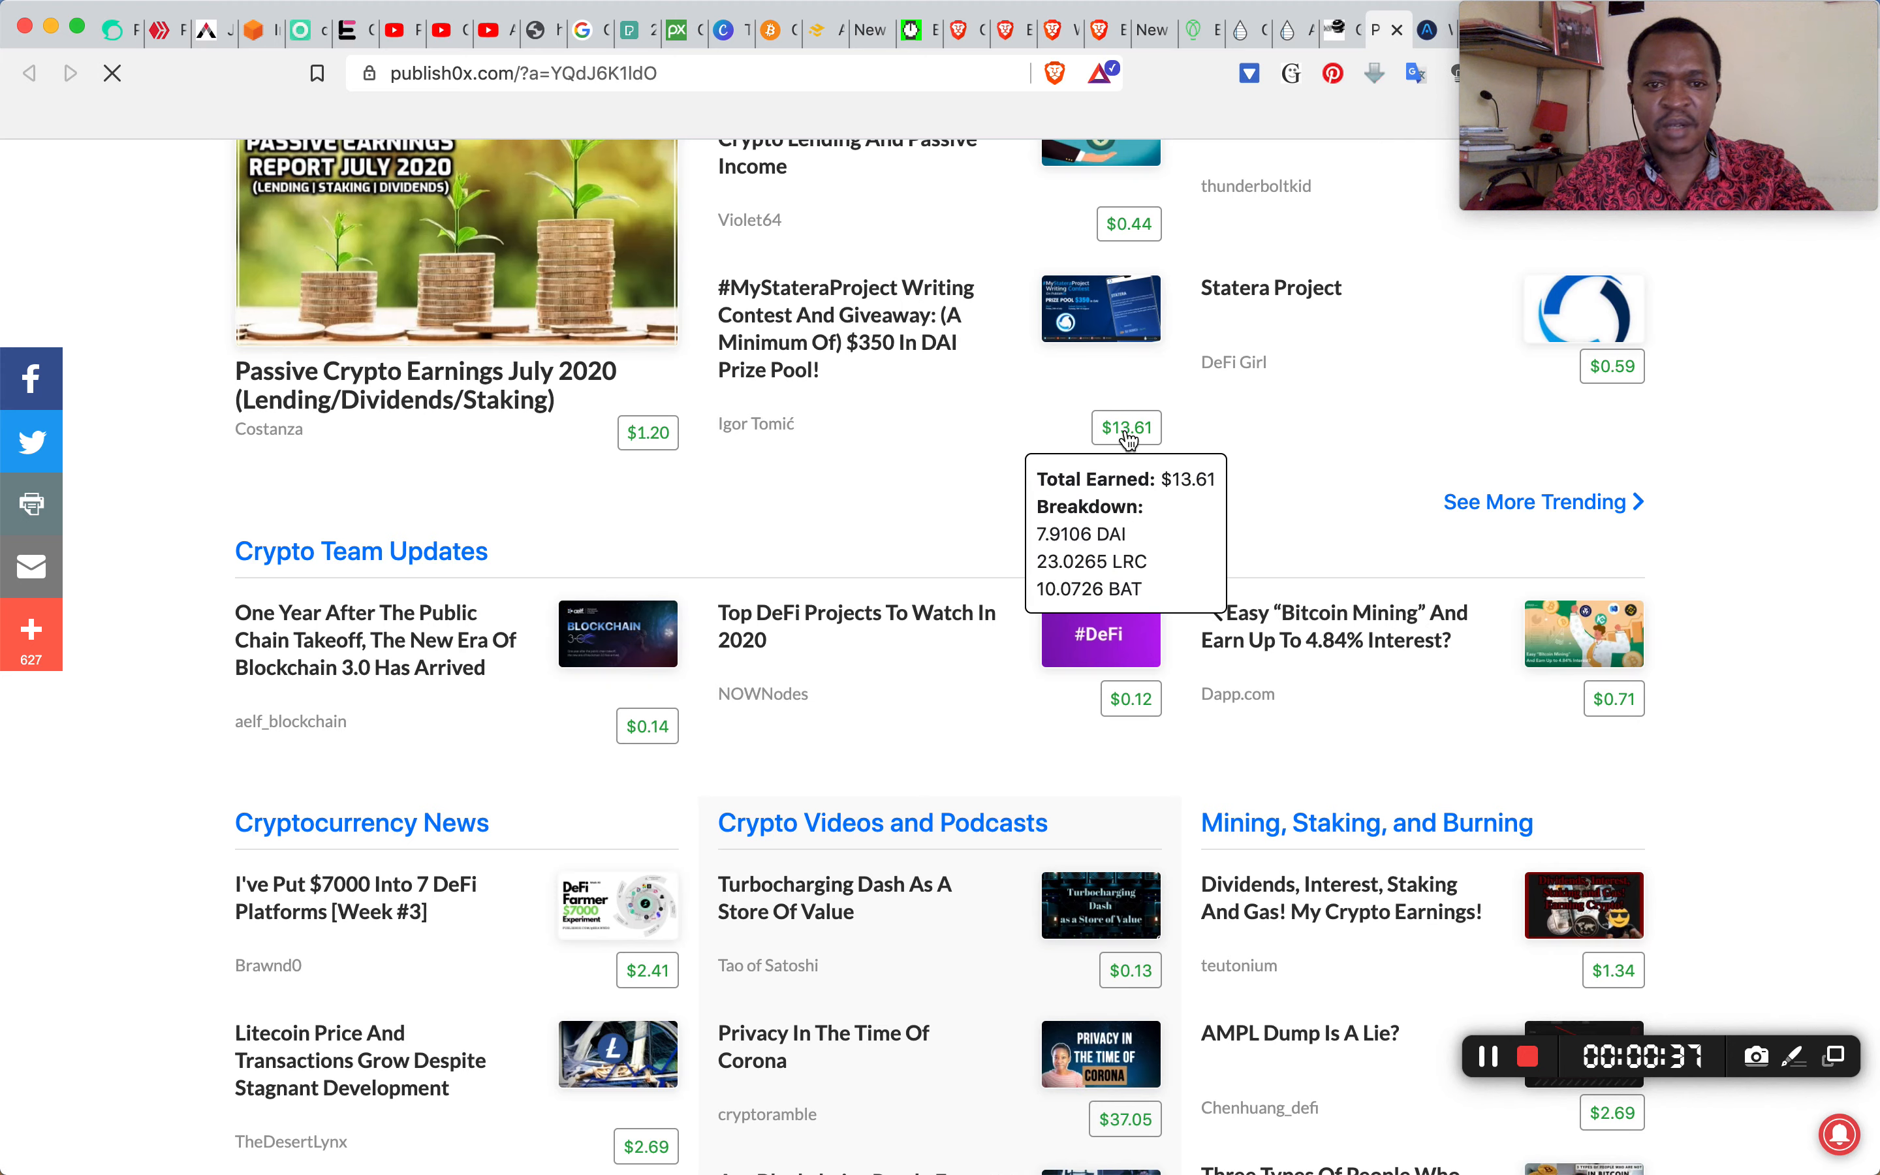
scroll(down, 3)
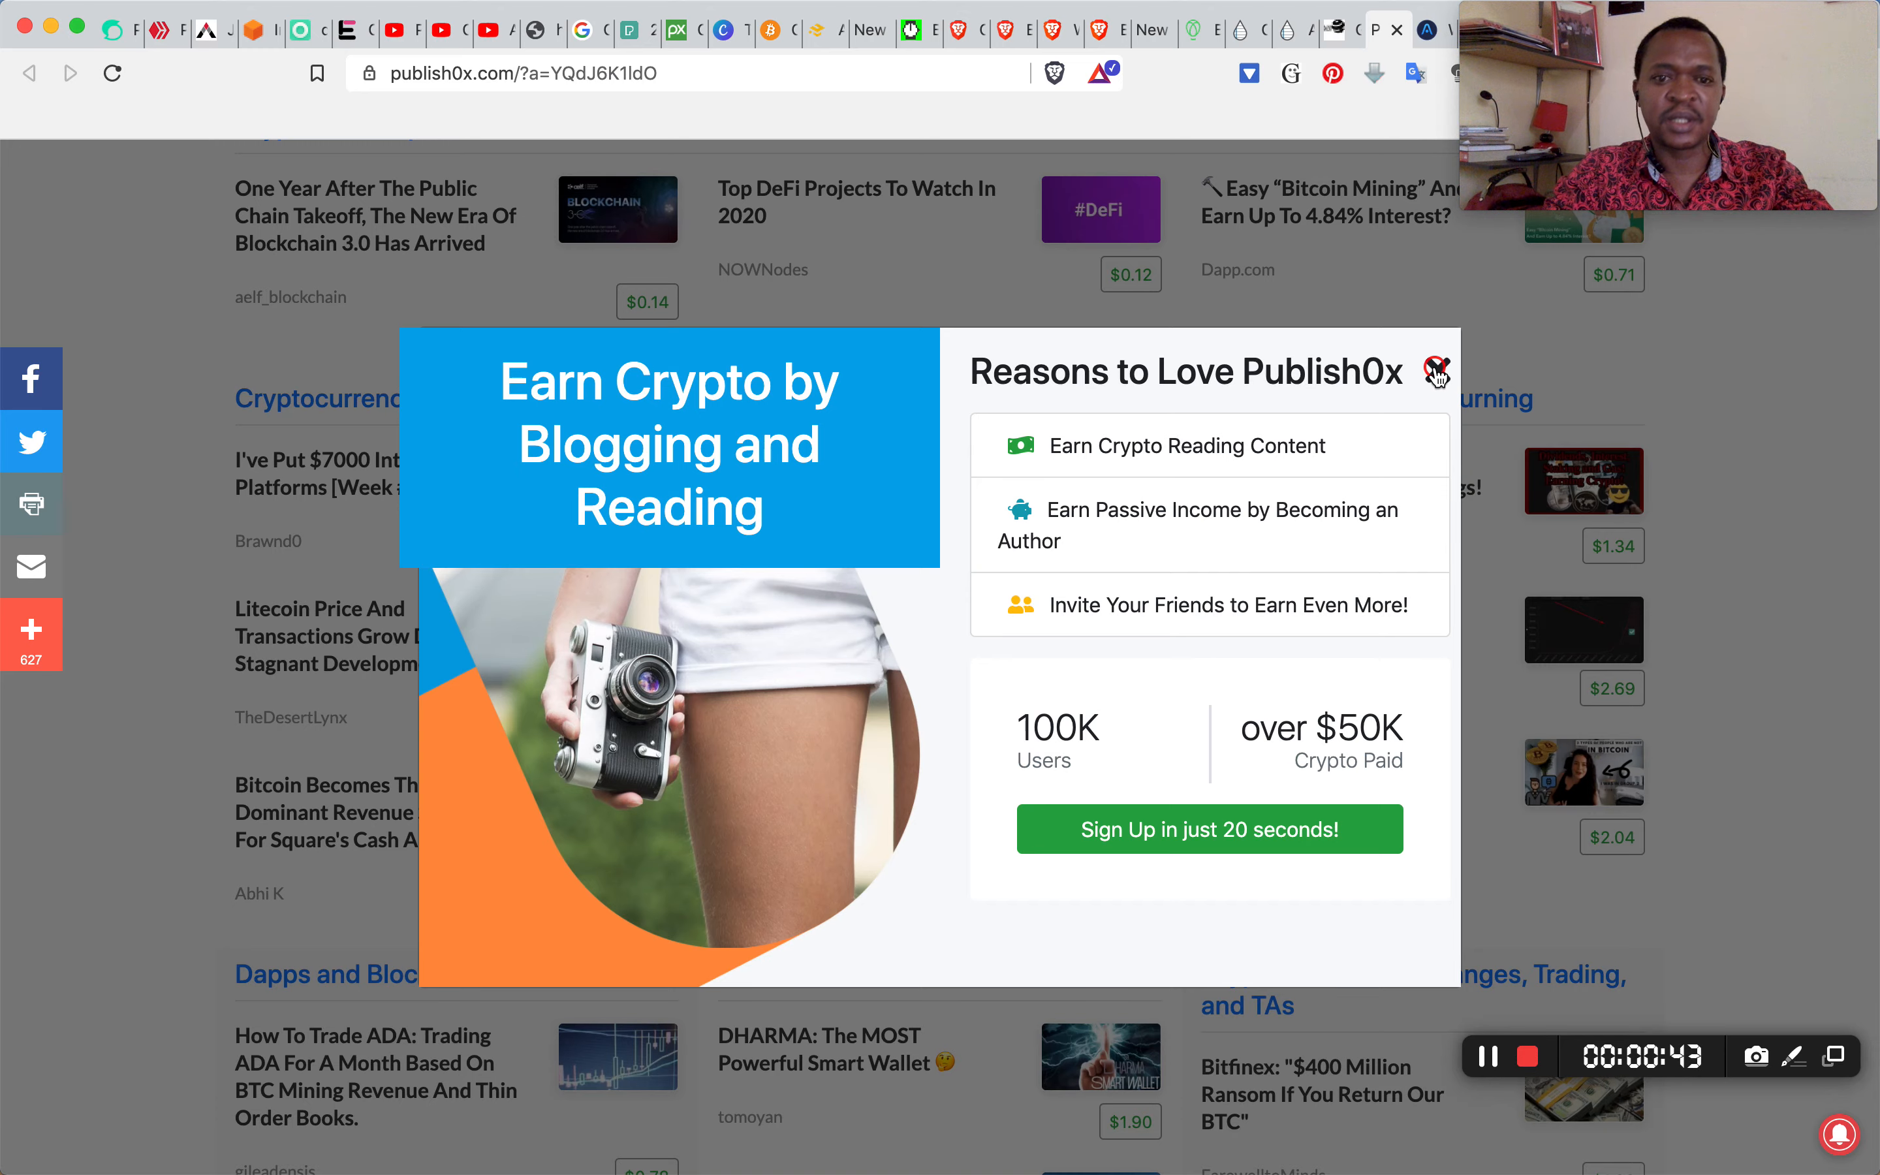
click(1435, 371)
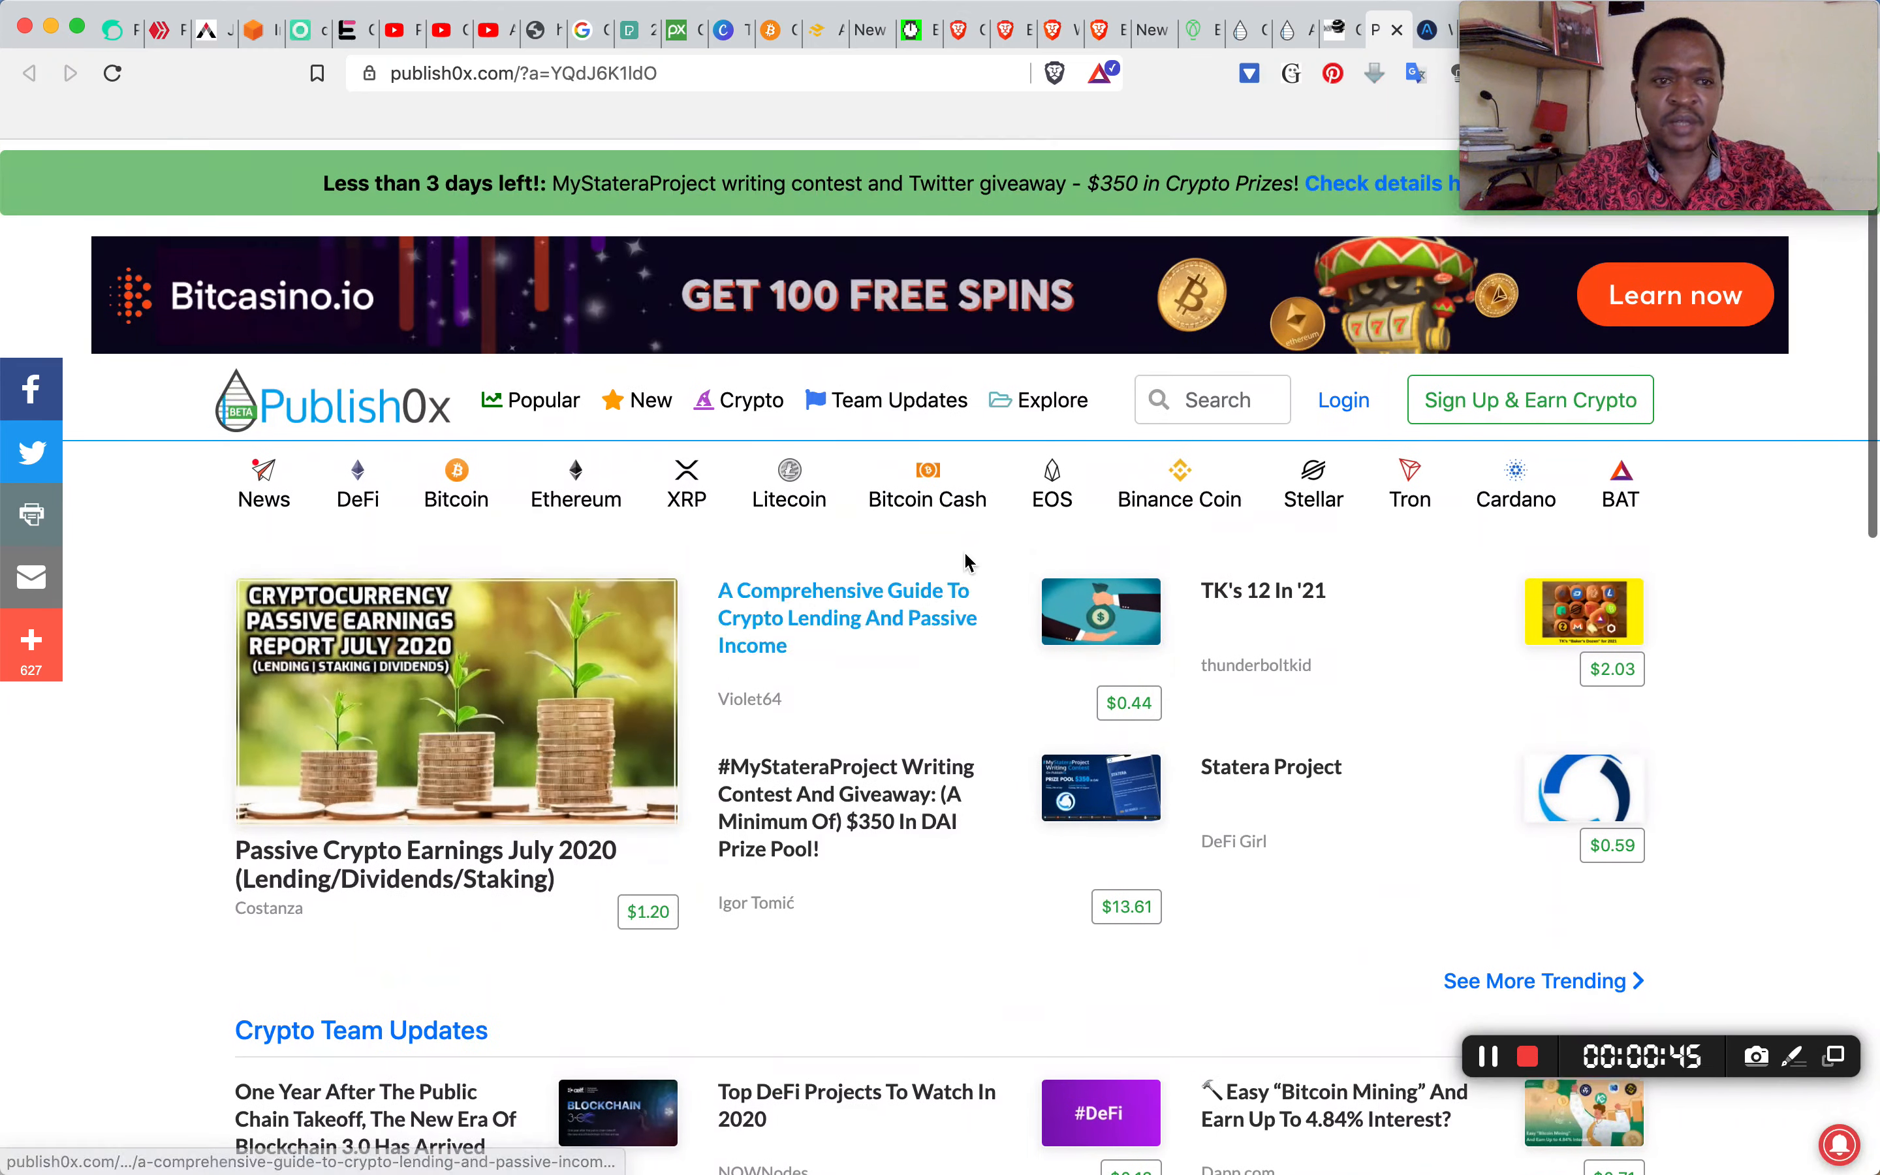
click(1342, 390)
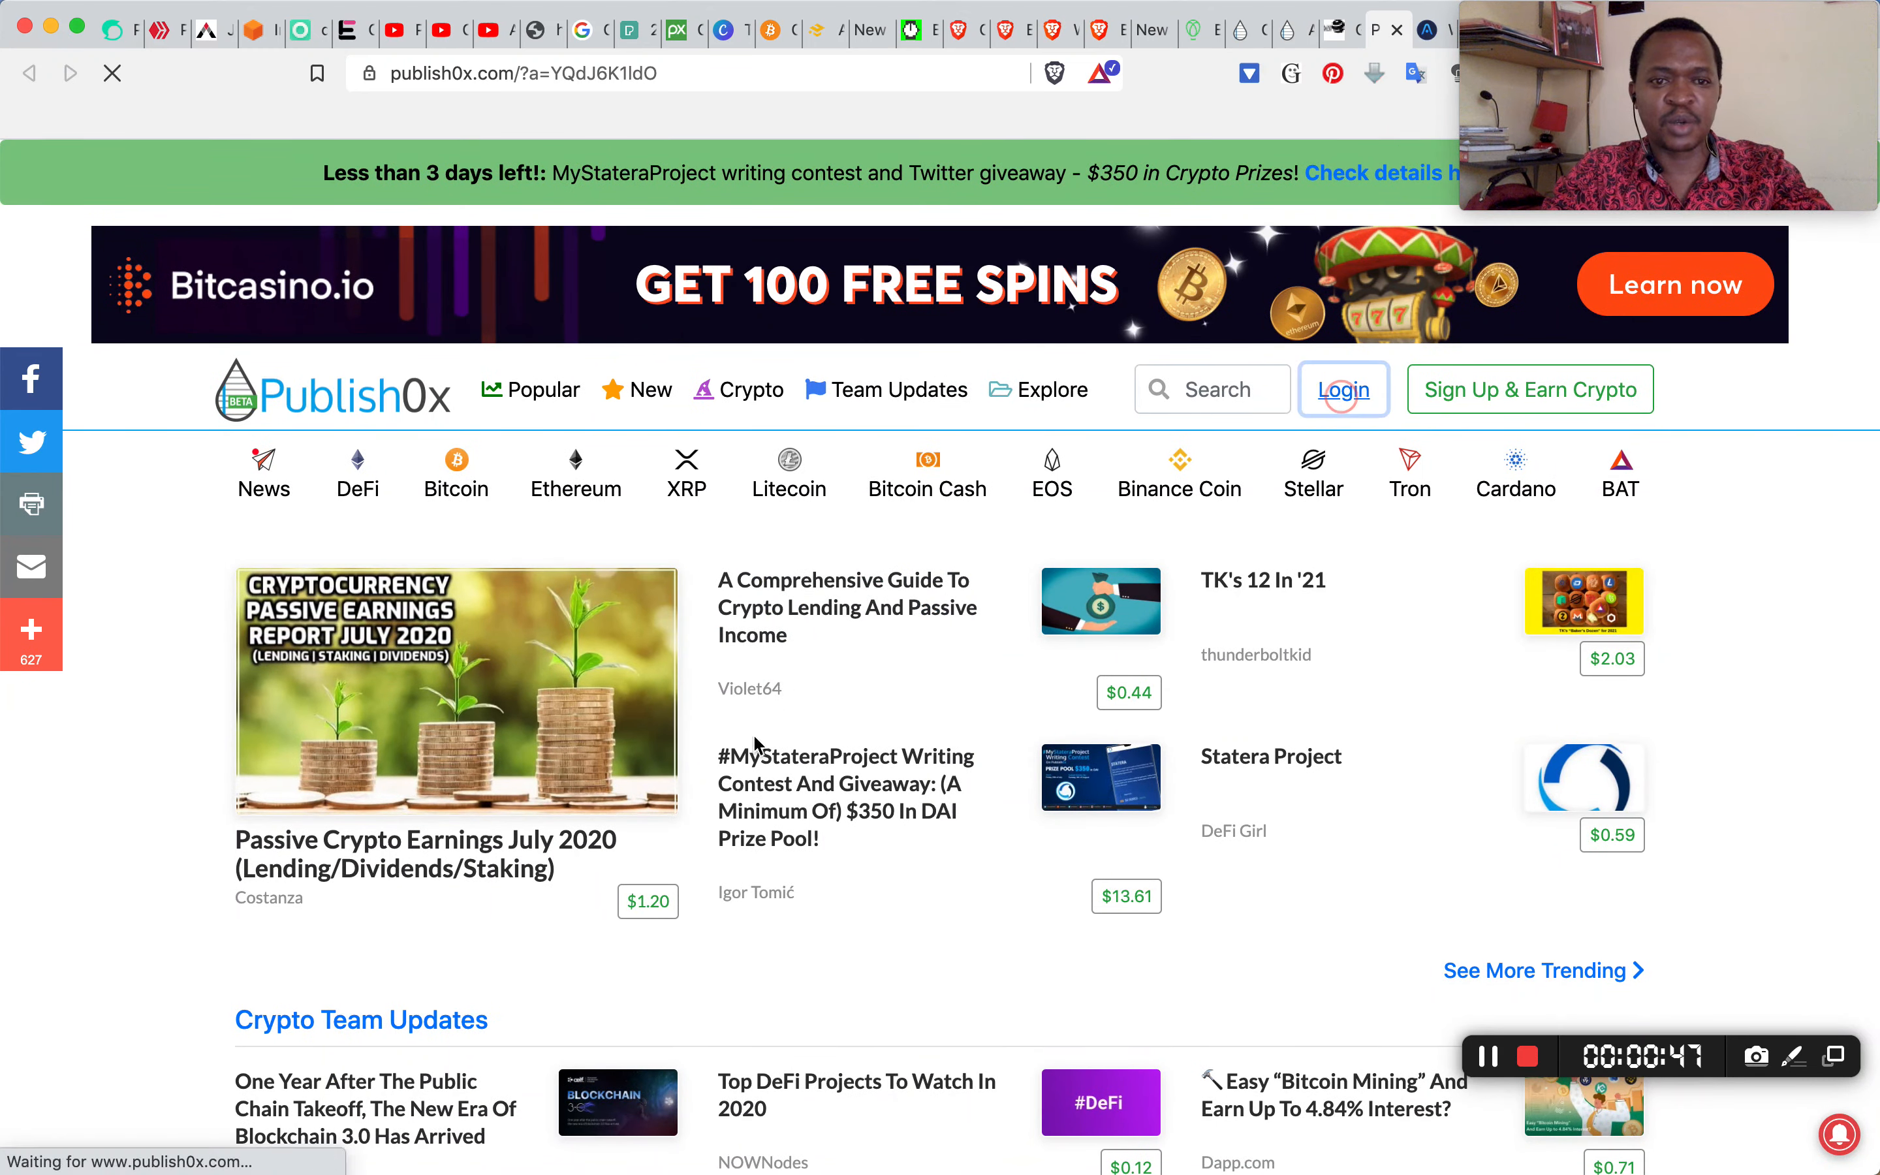
Sign in with the saved email credentials, passing the 'I'm not a robot' check, via Login with Email
click(1343, 390)
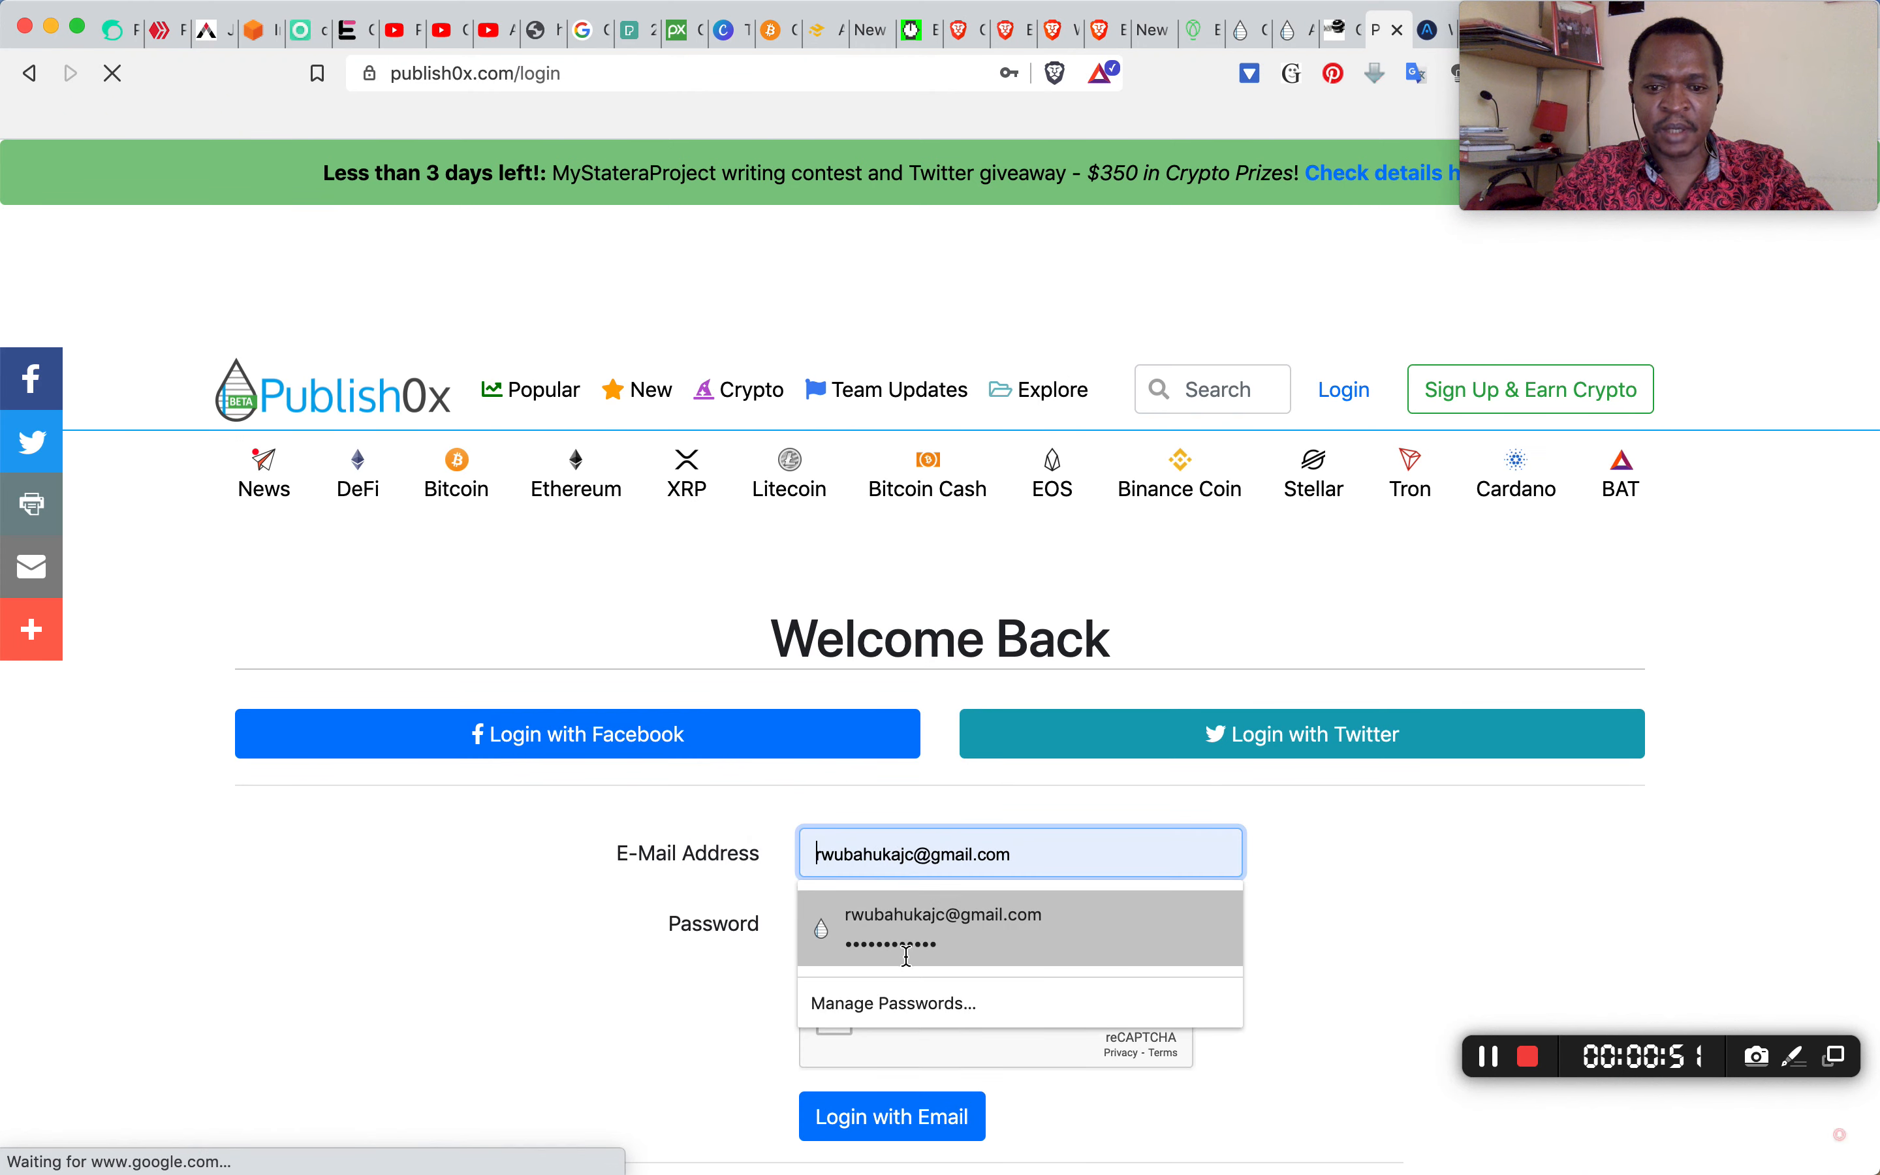
click(942, 929)
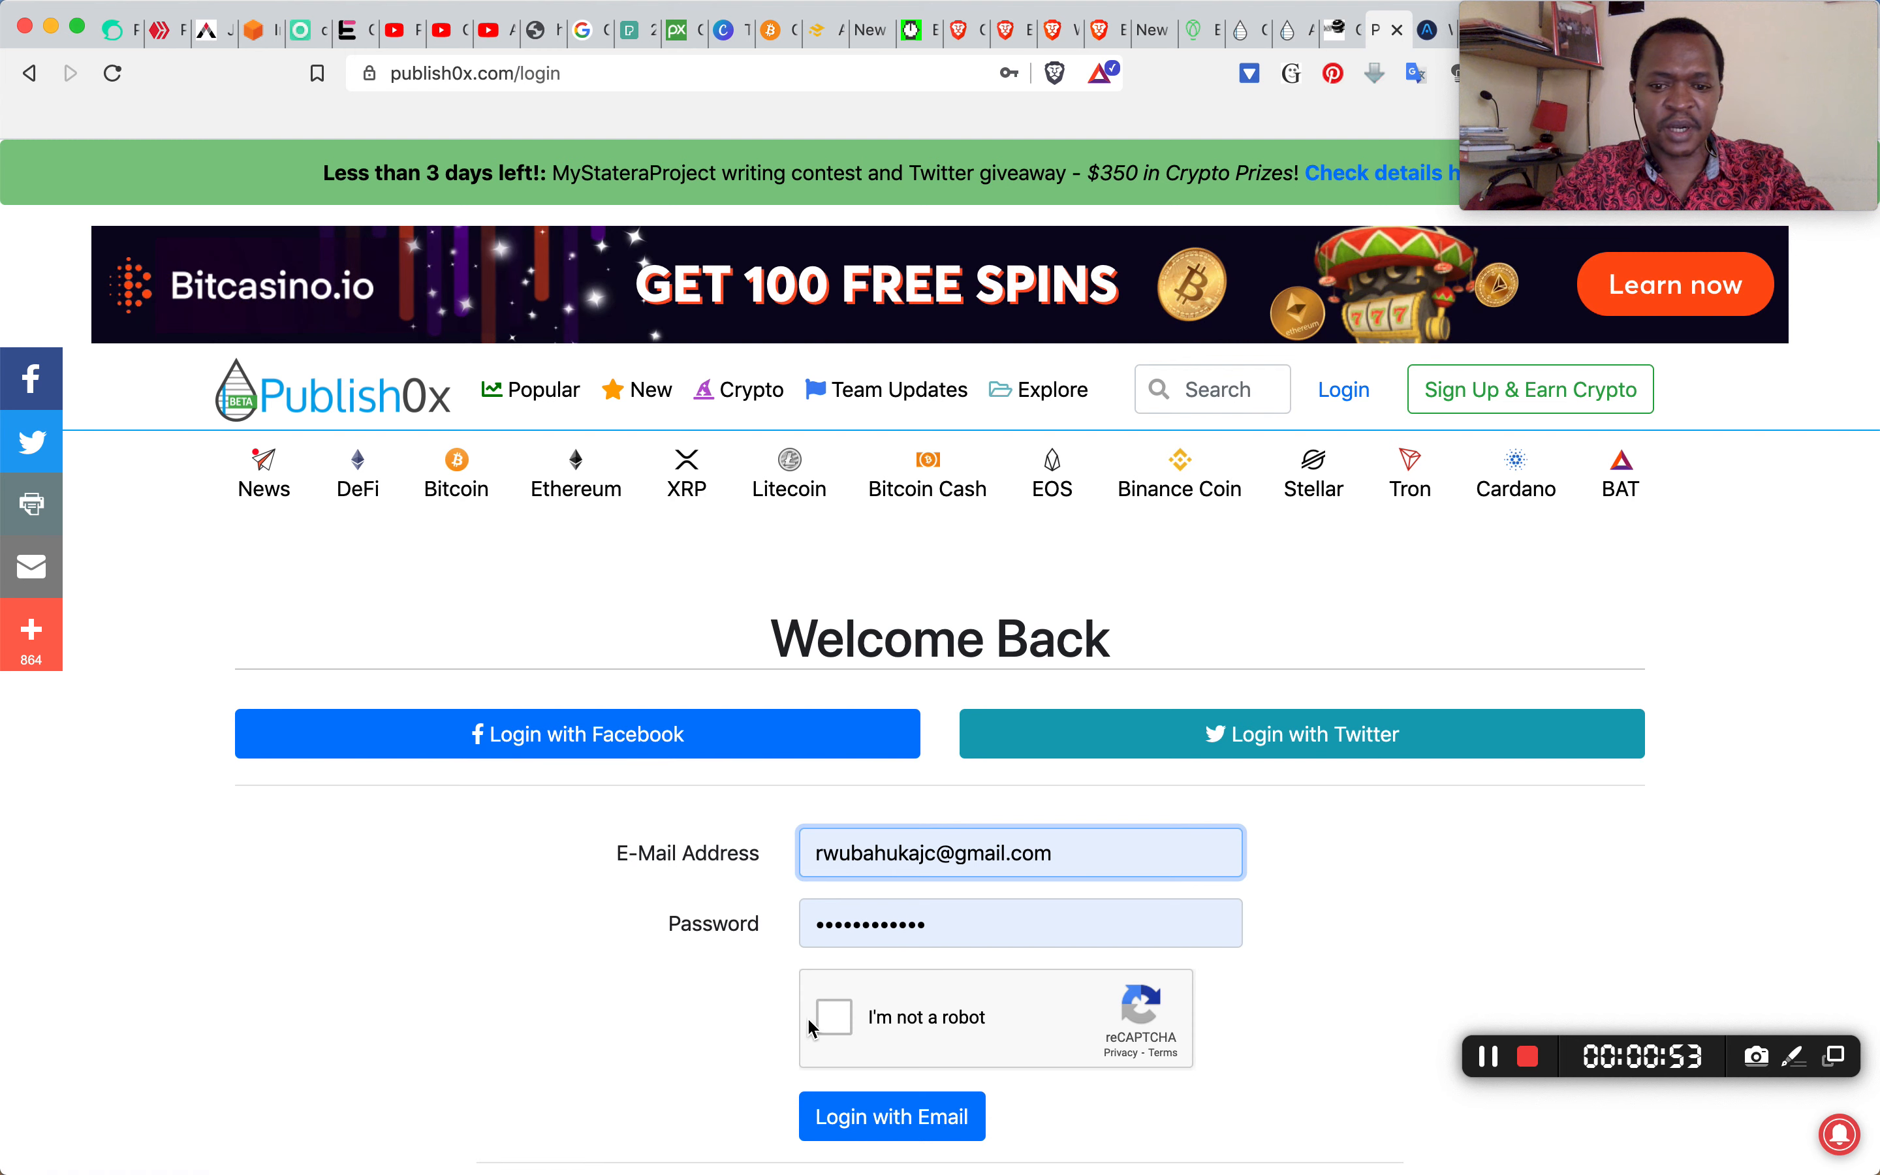
click(831, 1018)
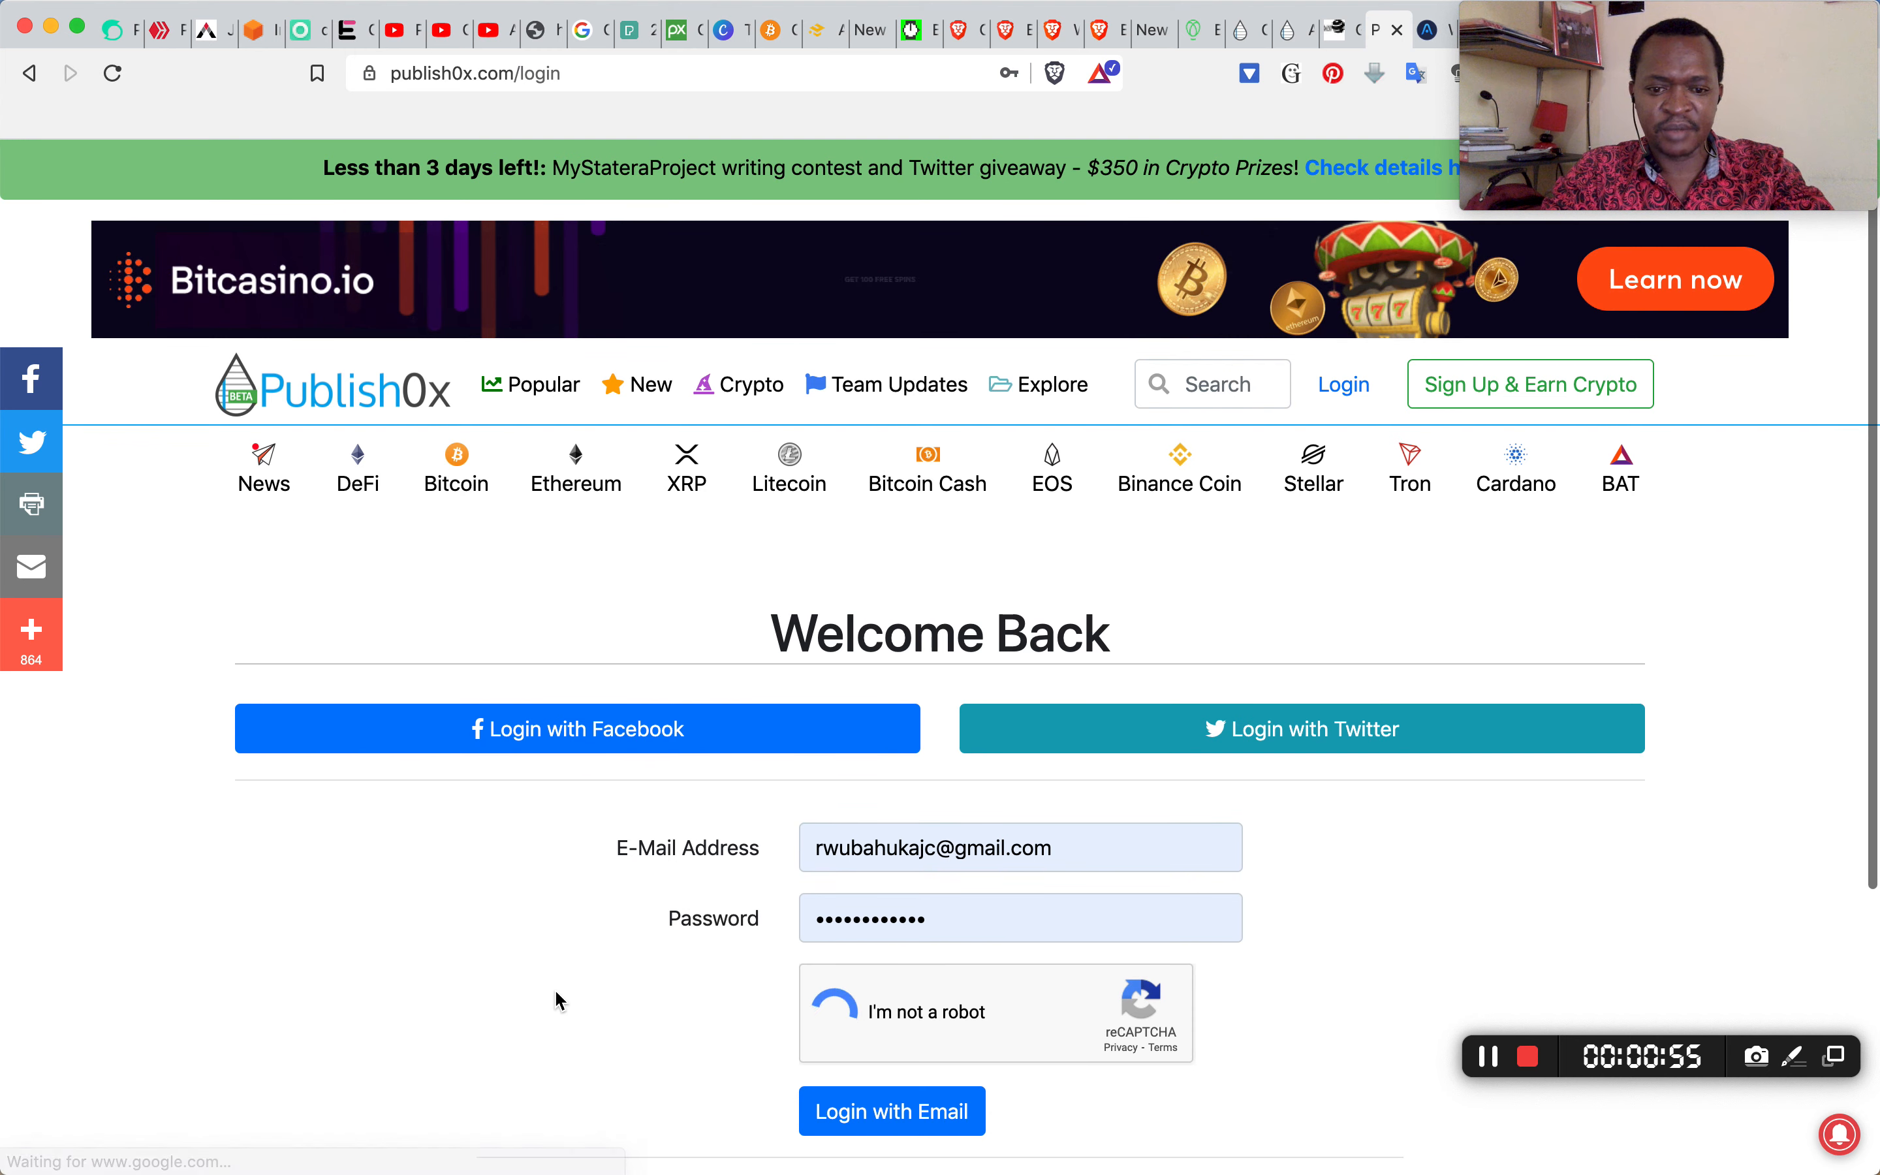
click(844, 1011)
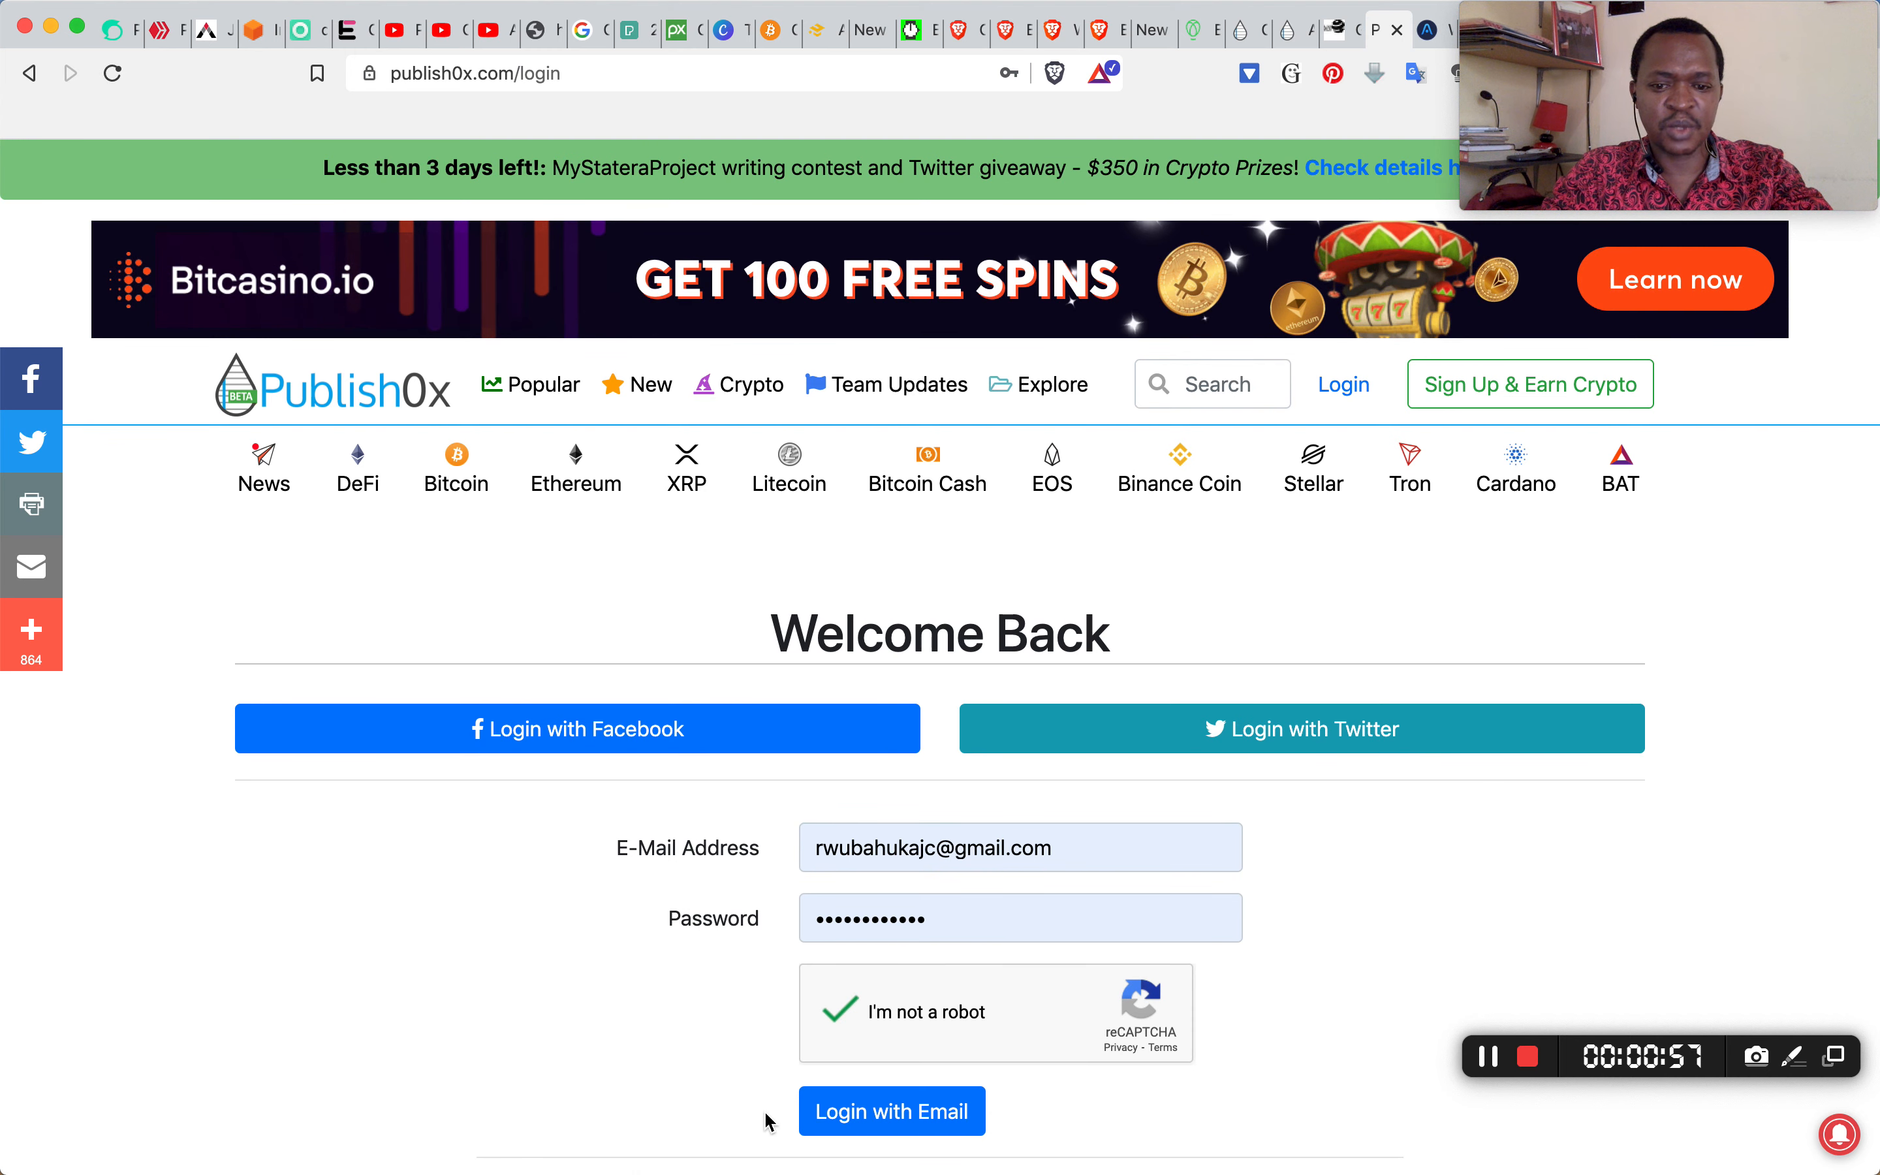
click(890, 1110)
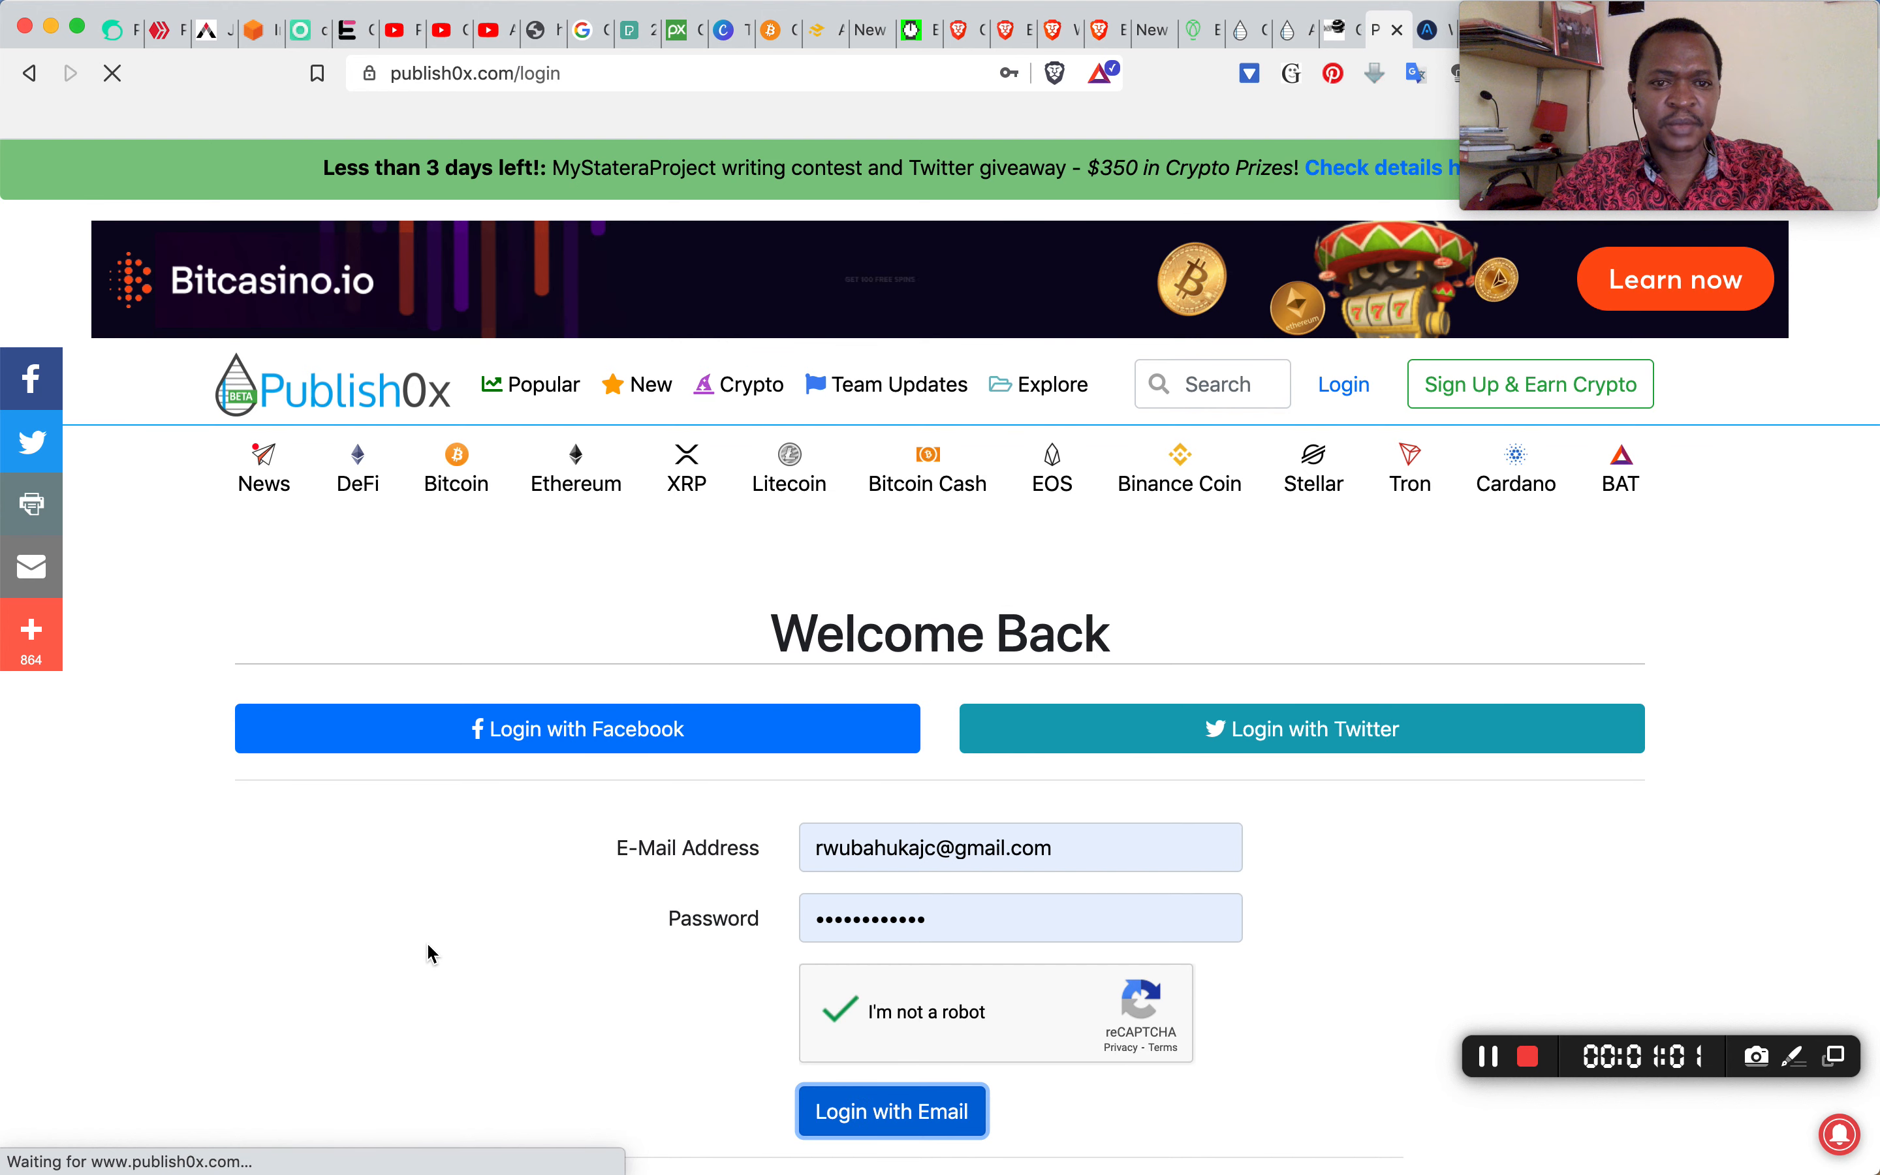
click(891, 1110)
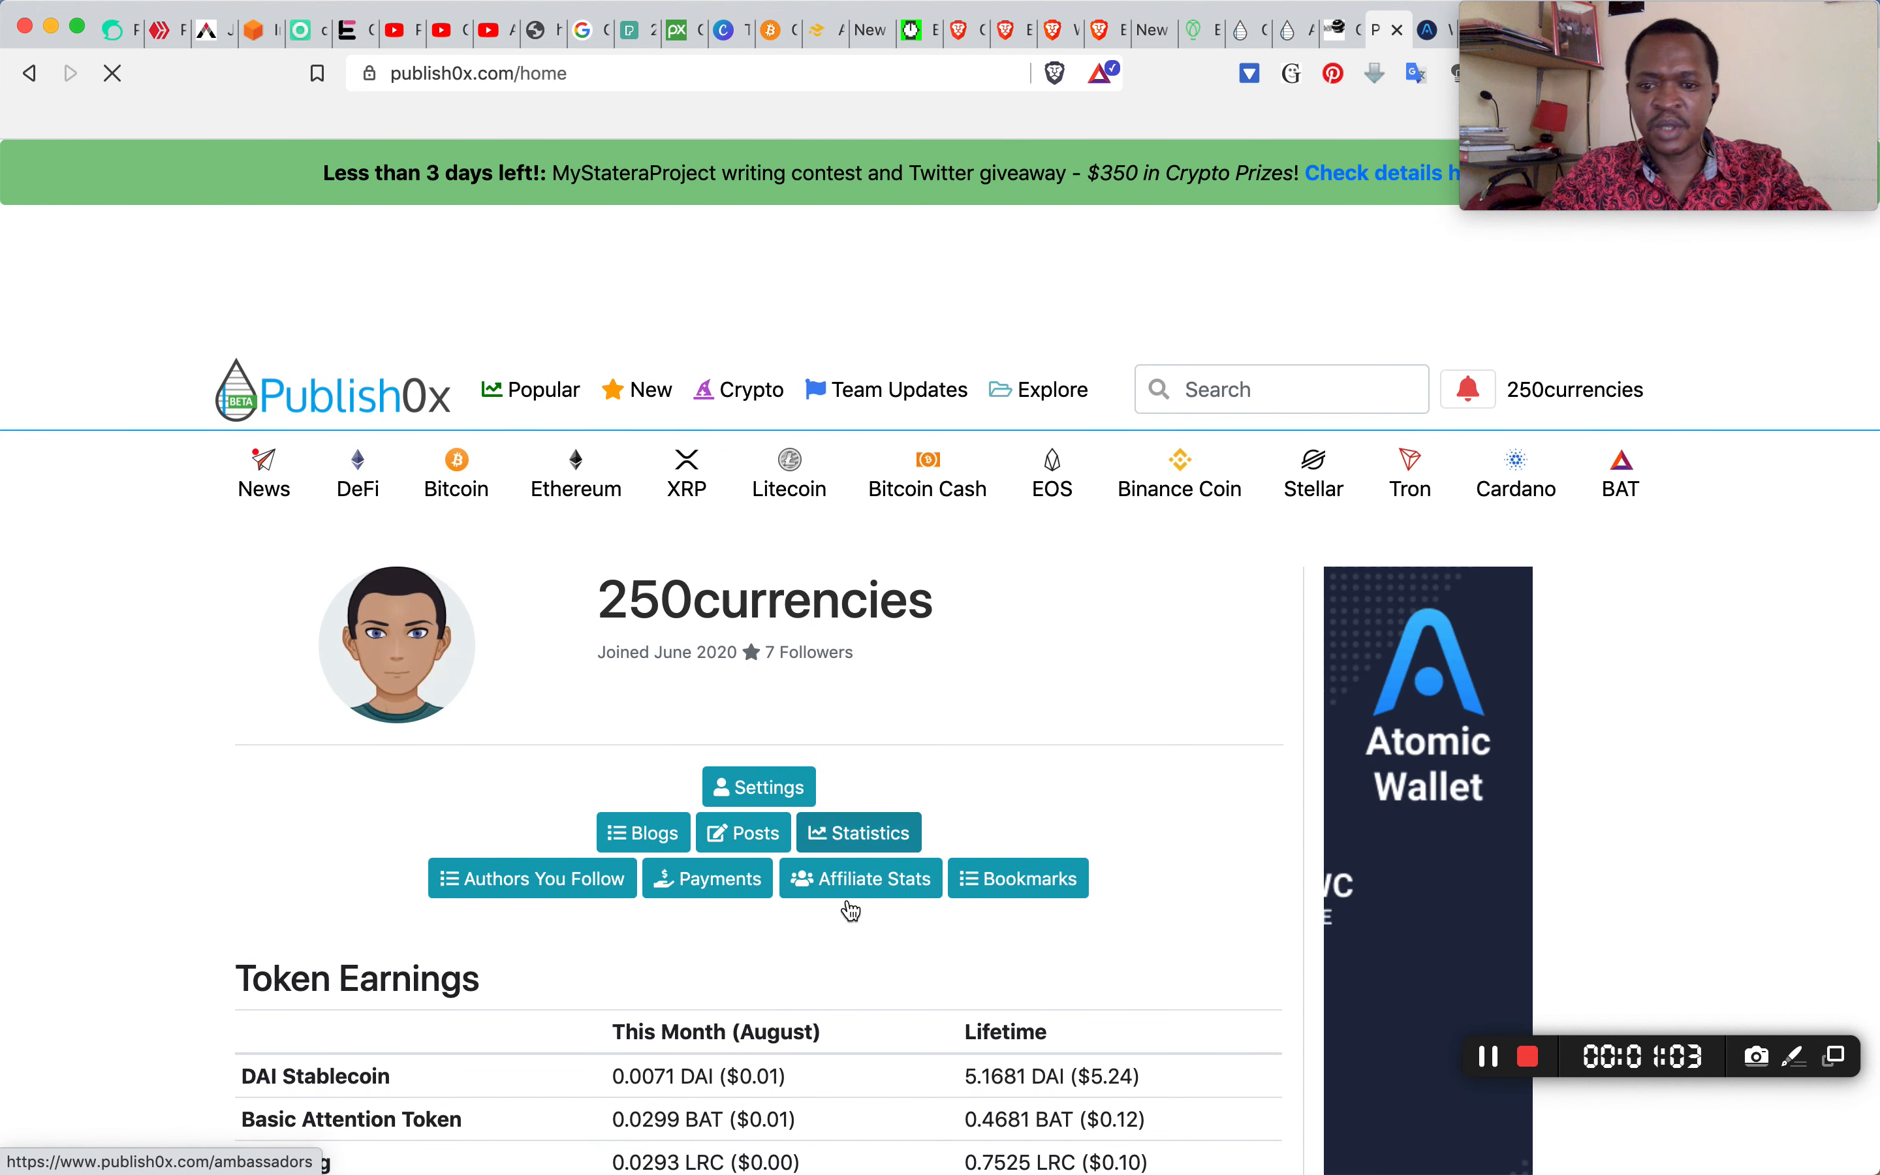
Review the dashboard's Token and Post Earnings, then head to the Bitcoin category
scroll(down, 3)
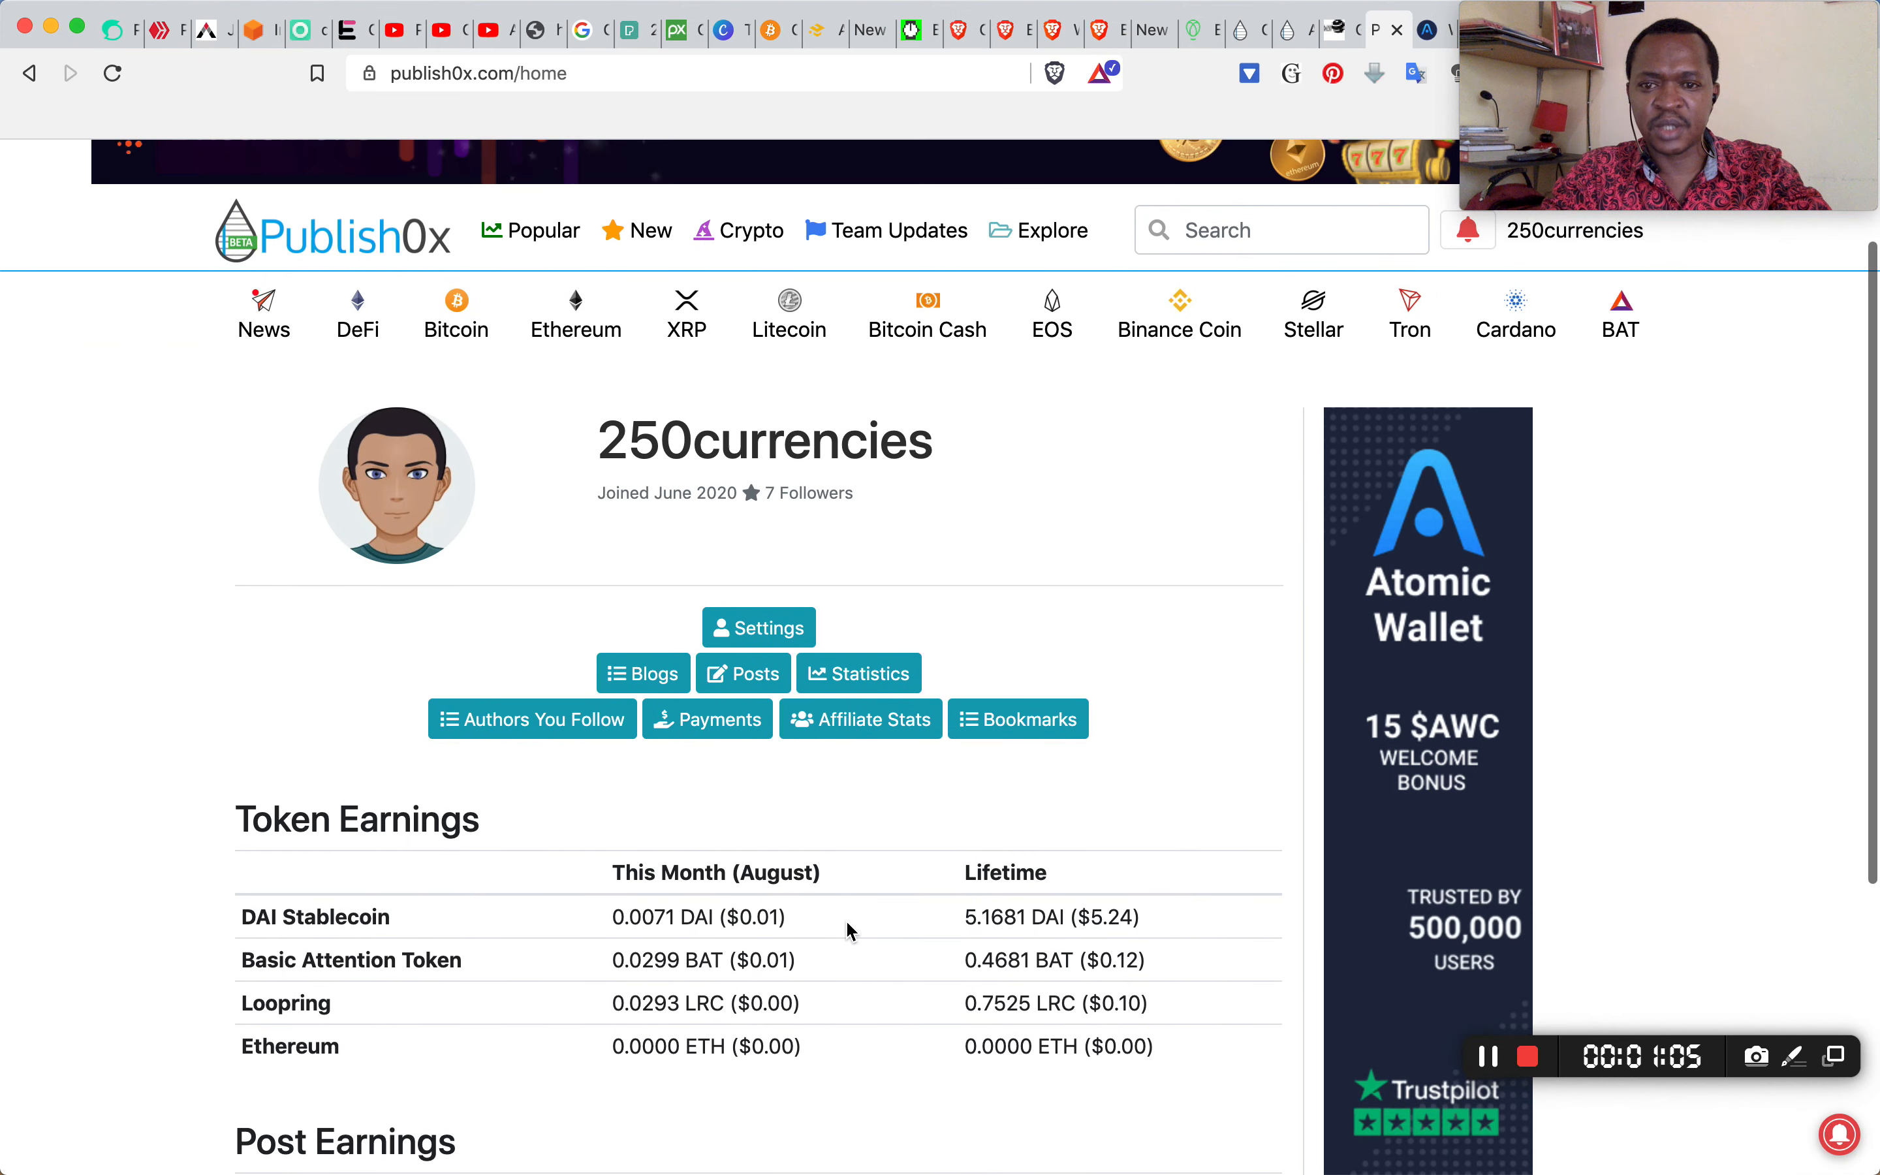
mouse_move(764, 440)
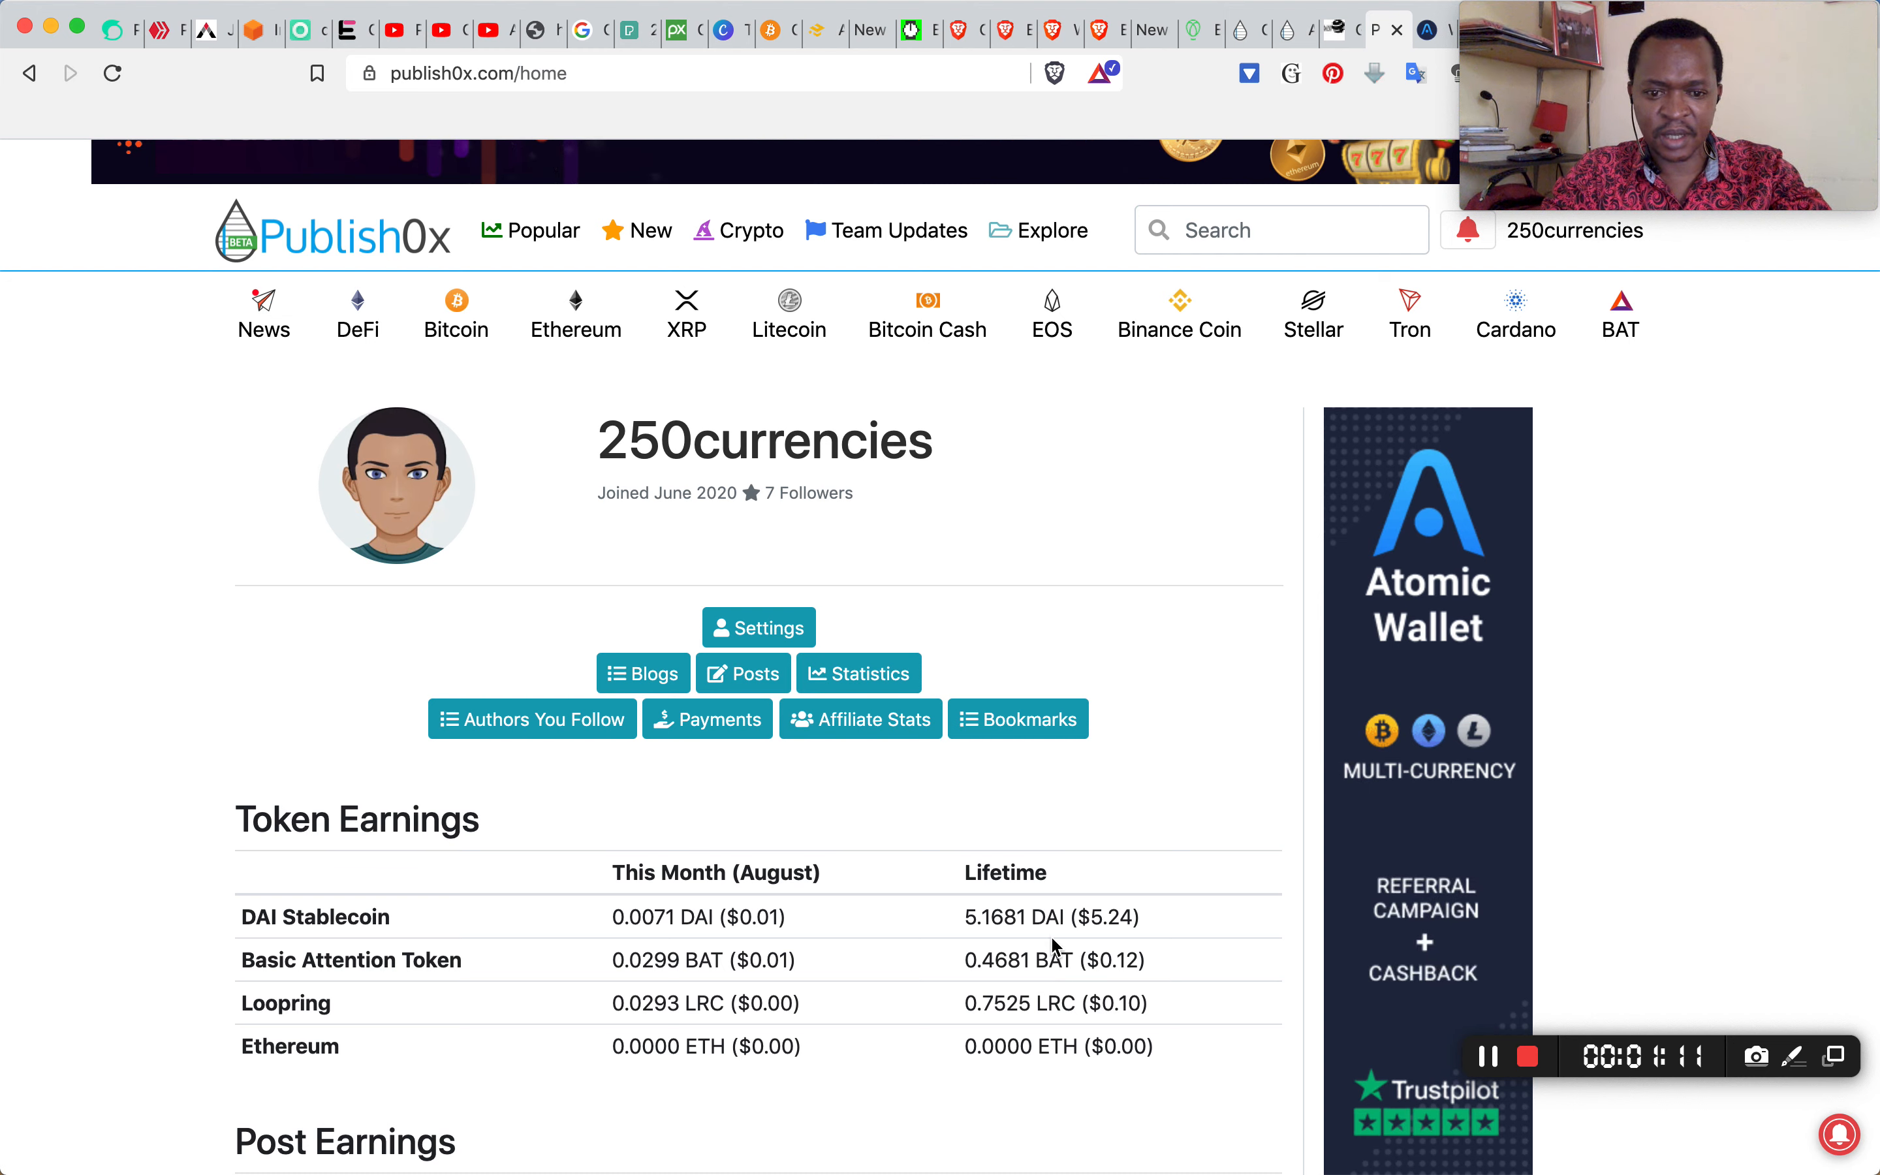
mouse_move(1155, 974)
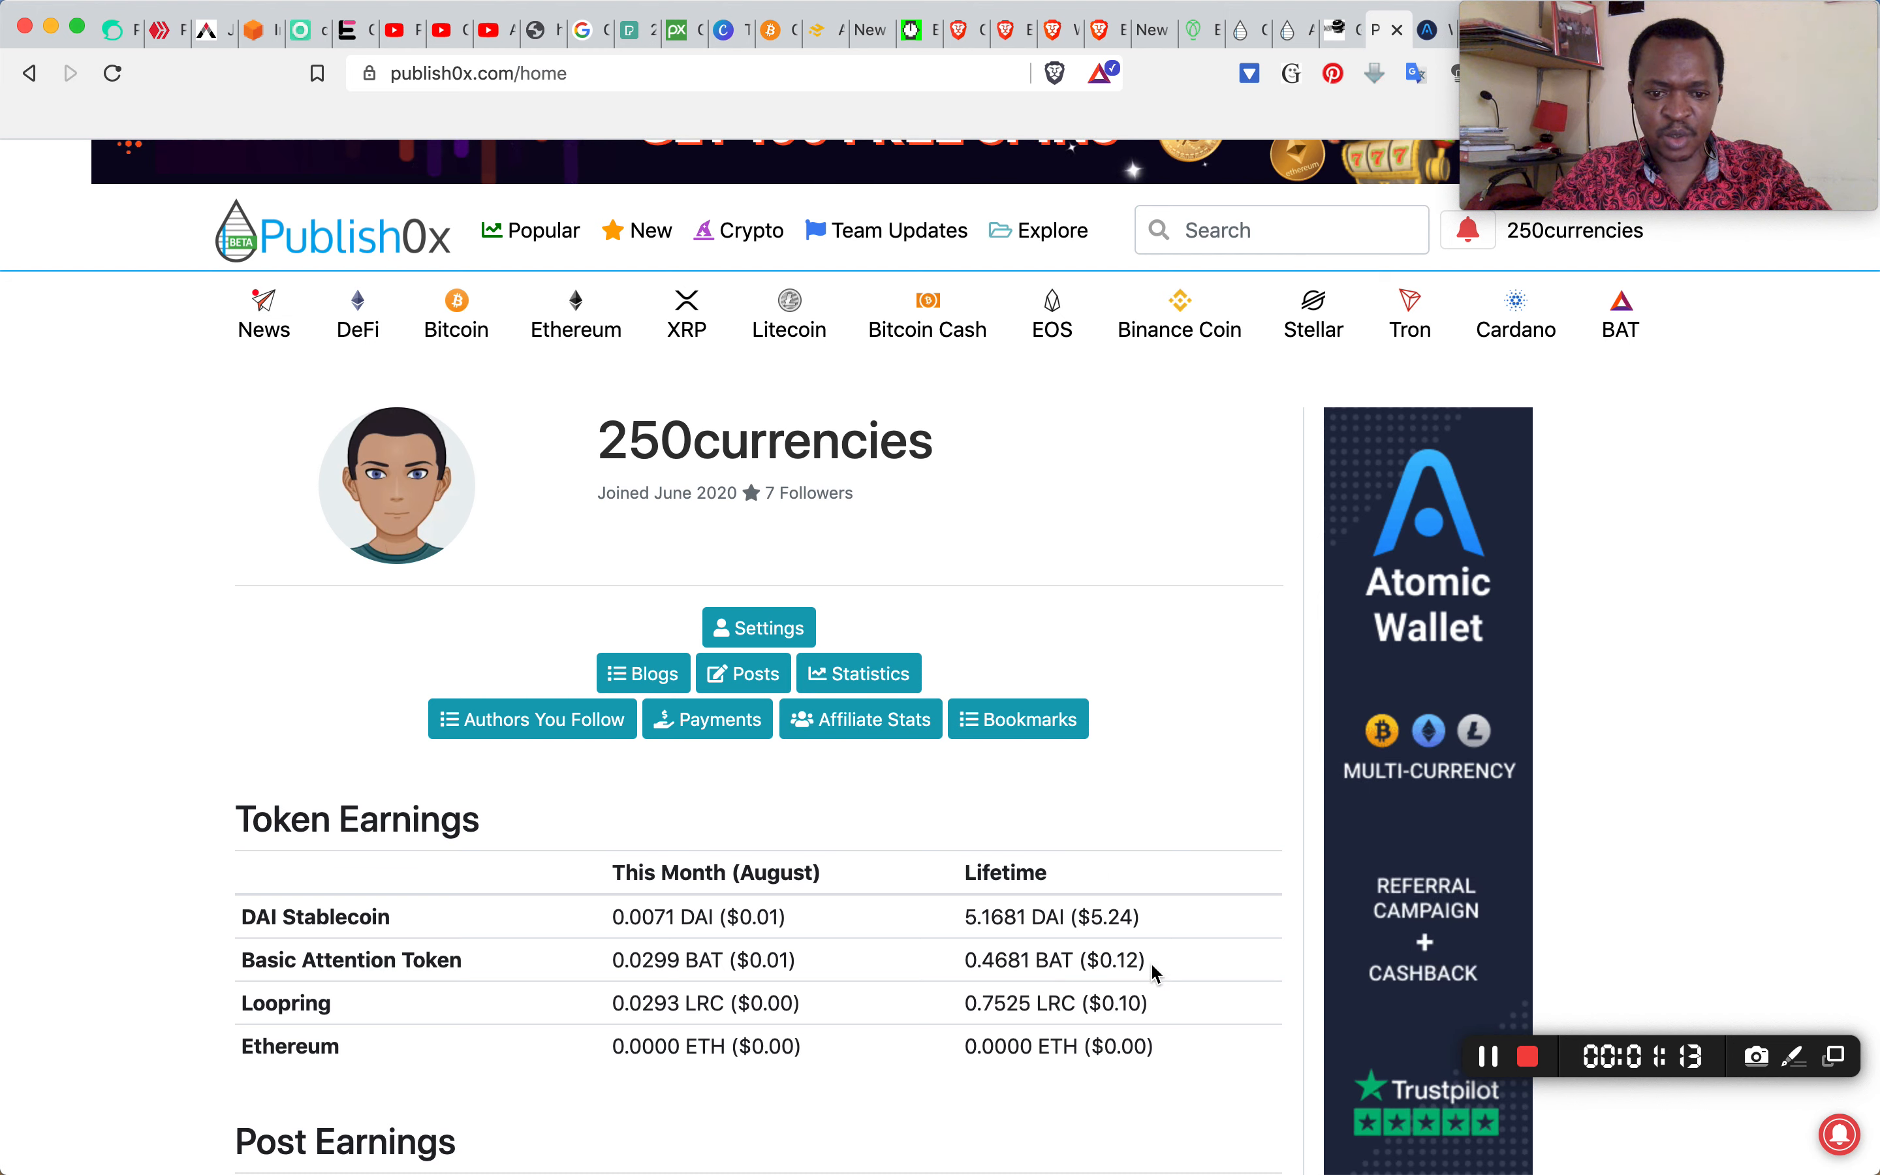
mouse_move(1127, 1072)
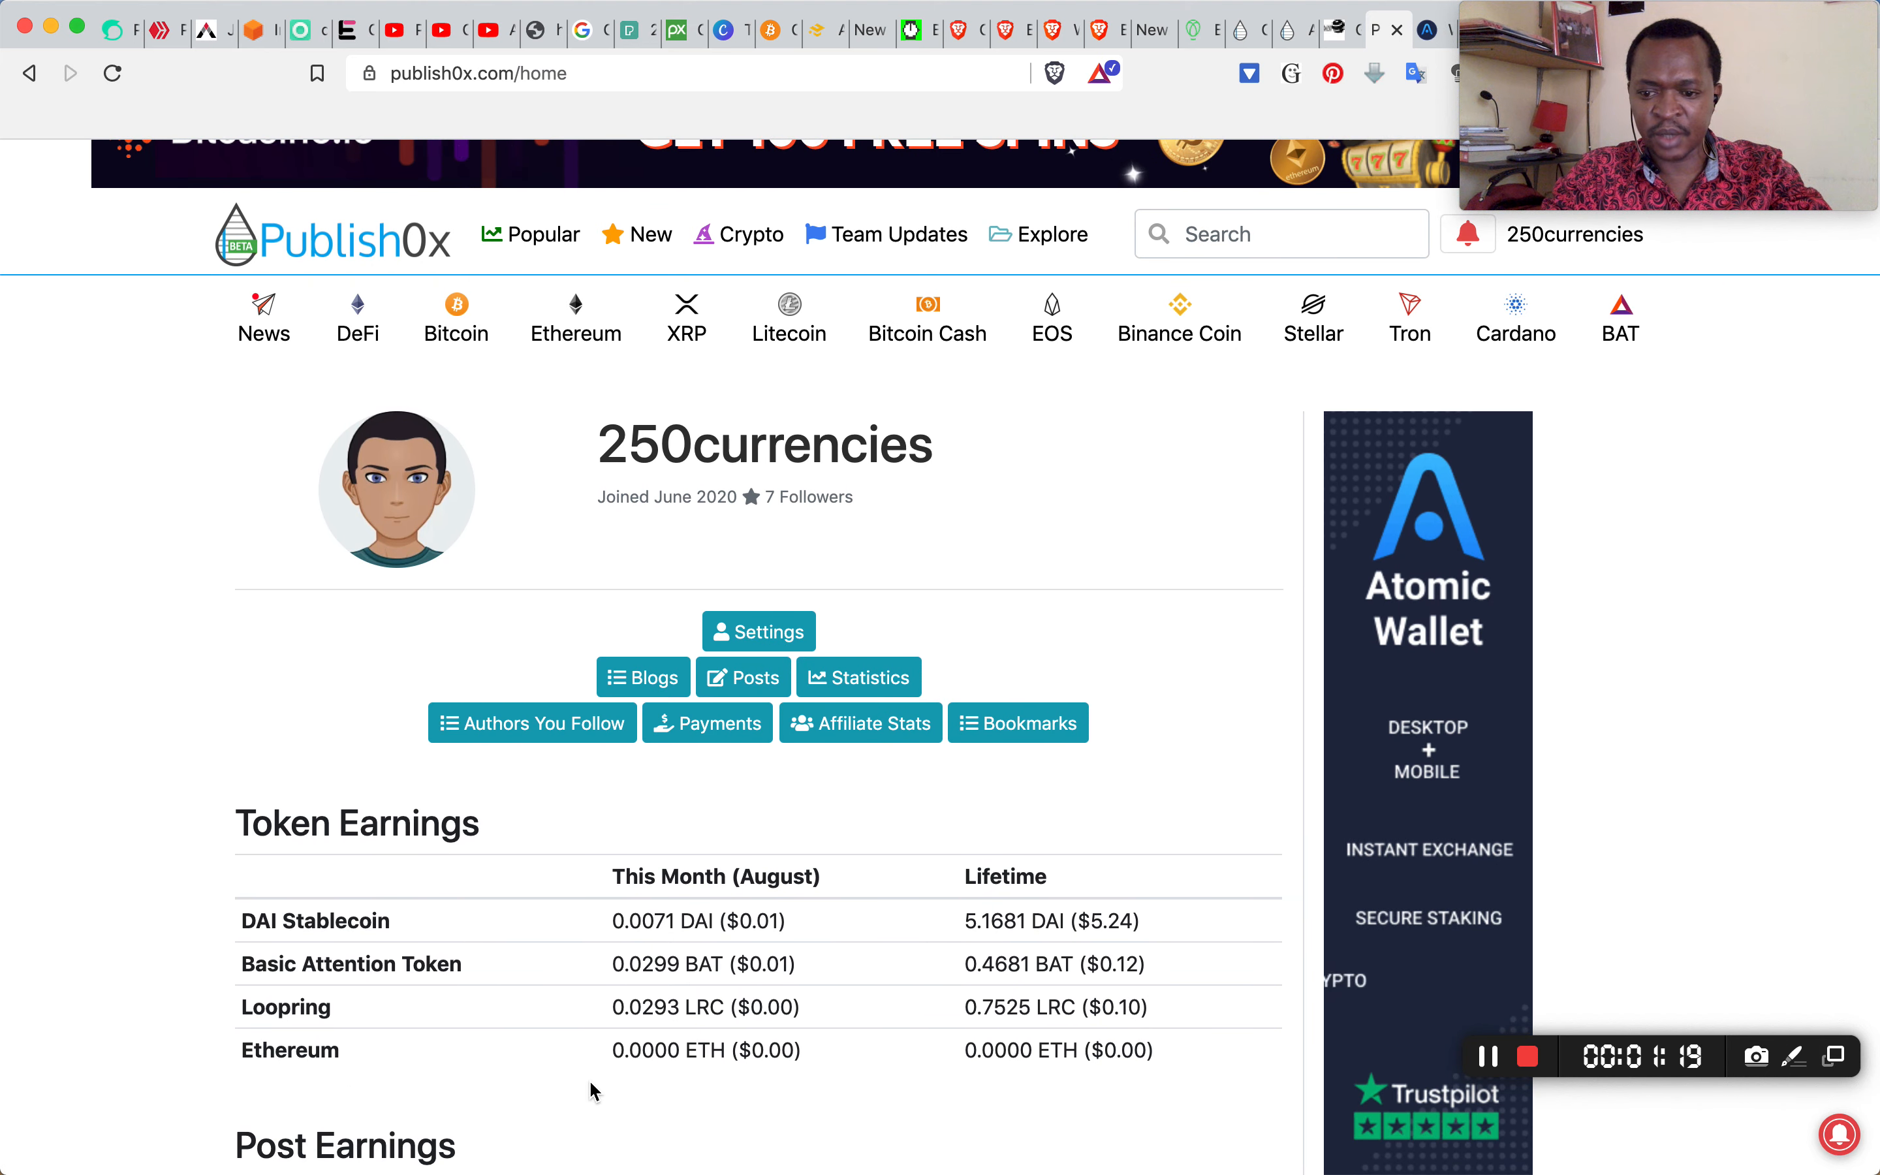
scroll(down, 3)
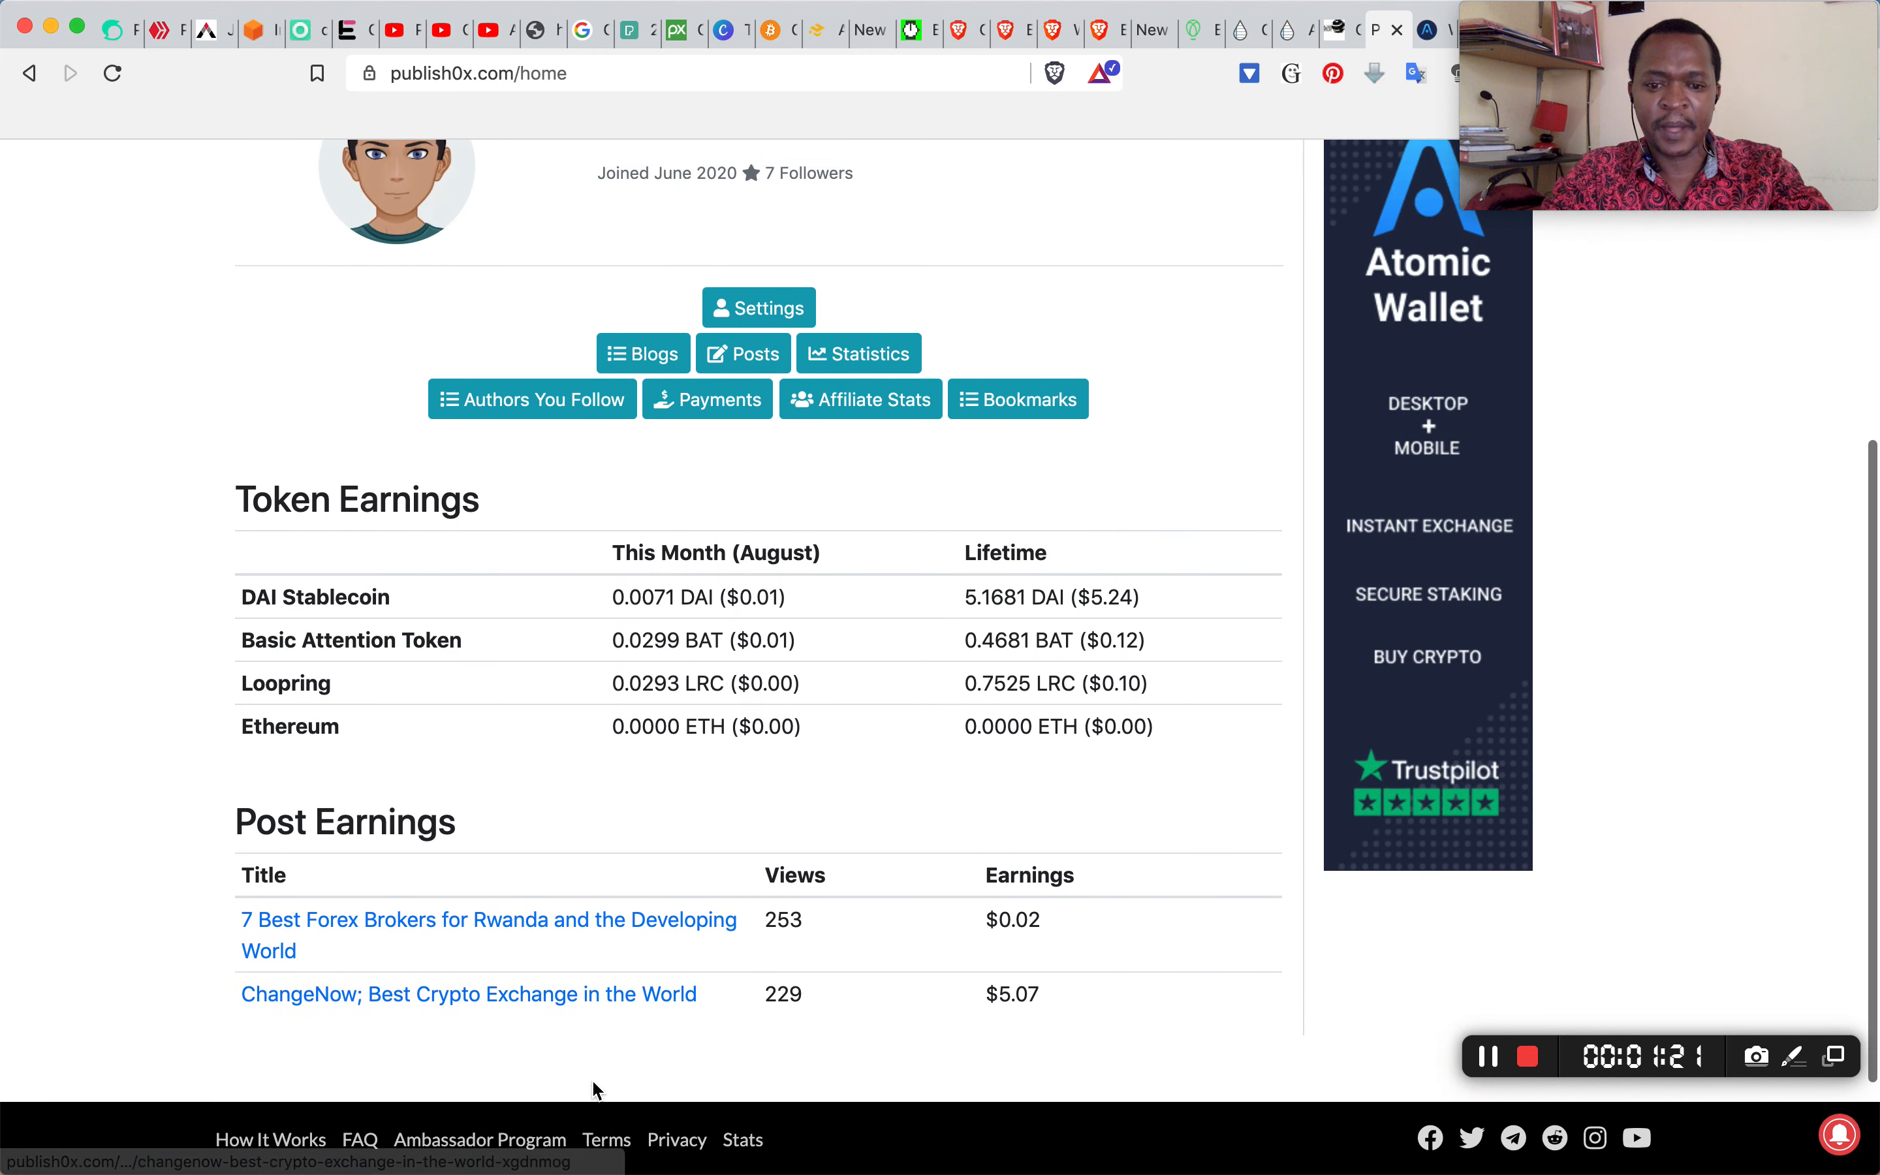
scroll(up, 3)
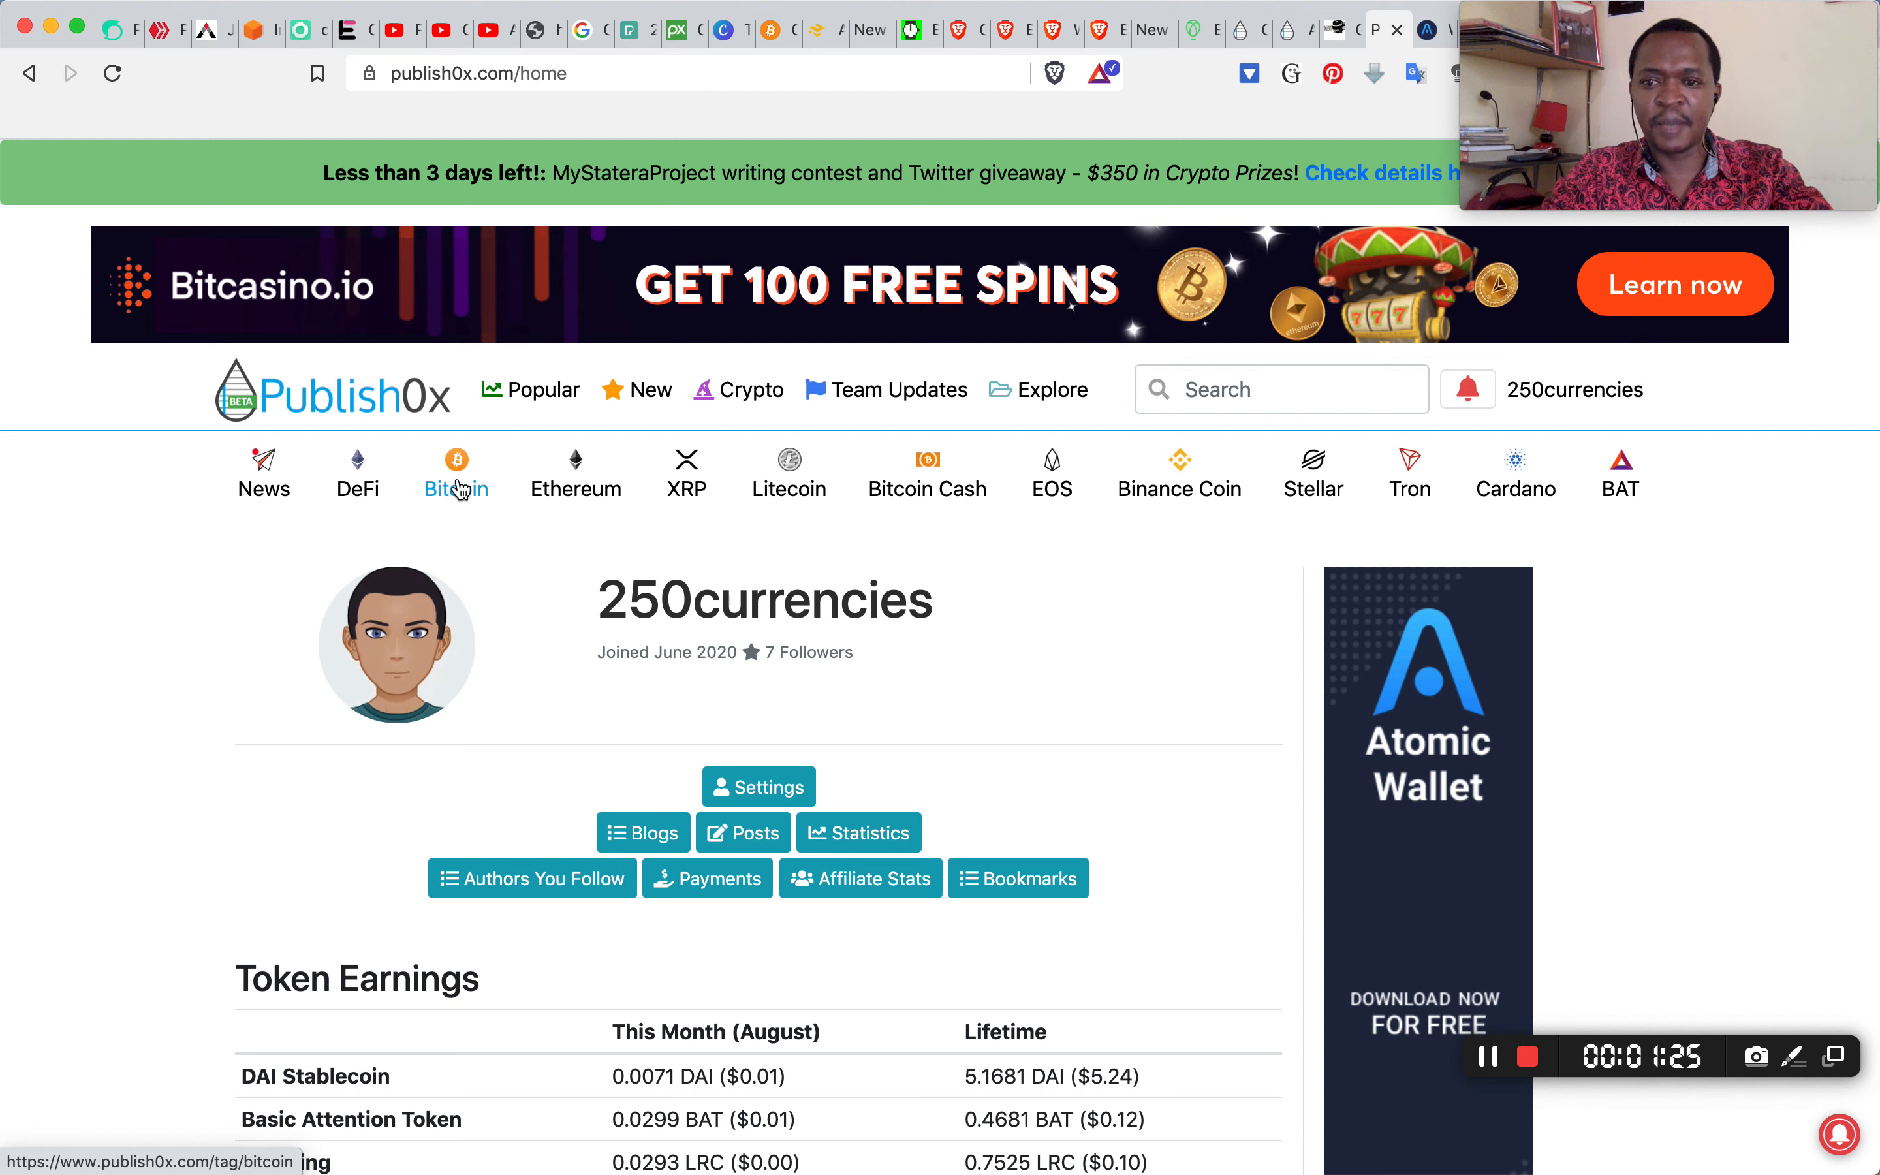
click(456, 489)
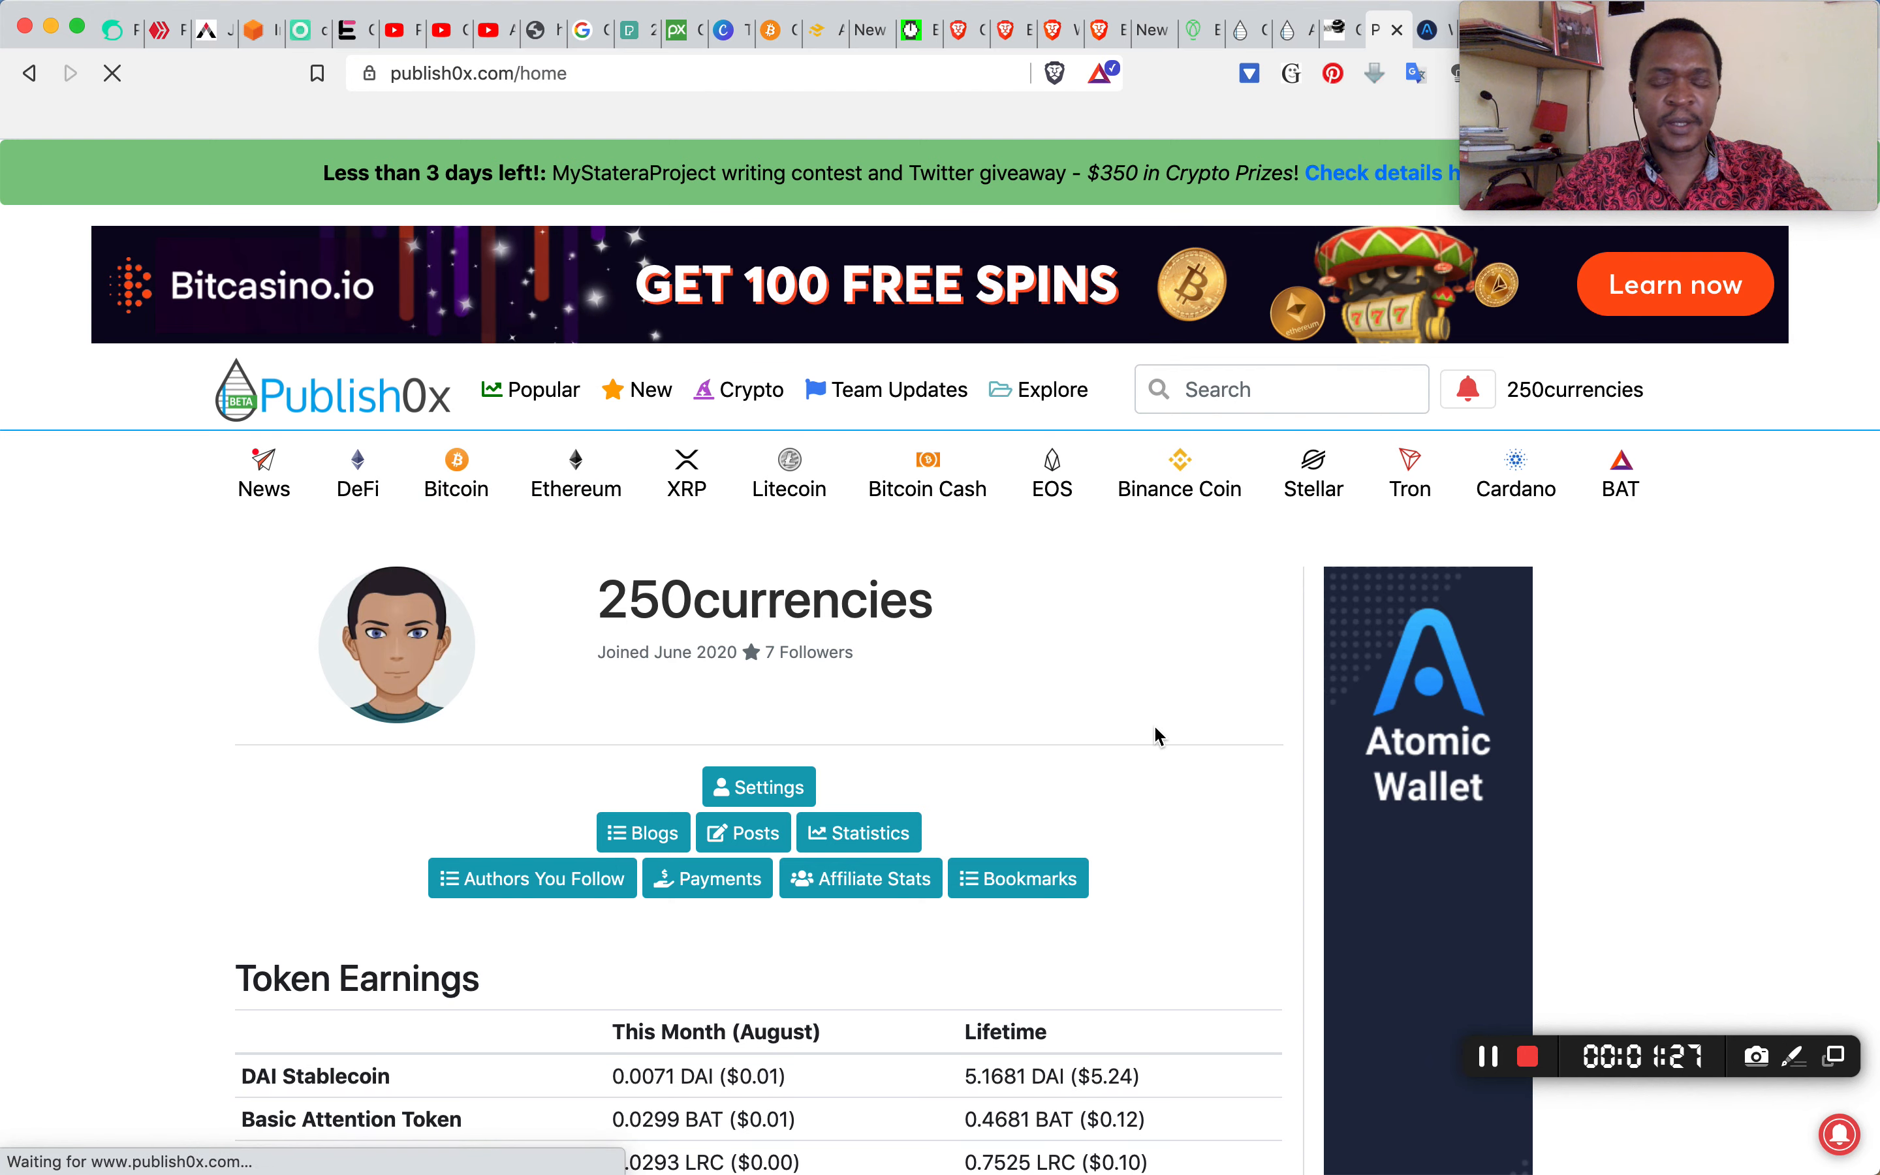
Browse the Bitcoin (BTC) tag page down to its list of latest articles
click(456, 474)
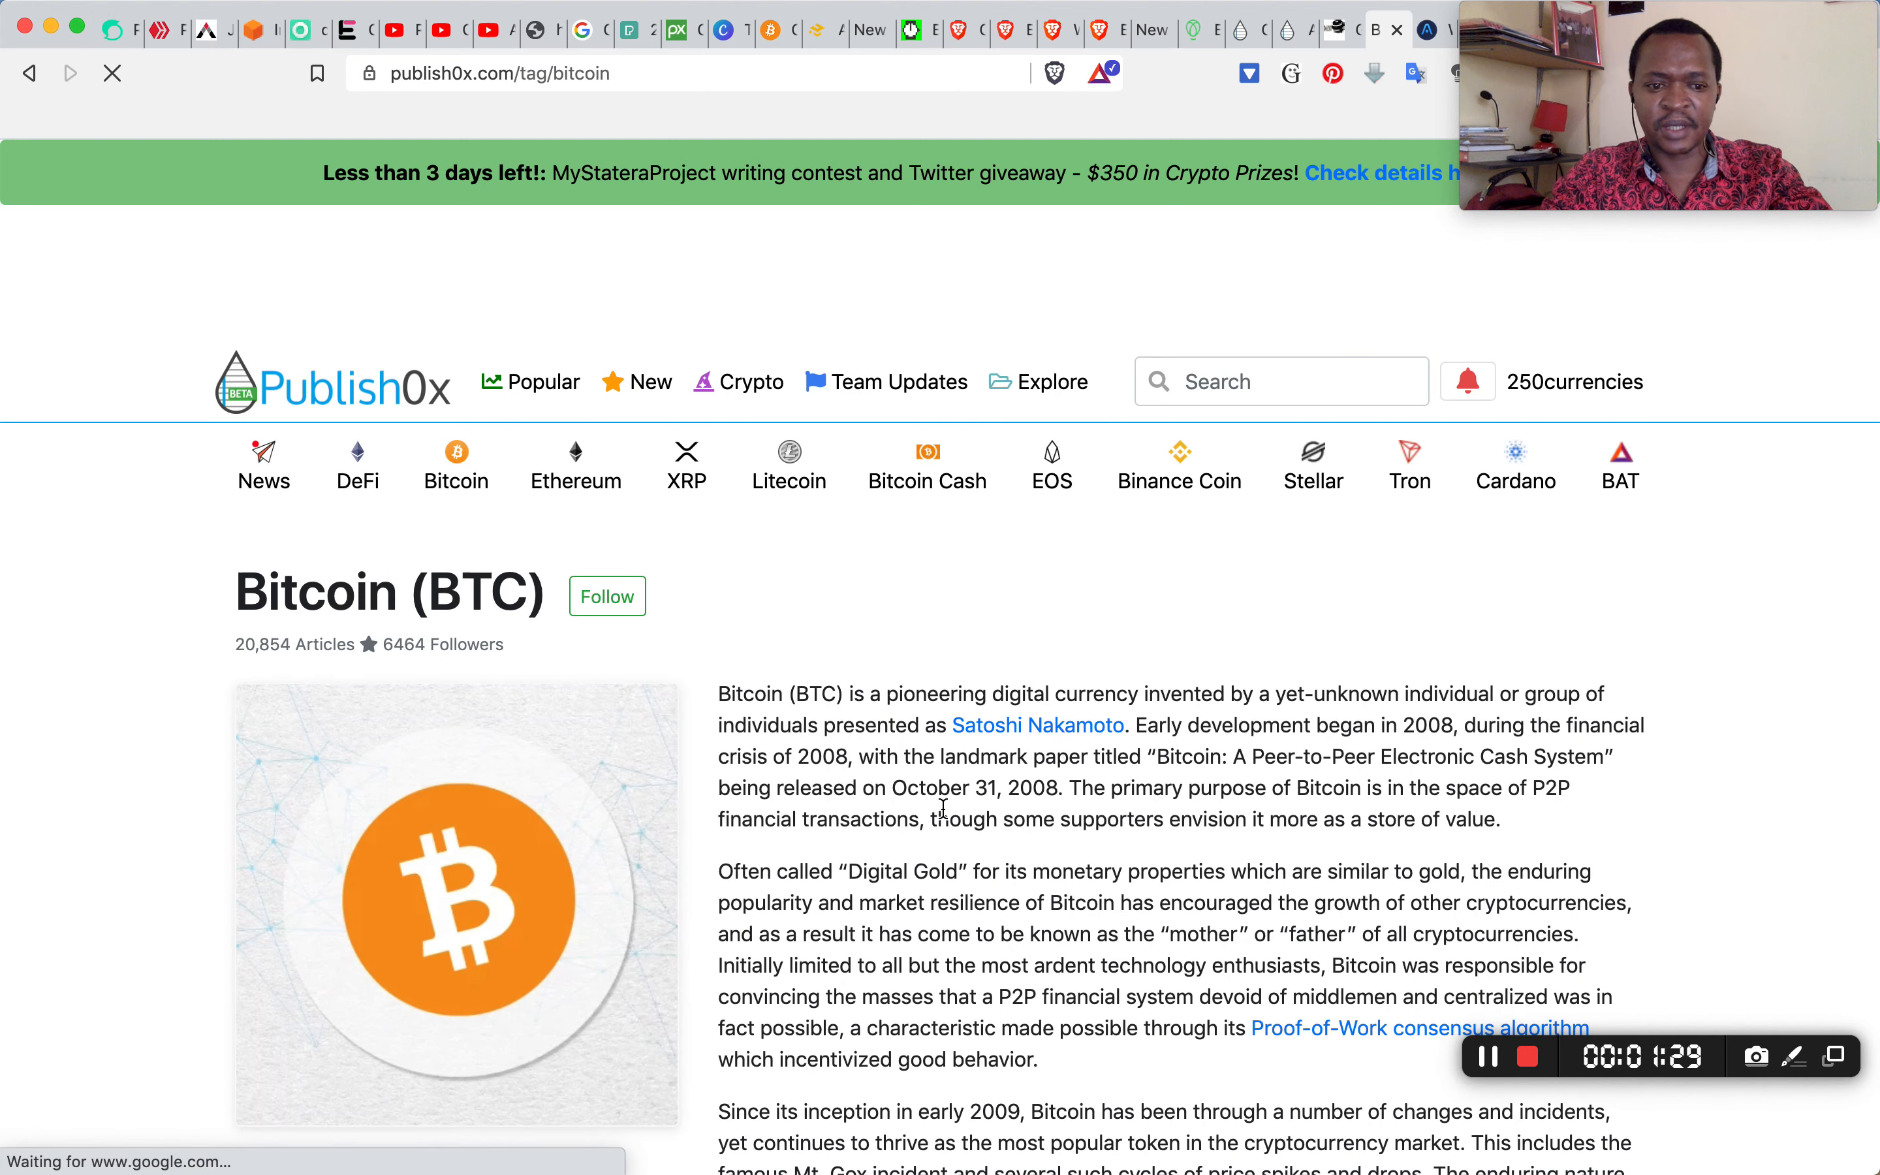
scroll(down, 3)
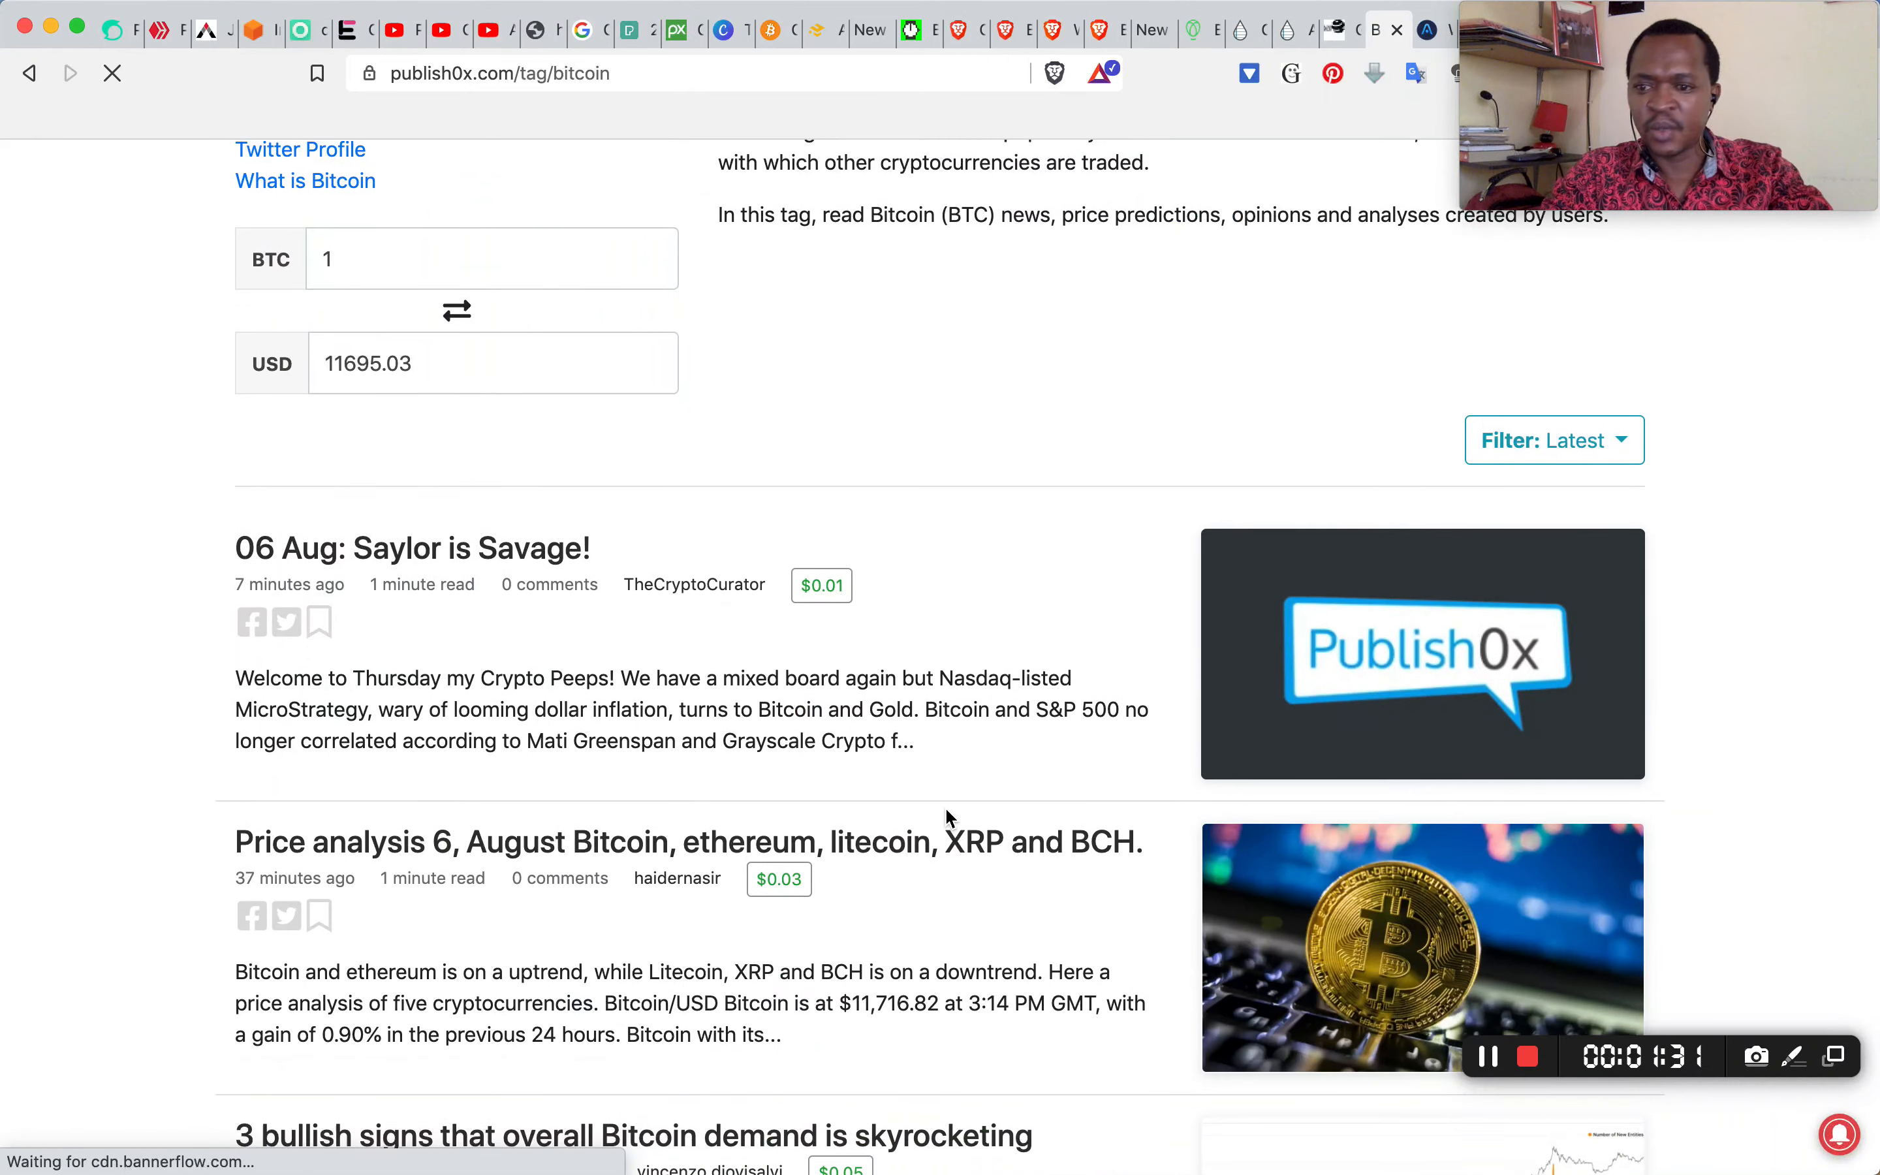
scroll(down, 3)
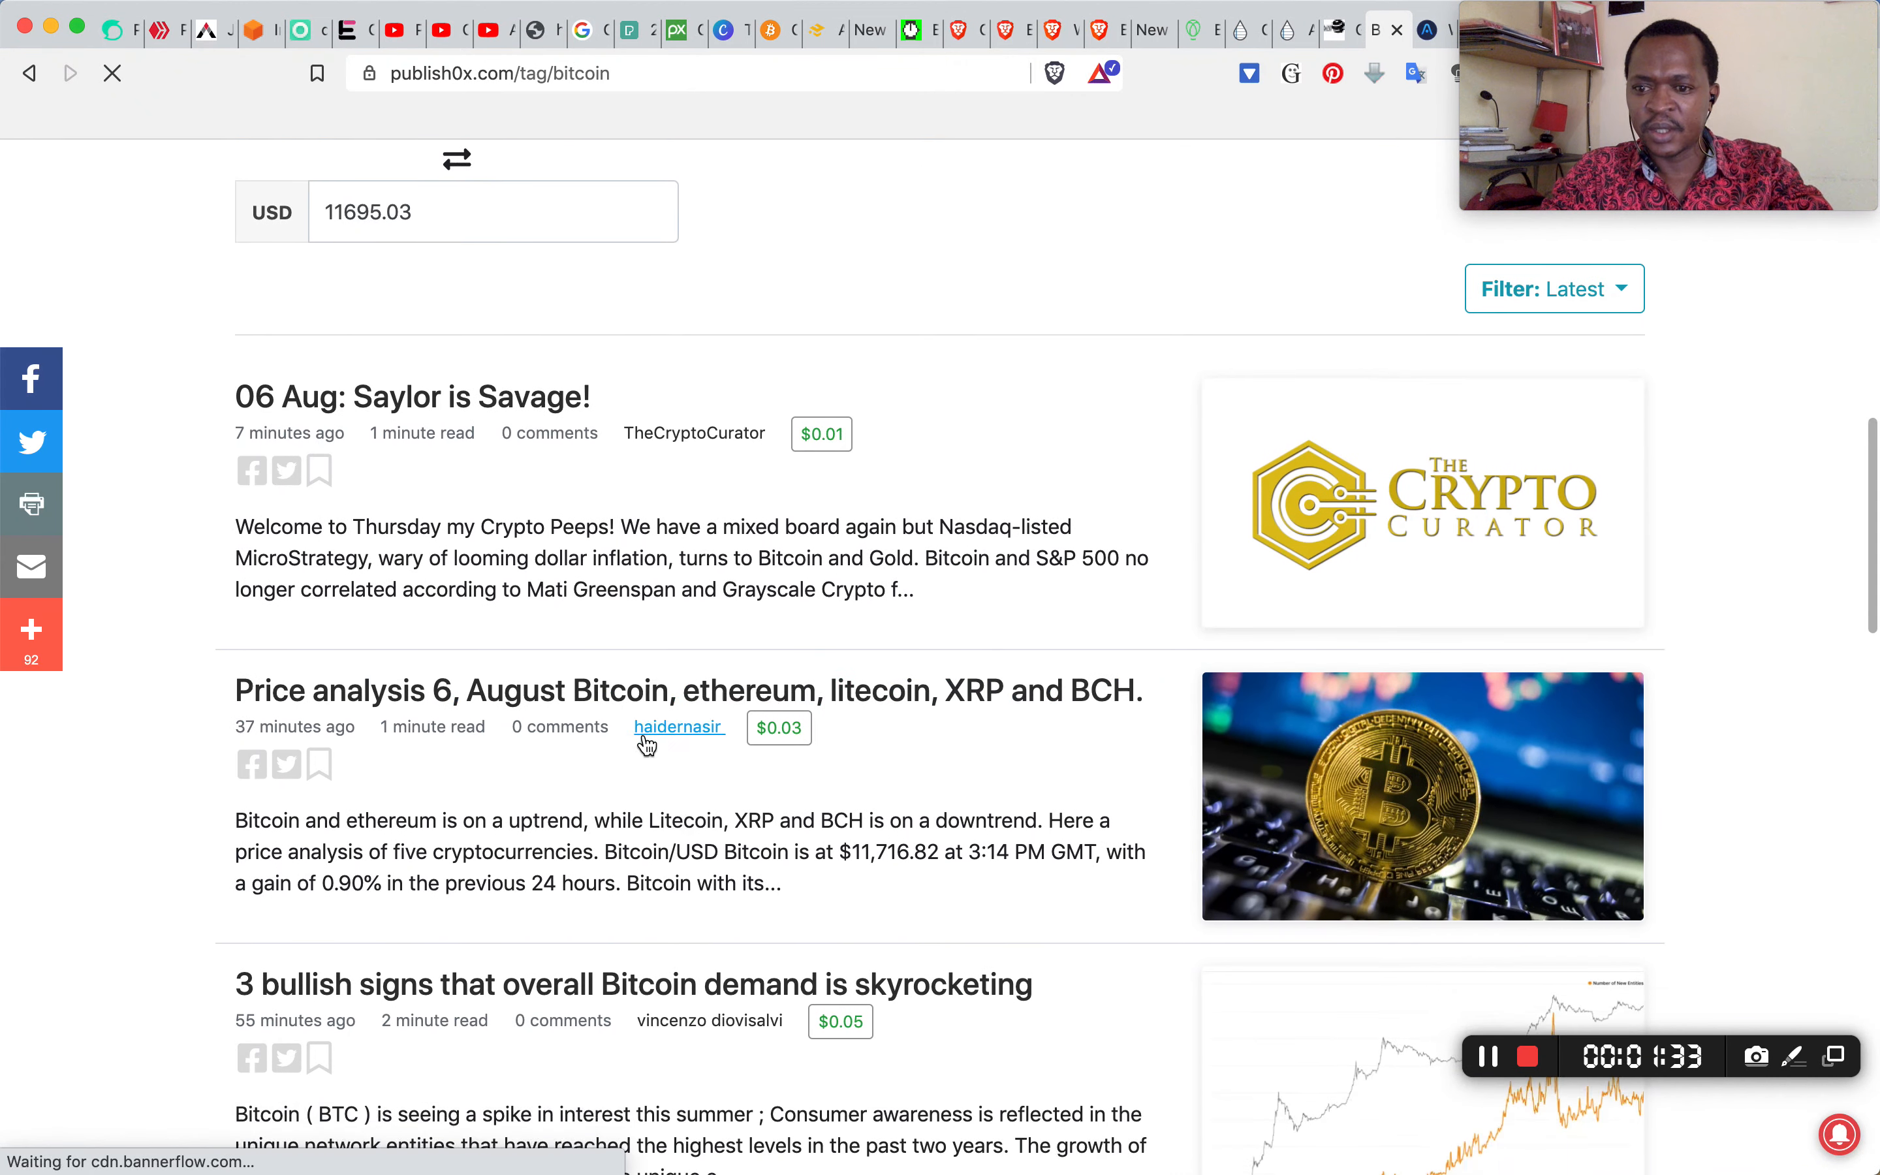
scroll(down, 3)
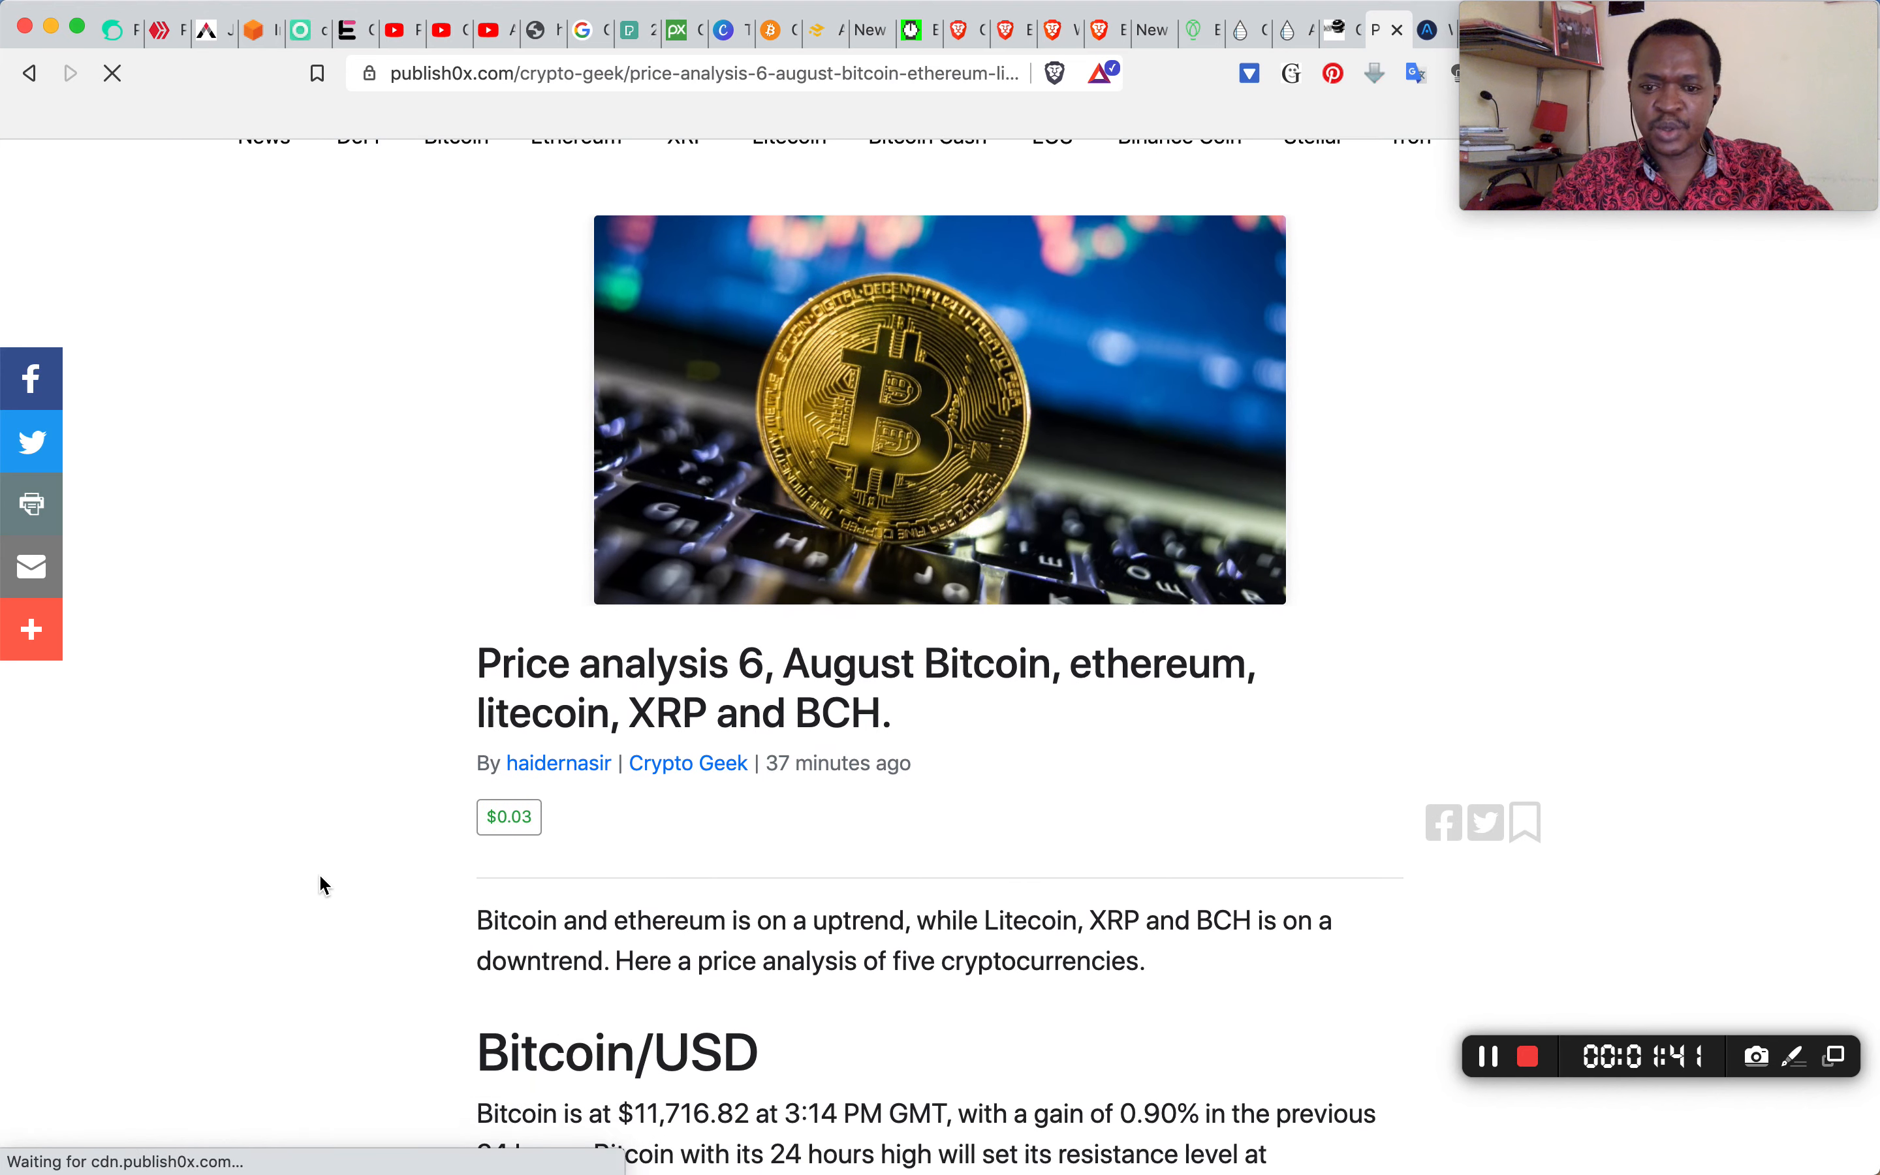
Read the Bitcoin price analysis article to the end and follow its author haidernasir
scroll(down, 3)
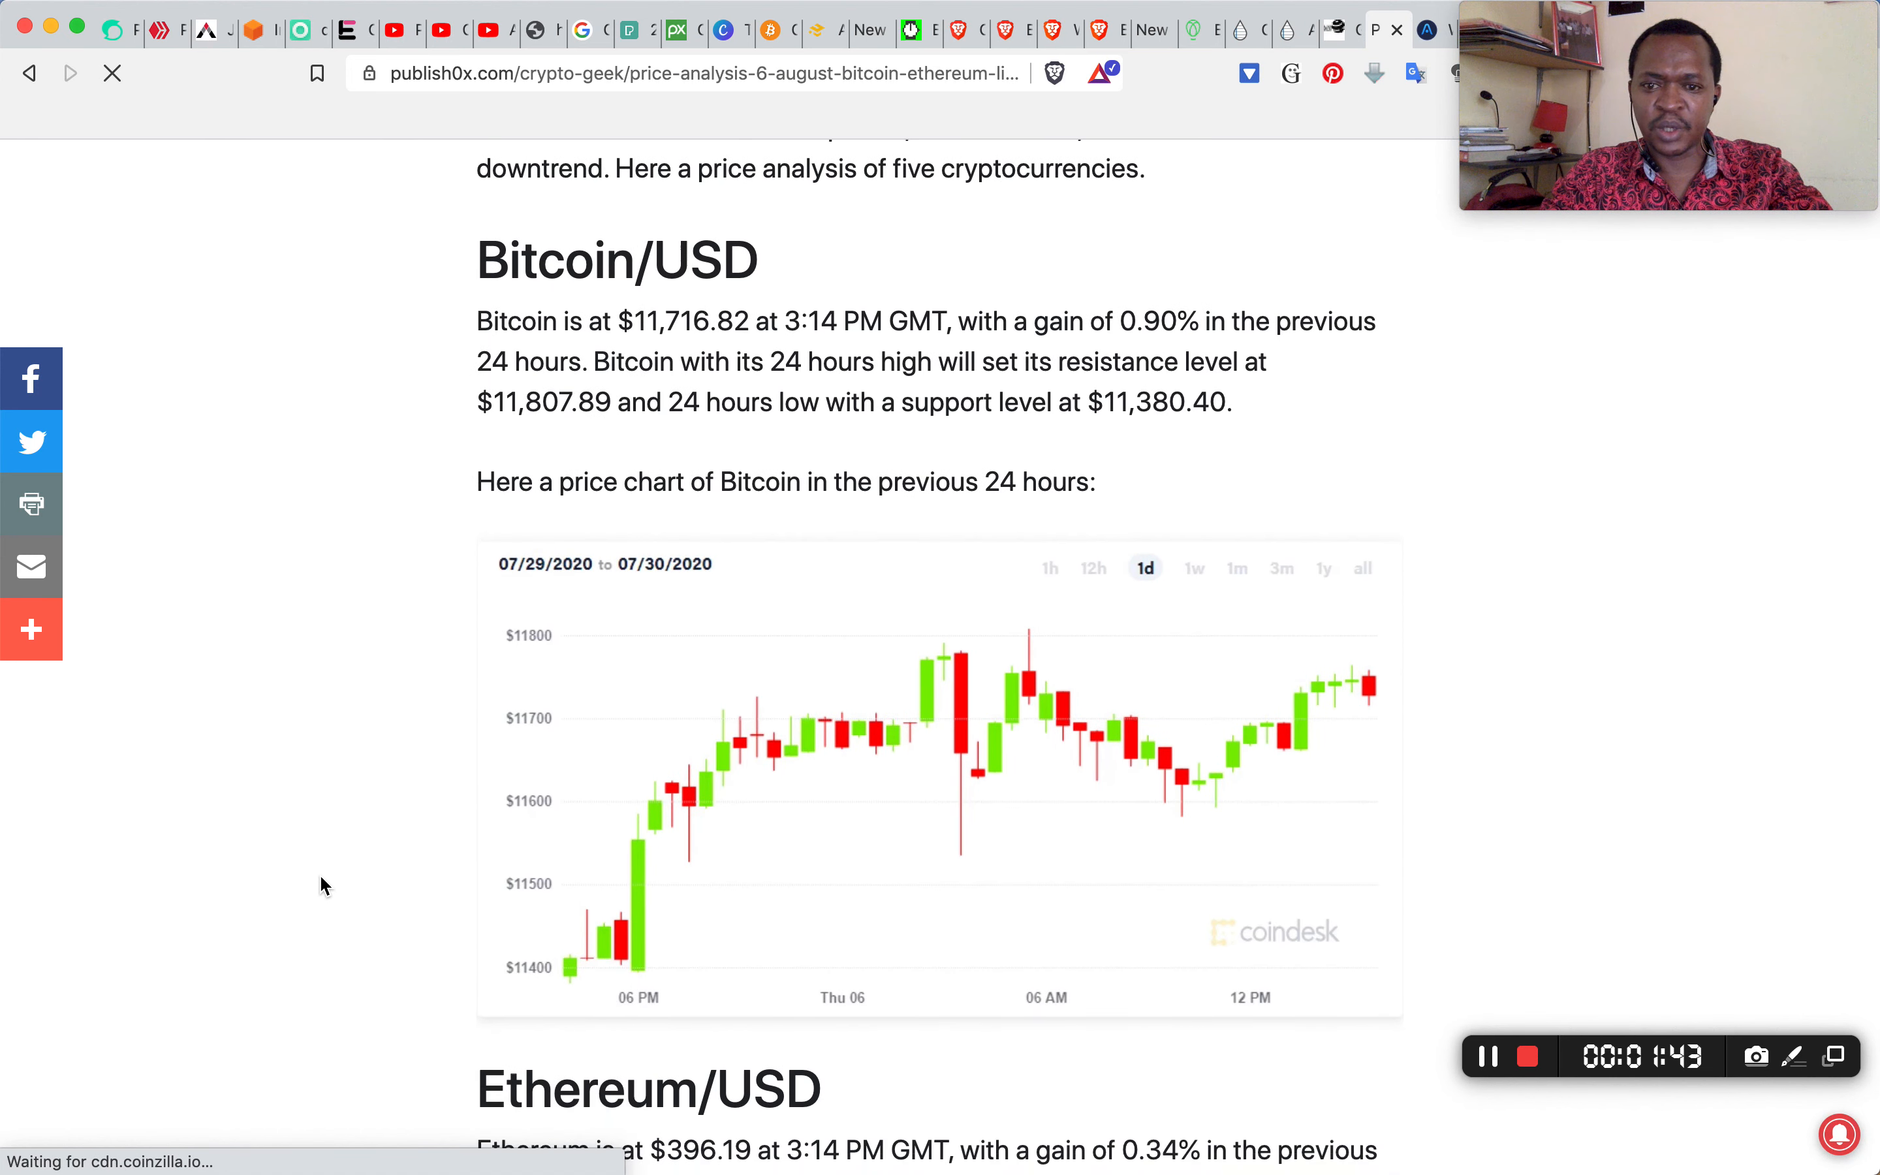
scroll(down, 3)
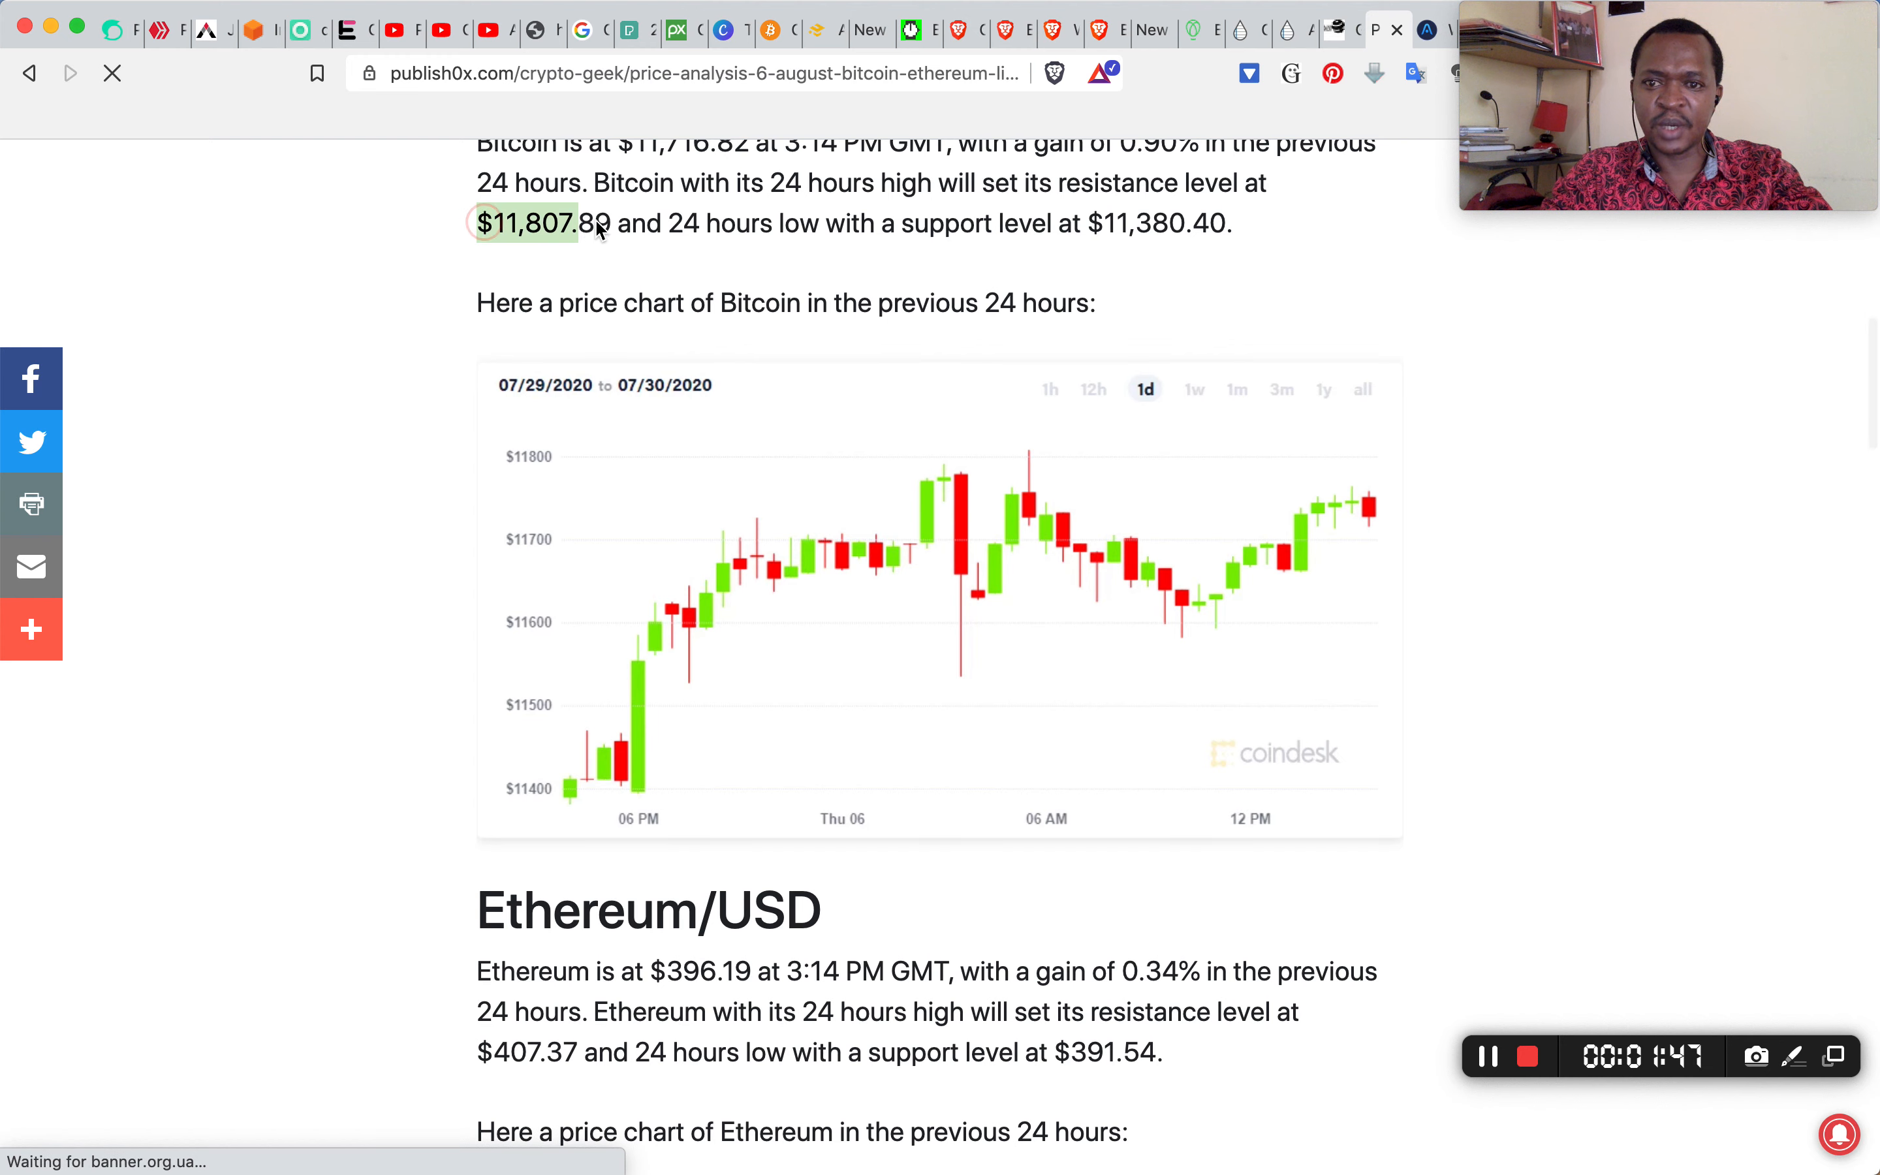
scroll(down, 3)
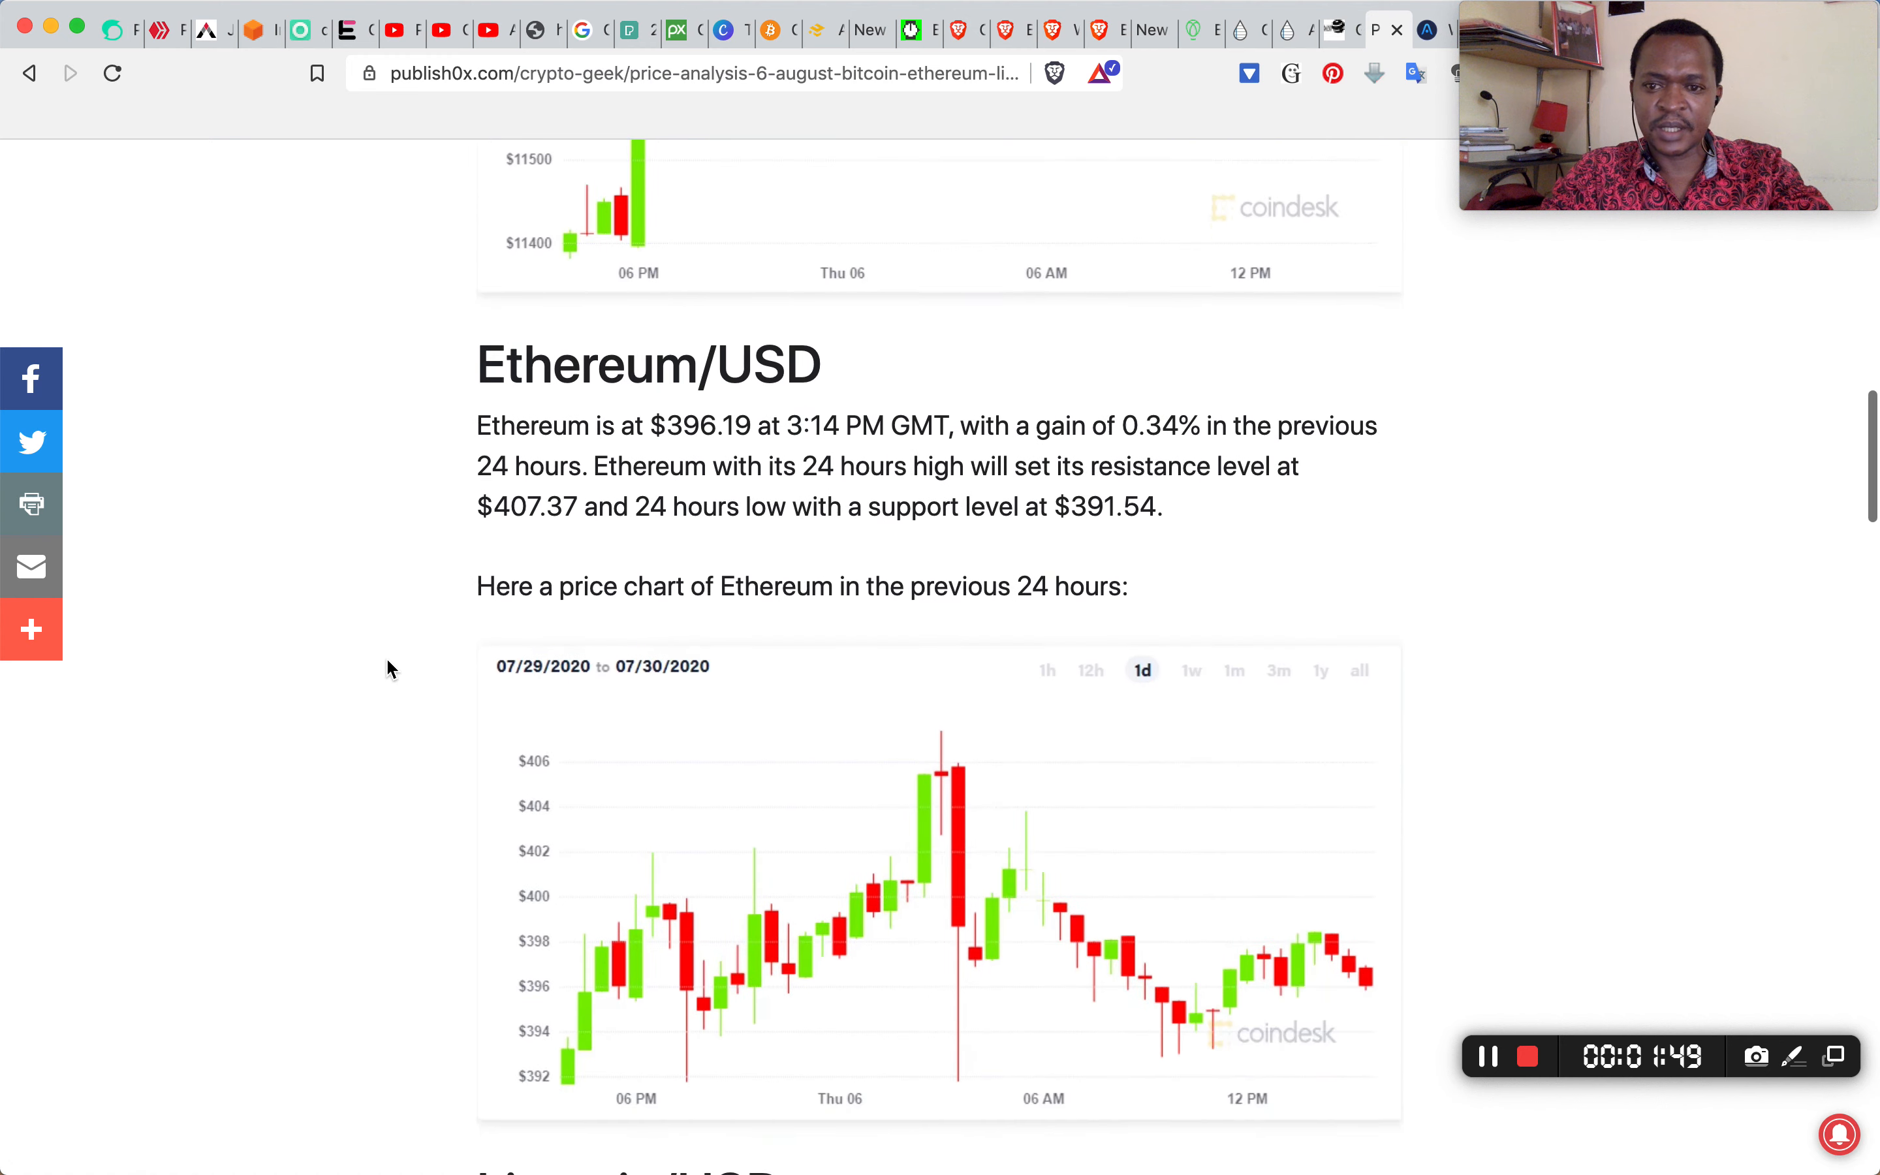
scroll(down, 3)
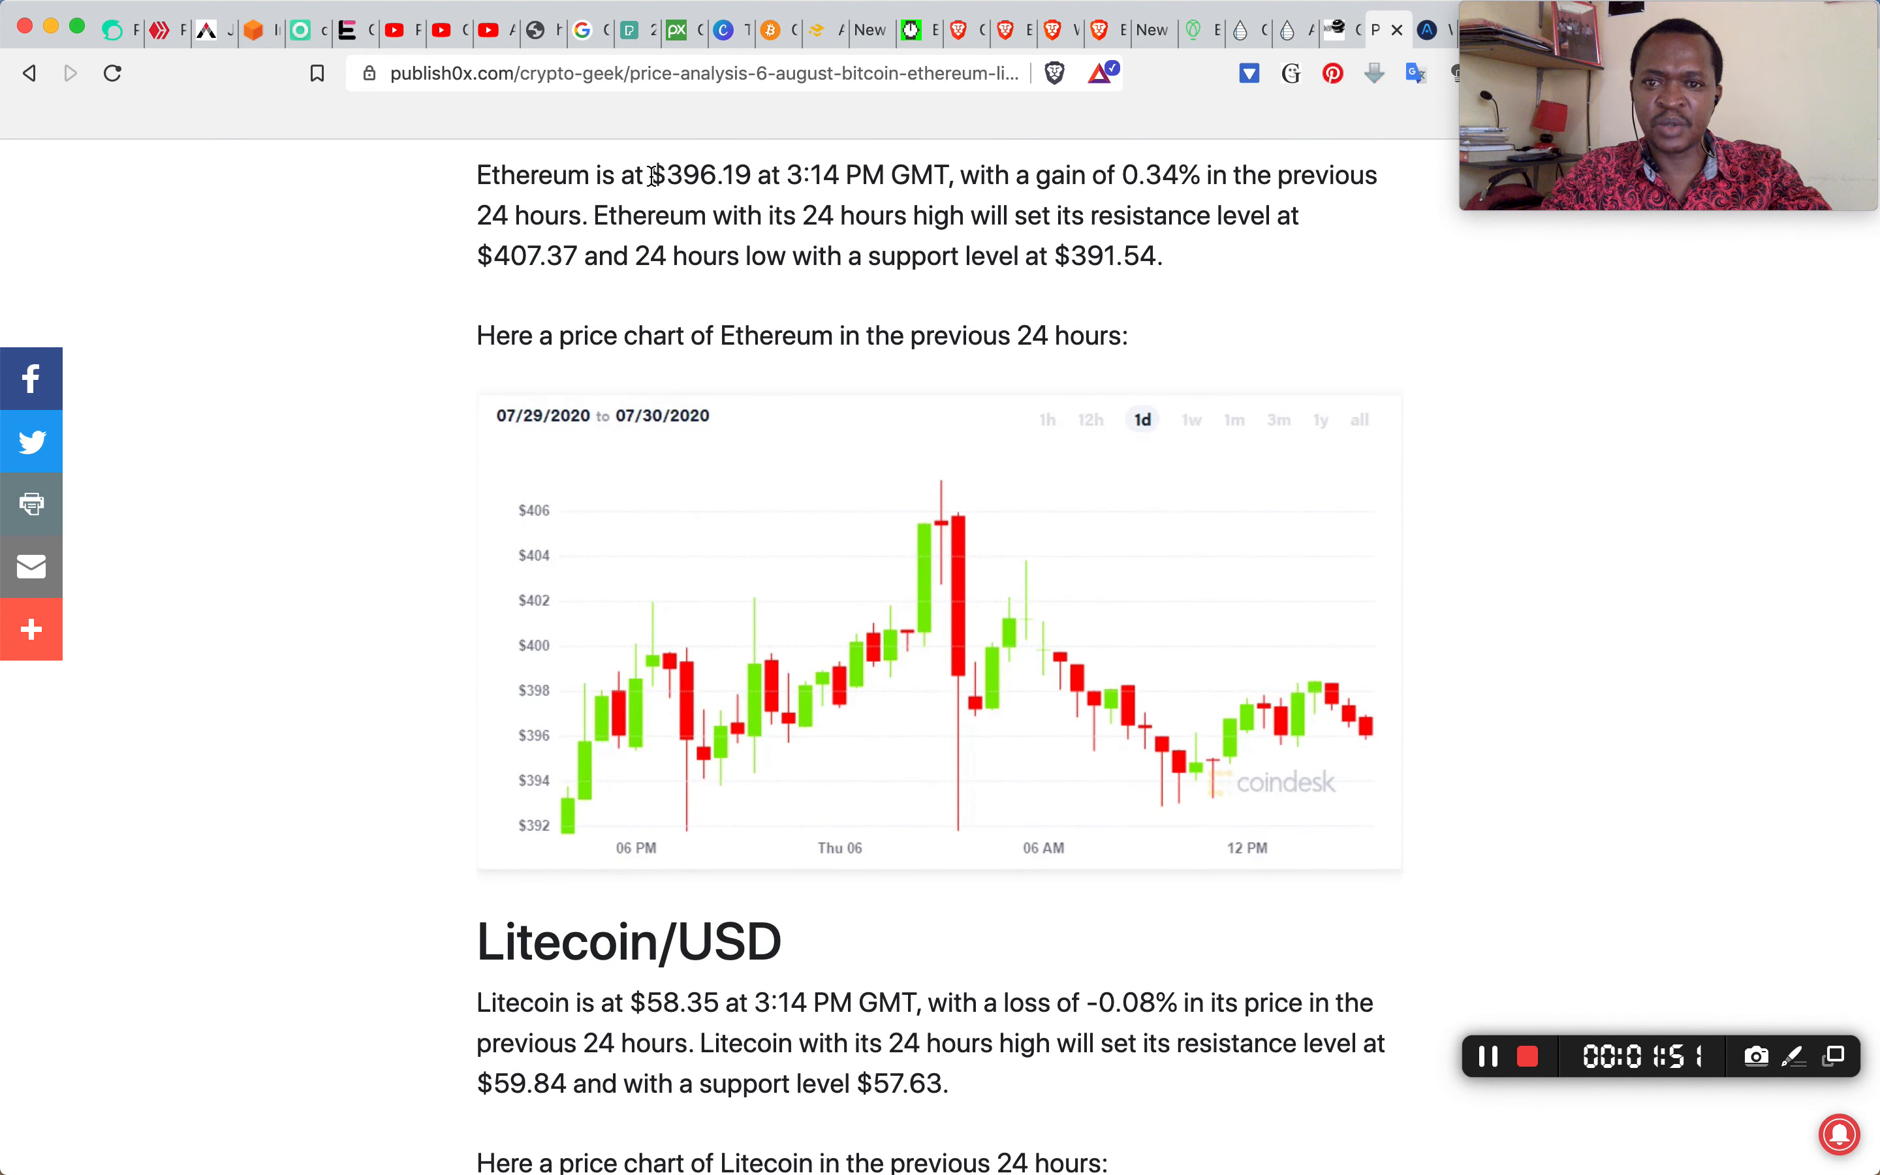
scroll(down, 3)
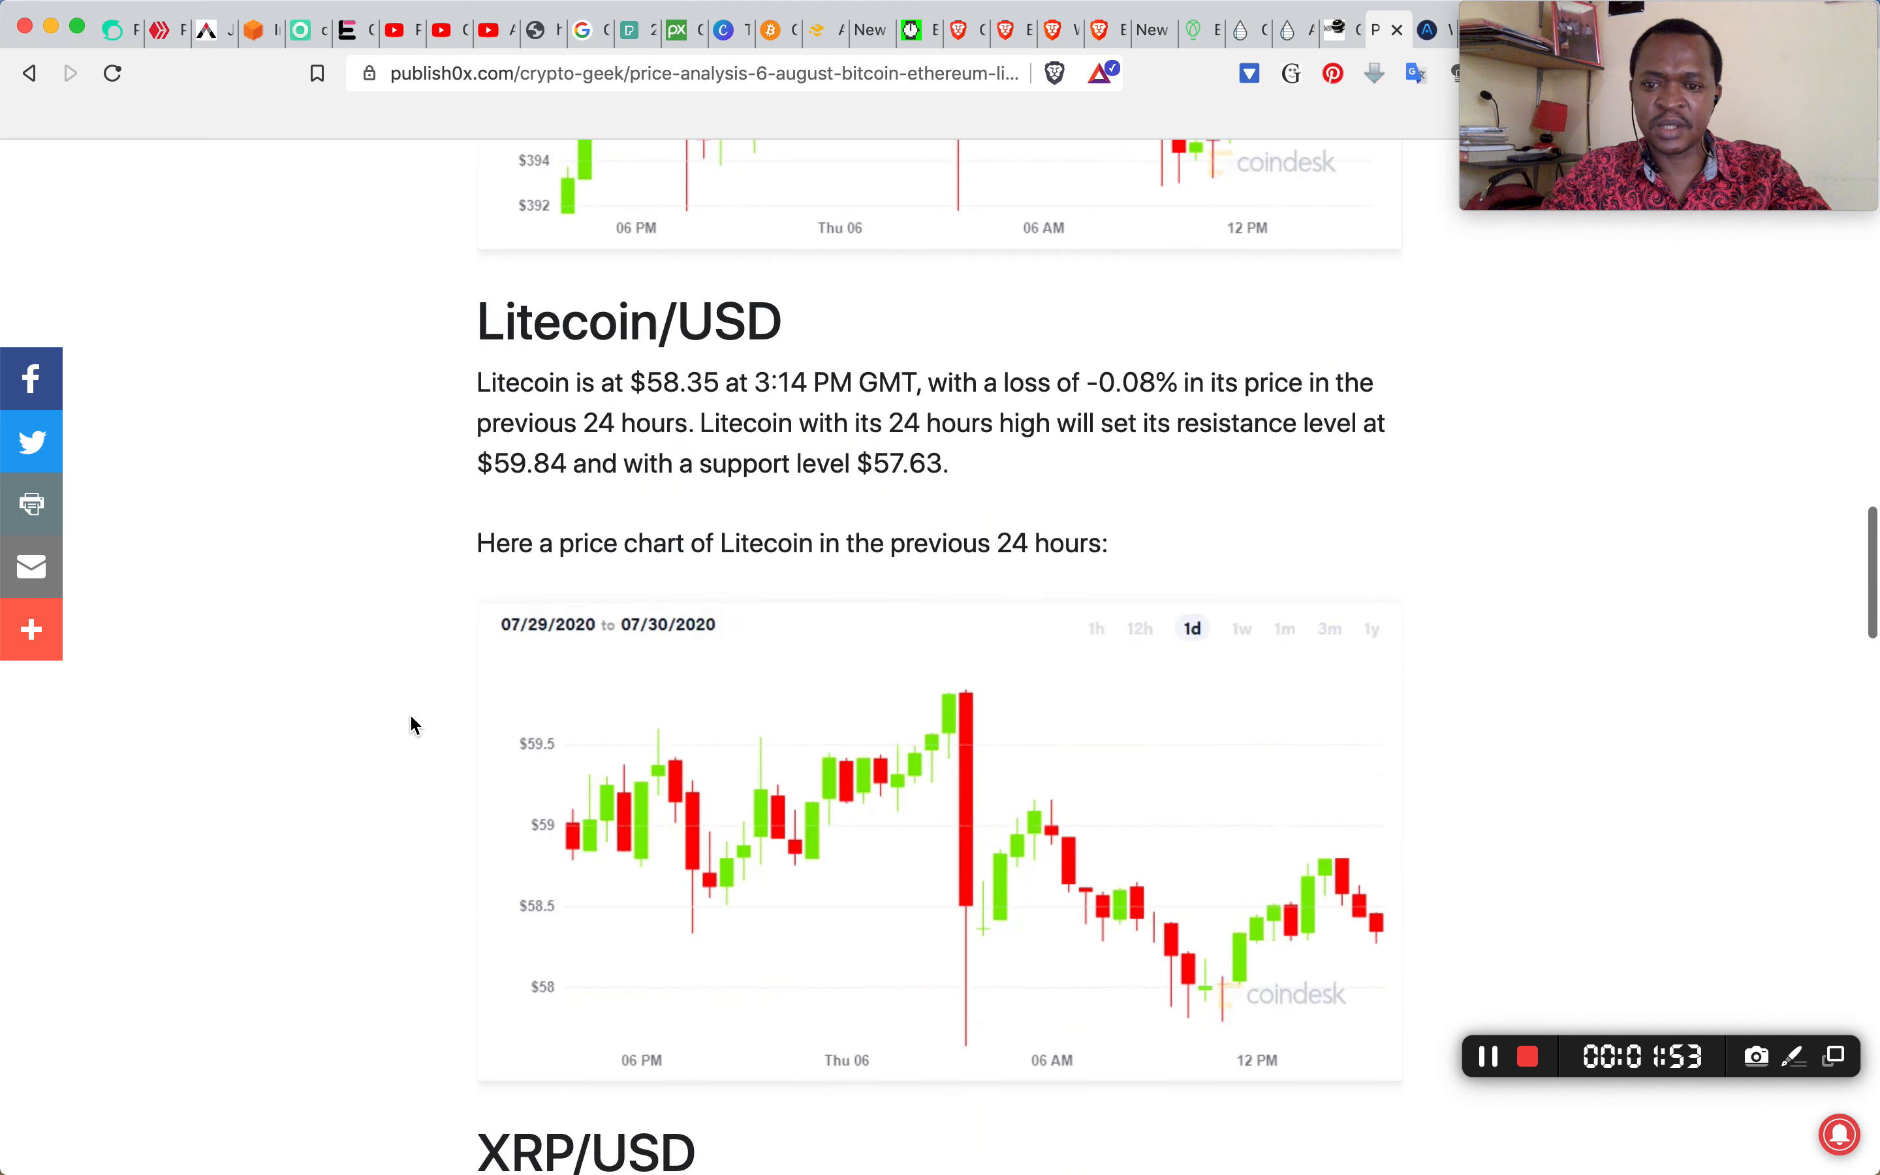
scroll(down, 3)
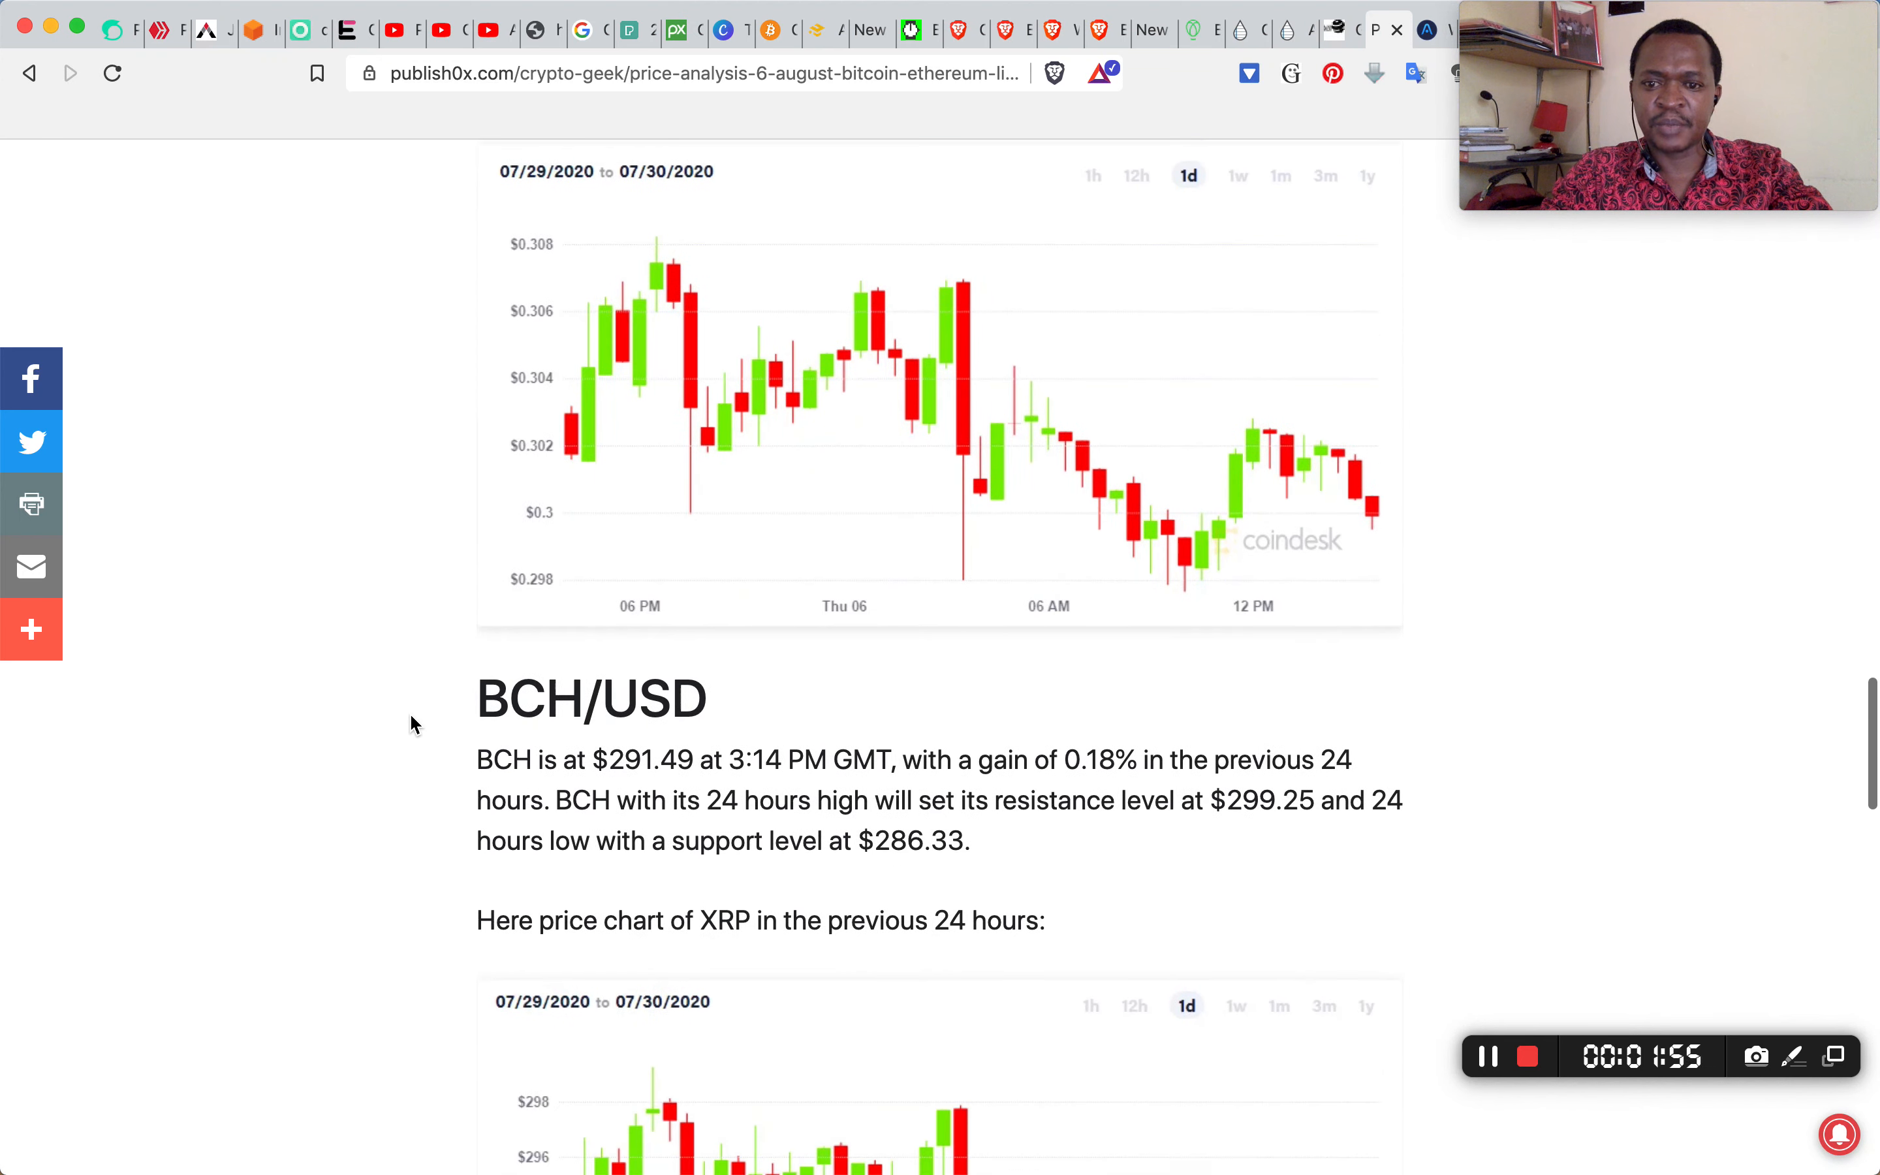
scroll(down, 3)
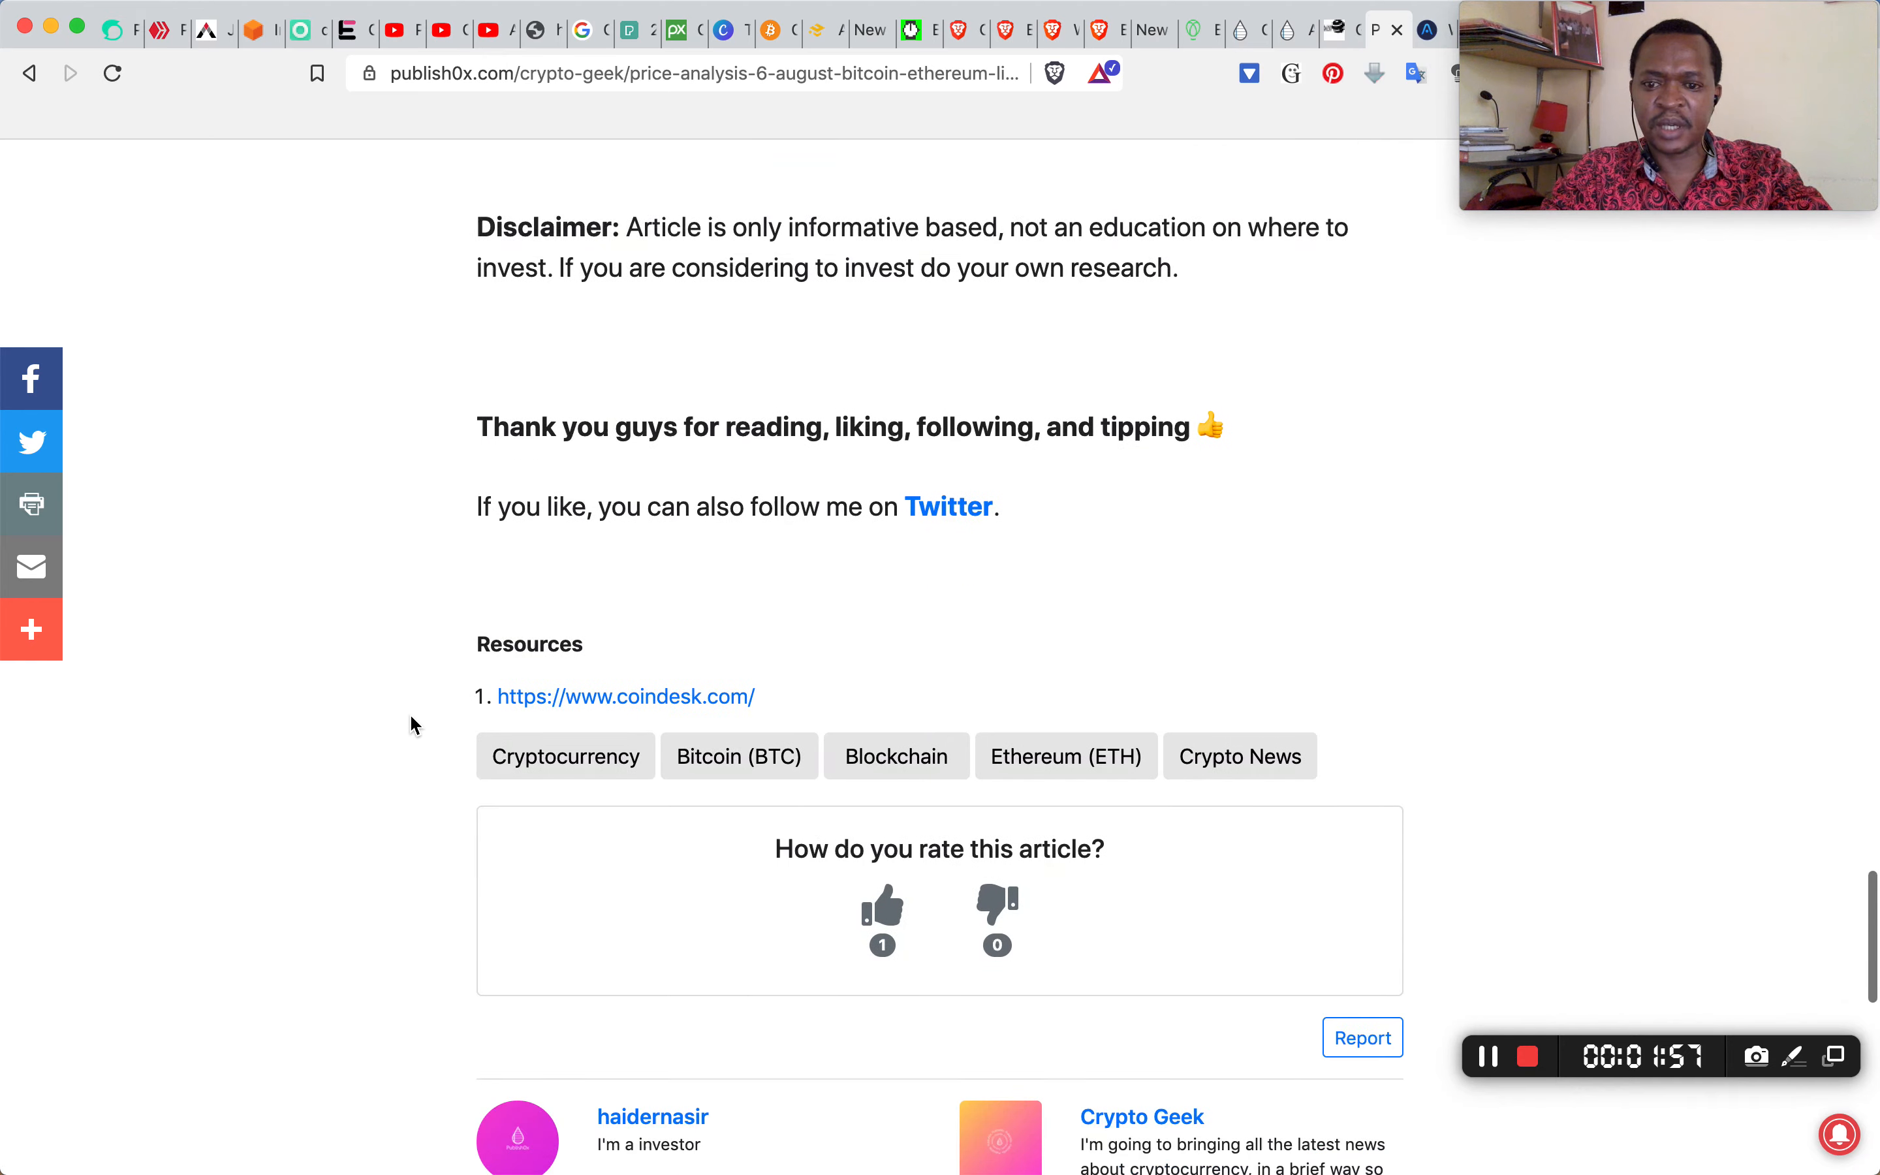
scroll(down, 3)
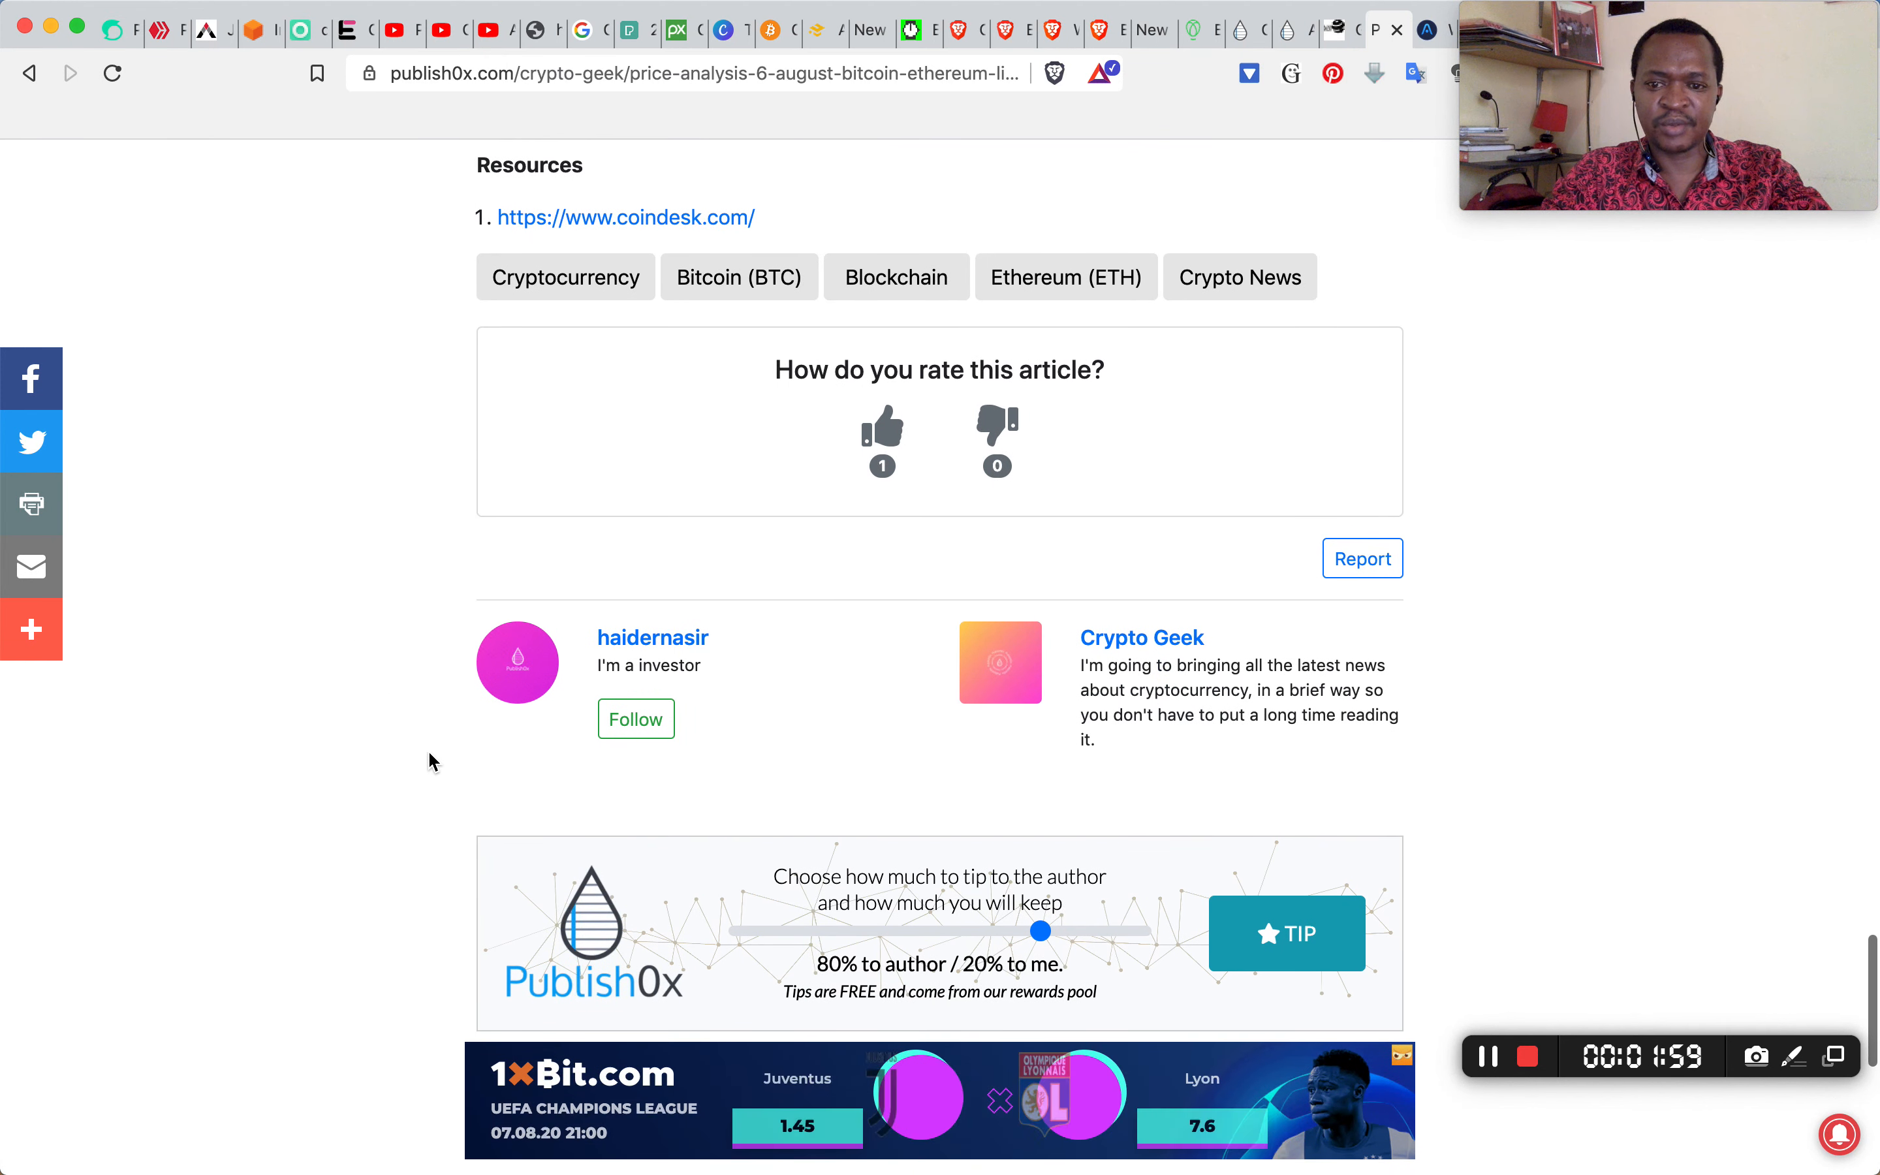
click(634, 718)
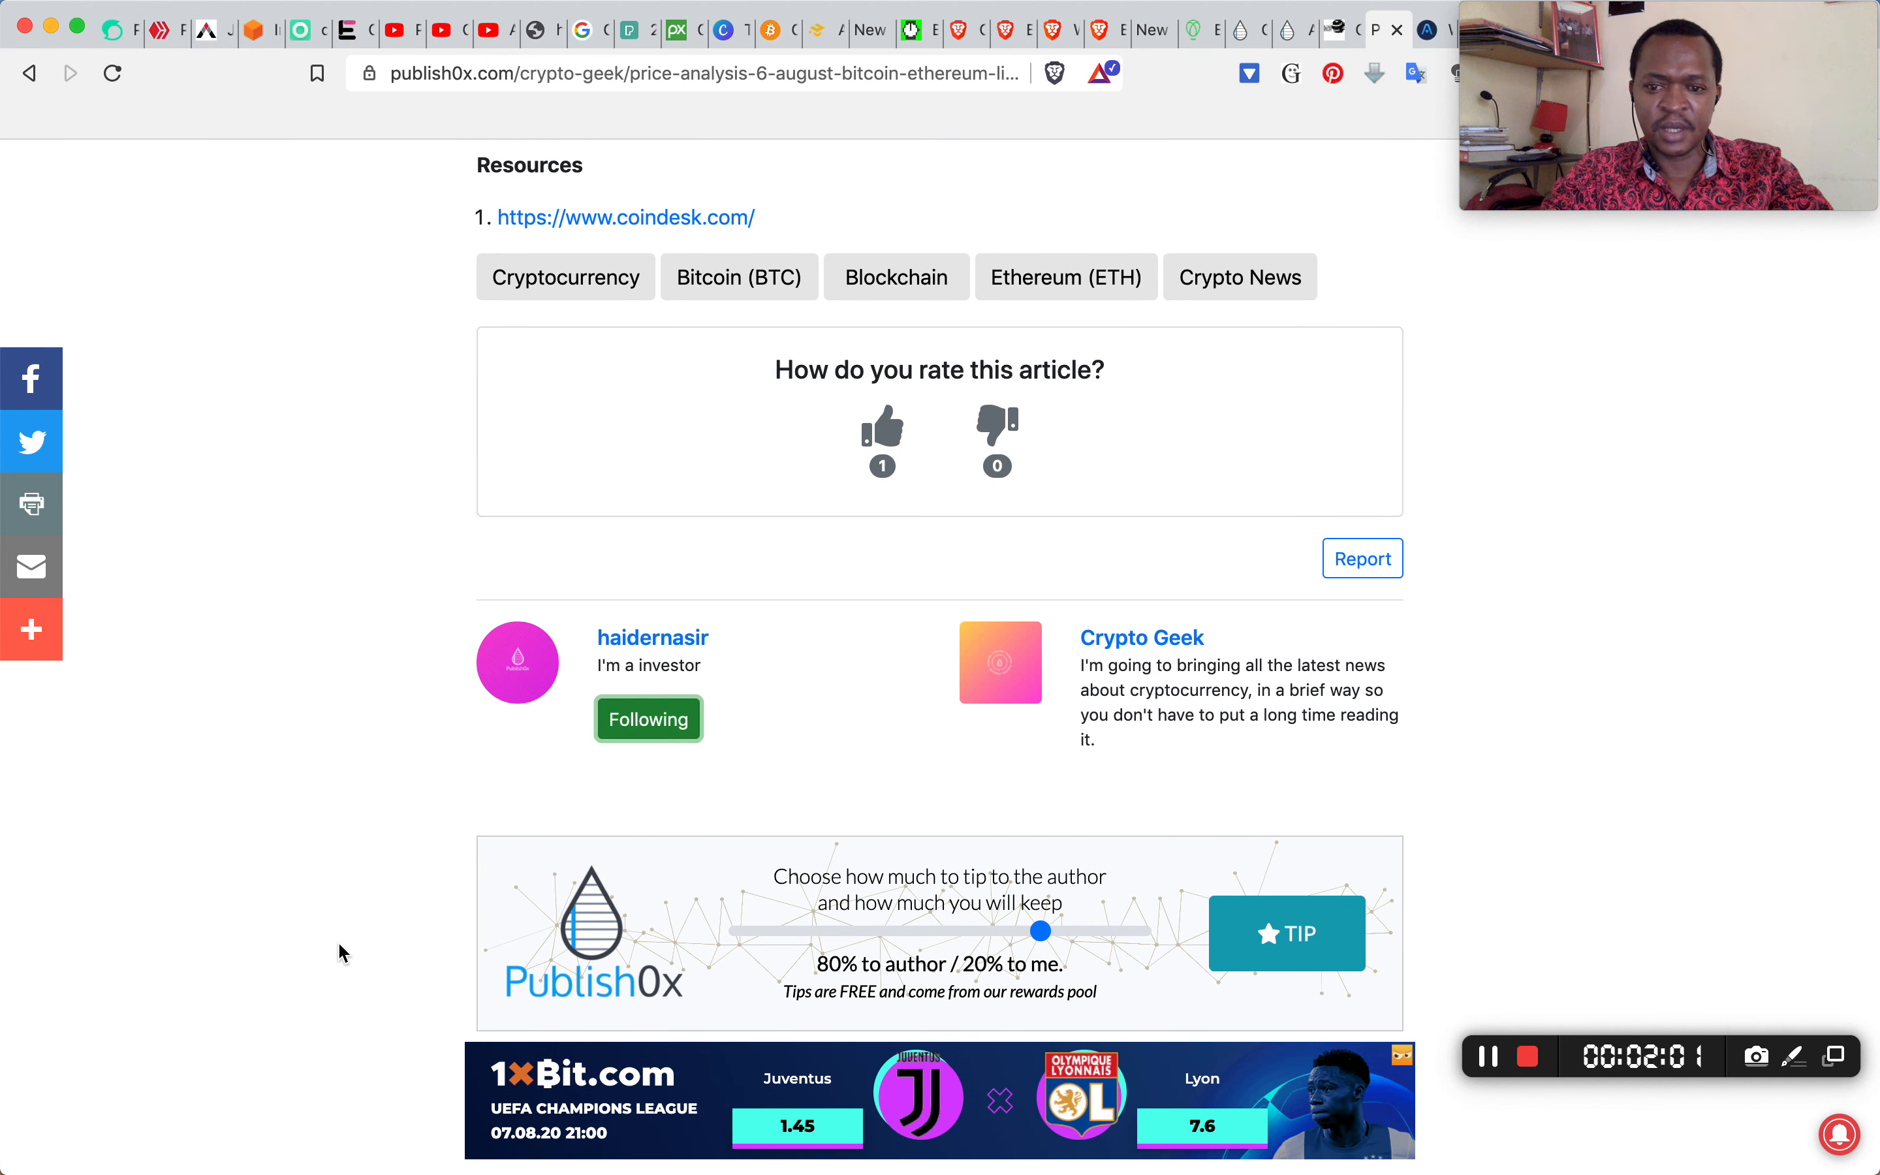
mouse_move(761, 940)
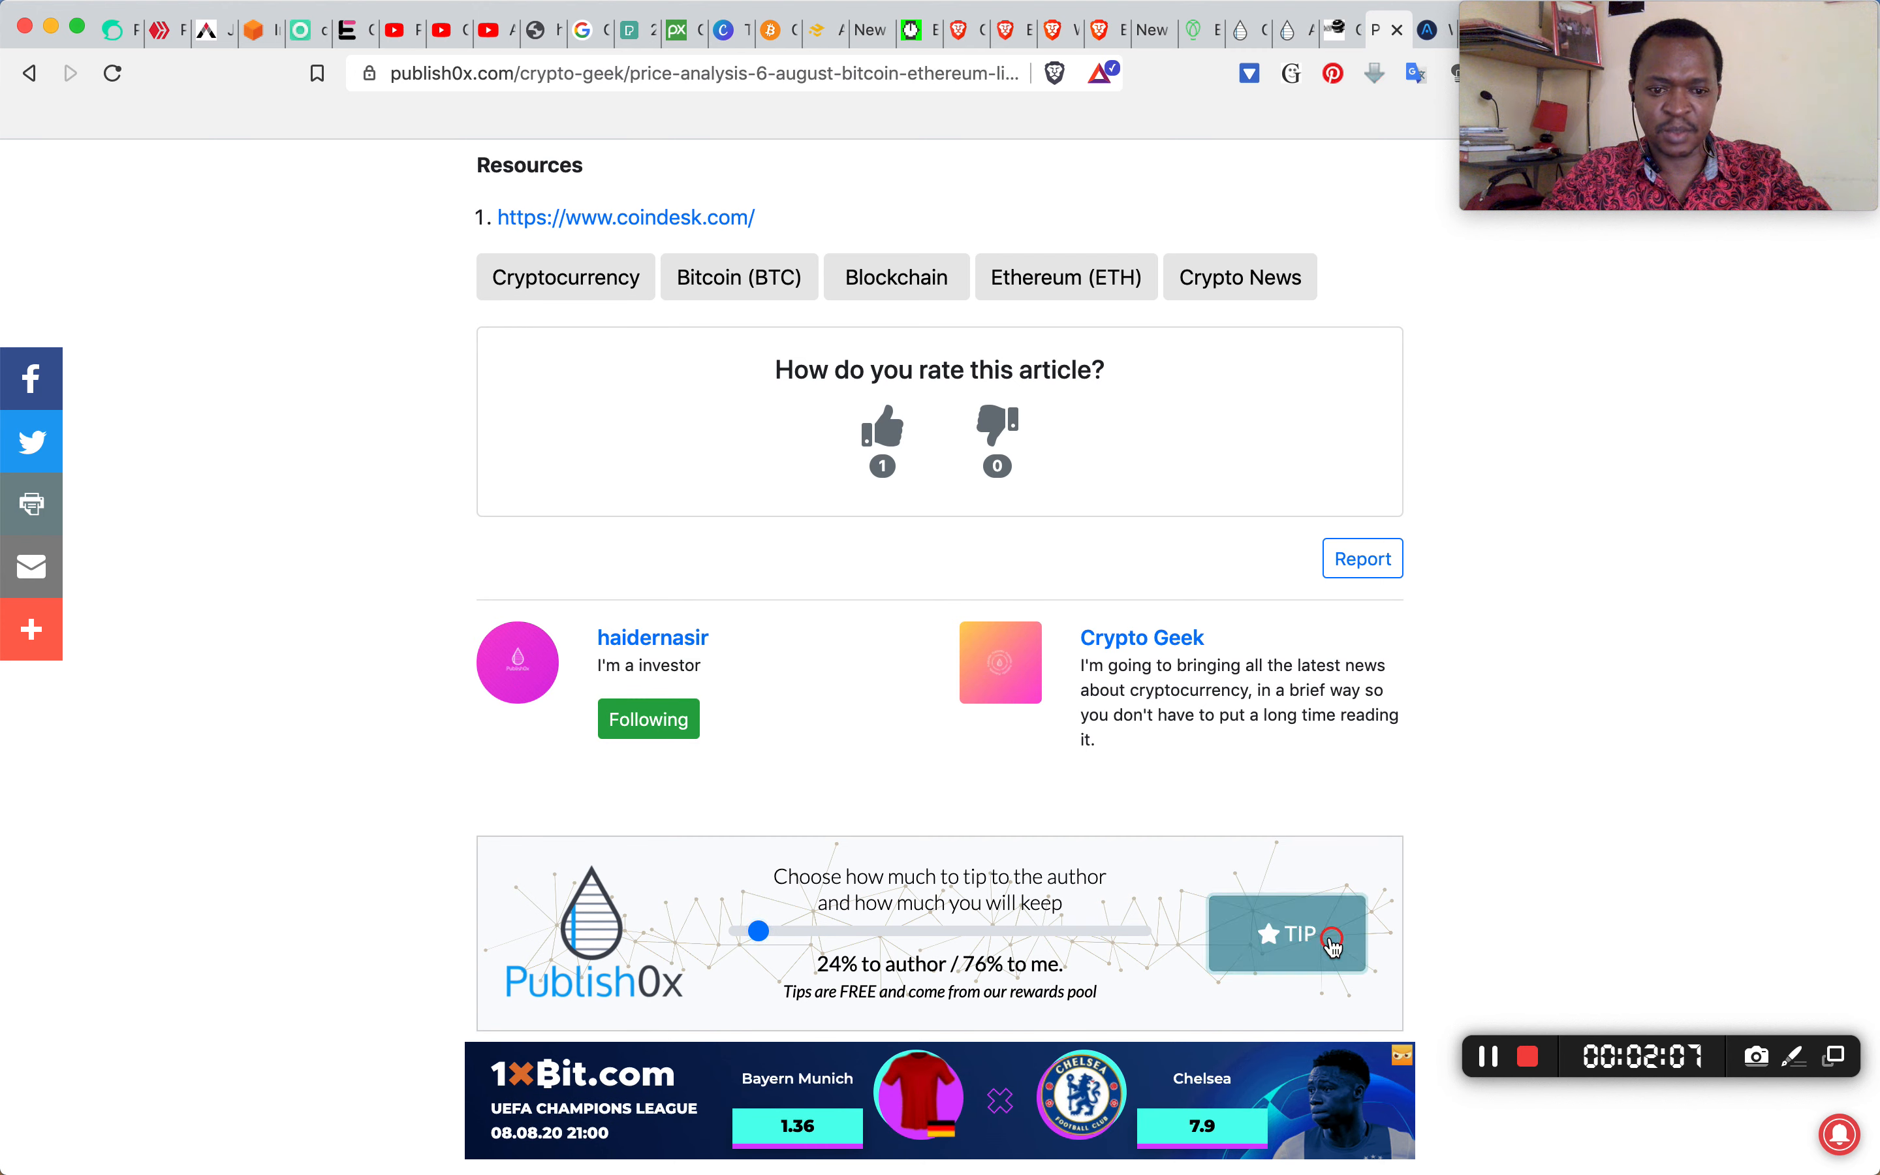
click(1287, 933)
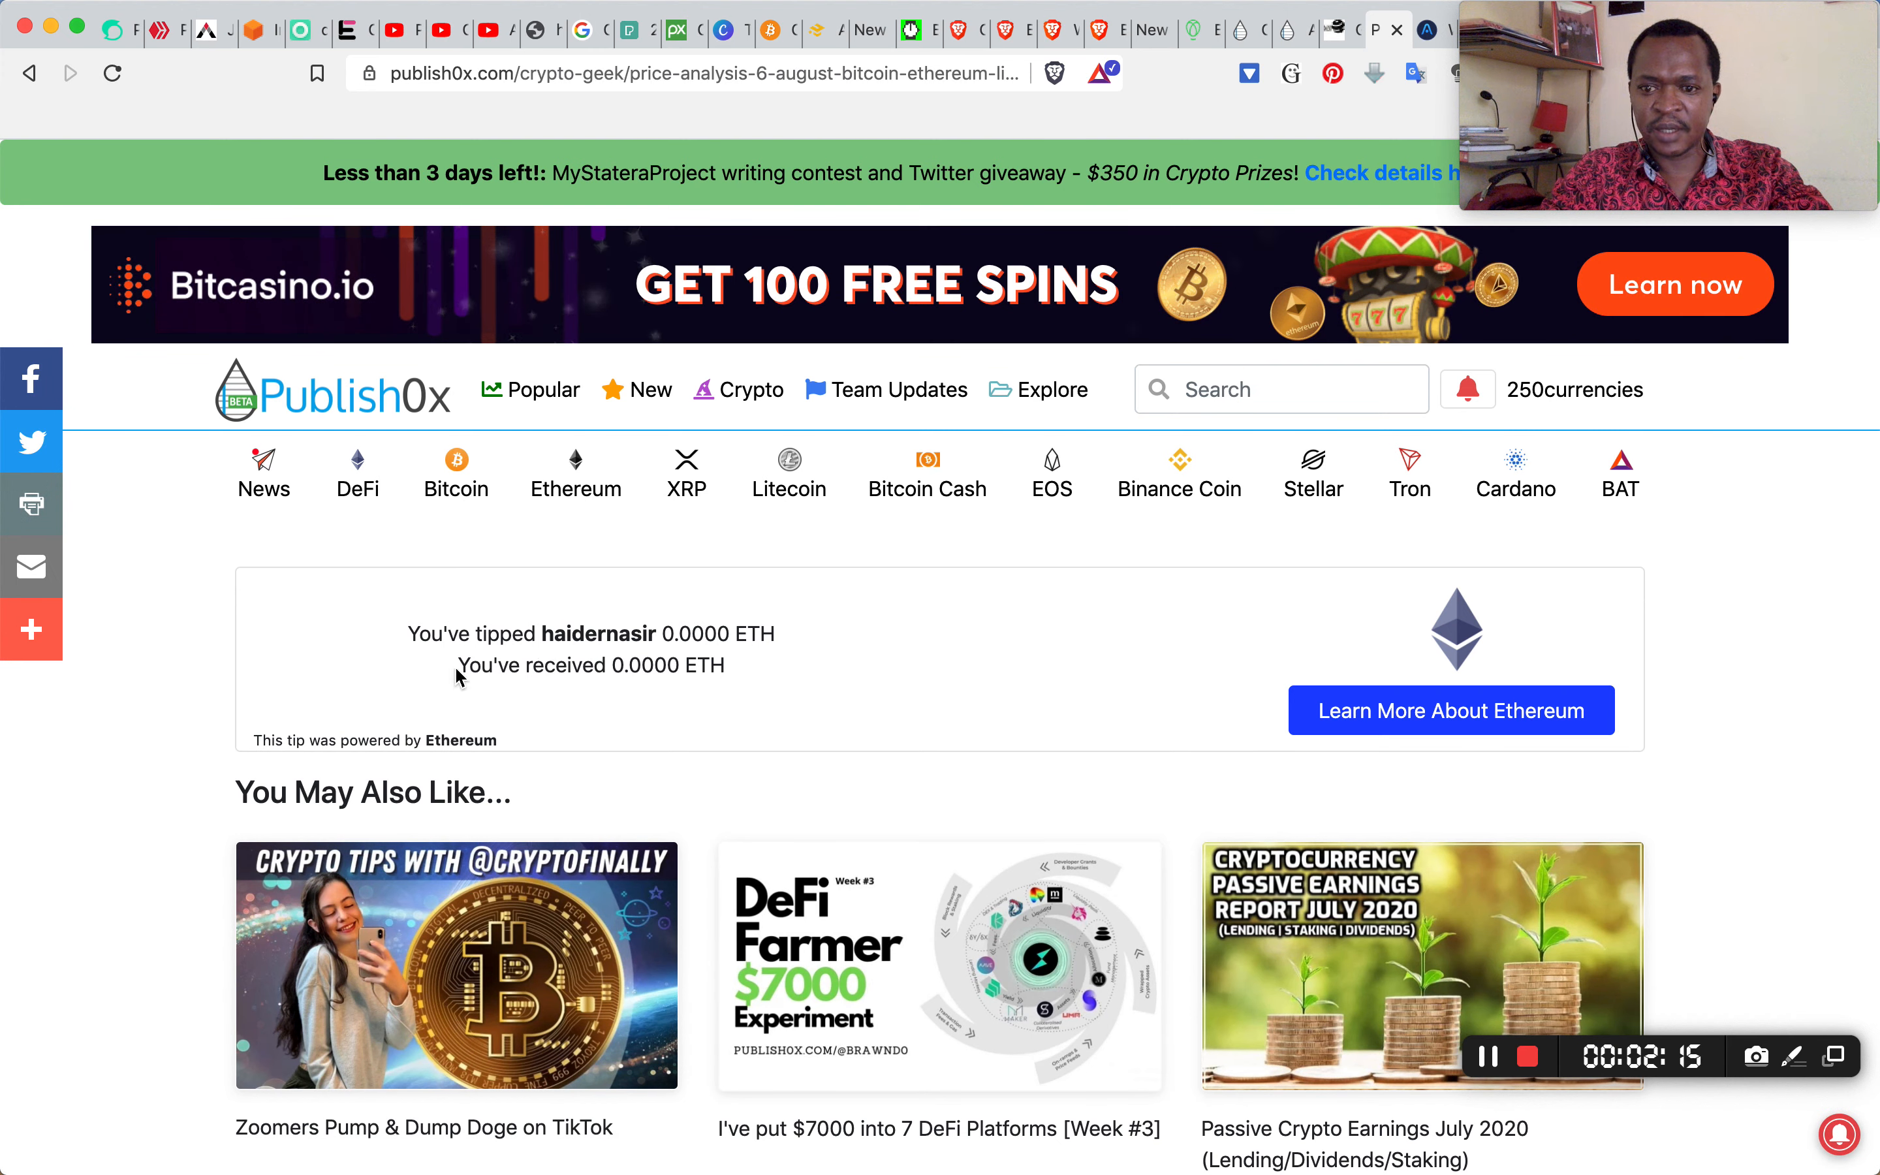
mouse_move(814, 608)
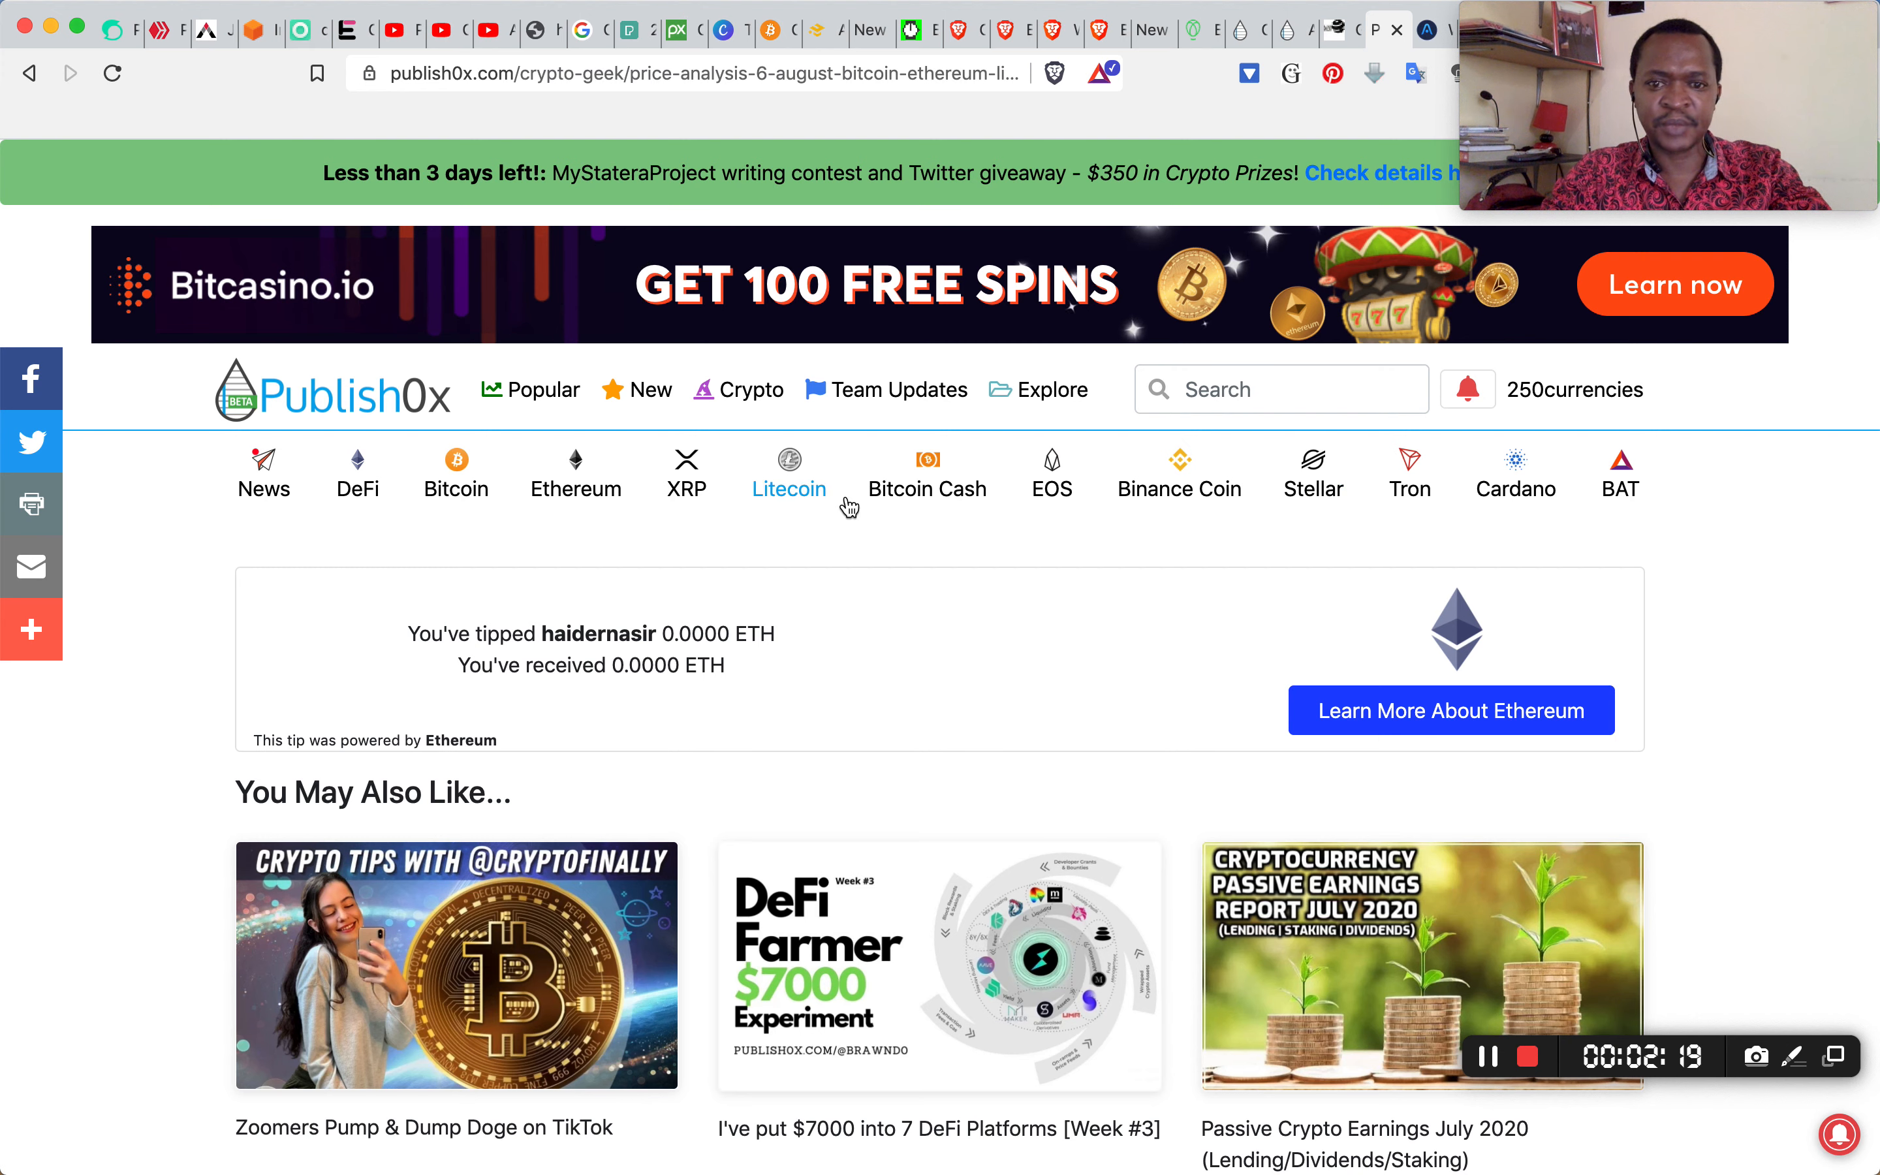
click(787, 488)
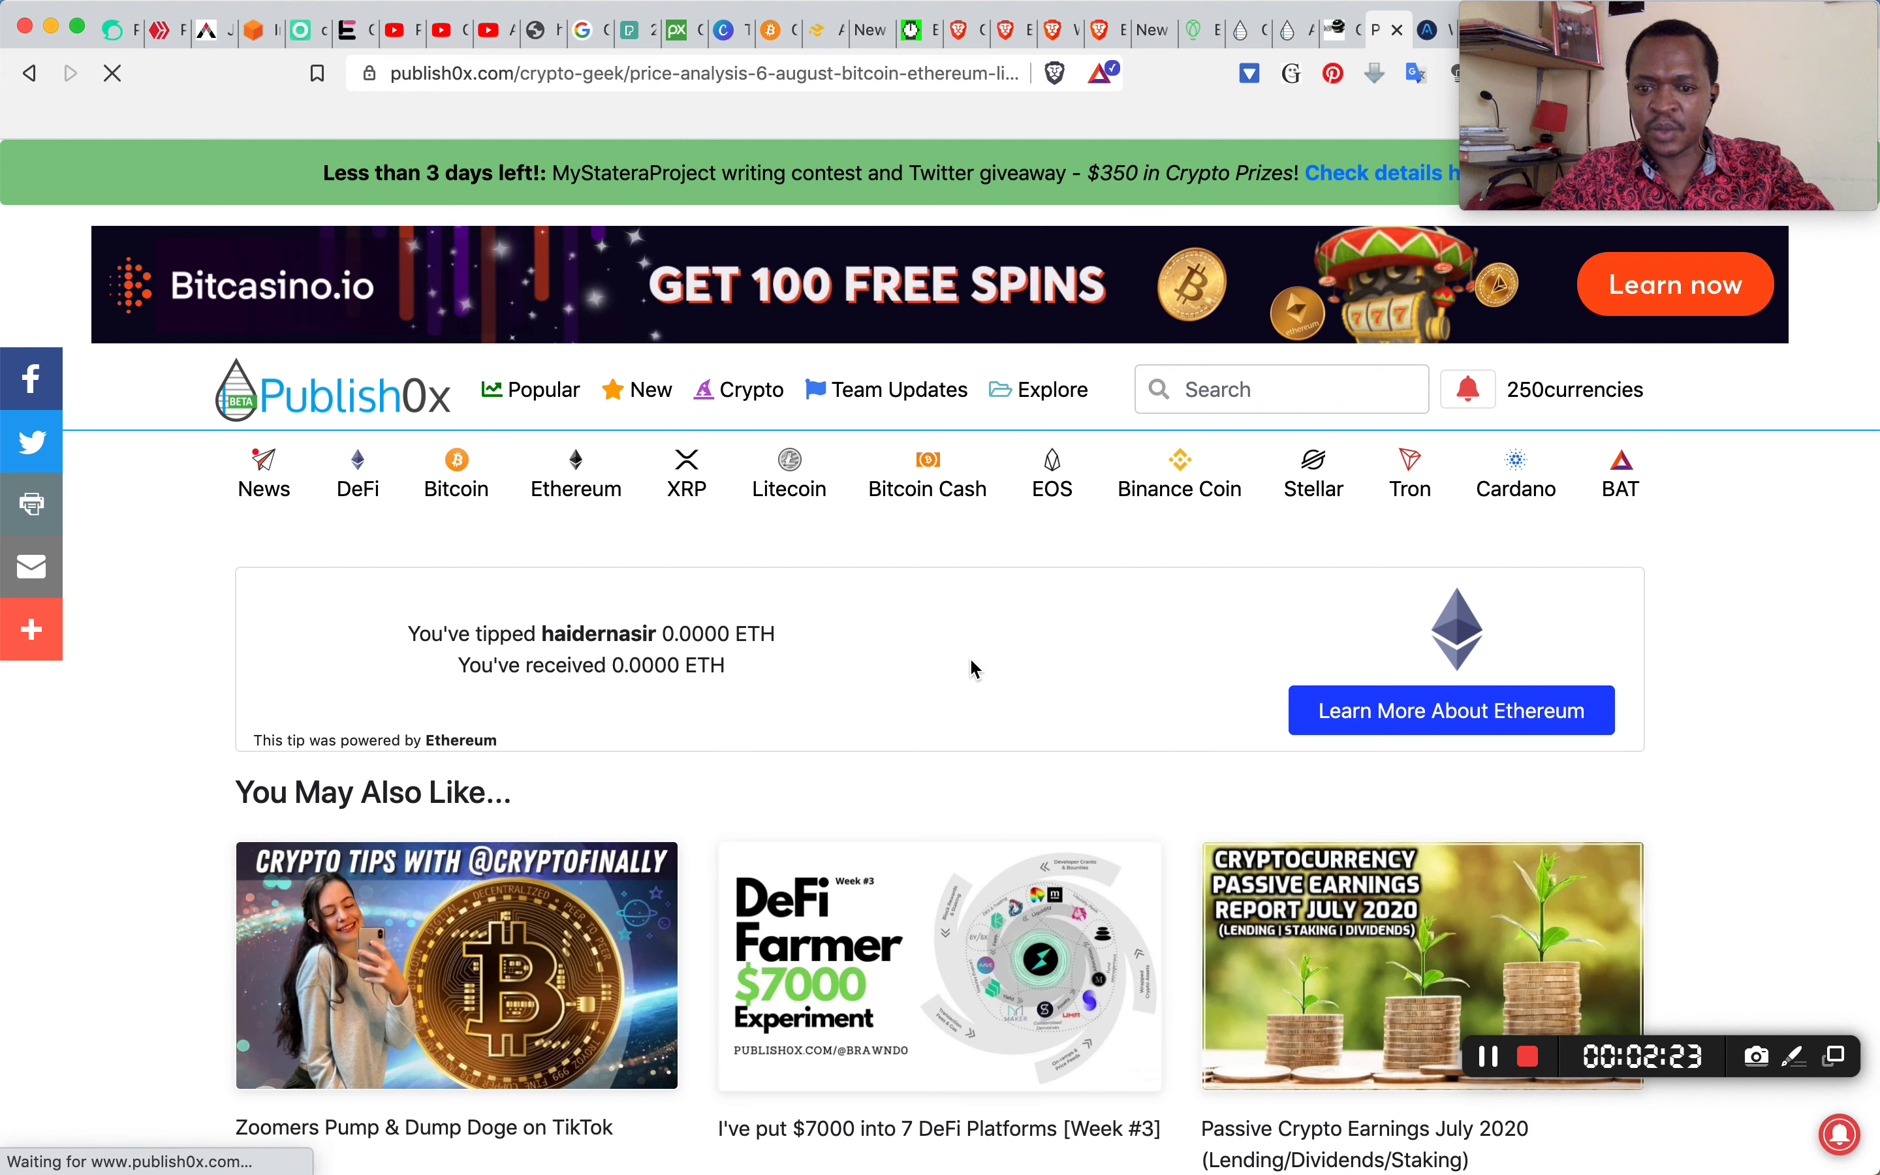
mouse_move(904, 792)
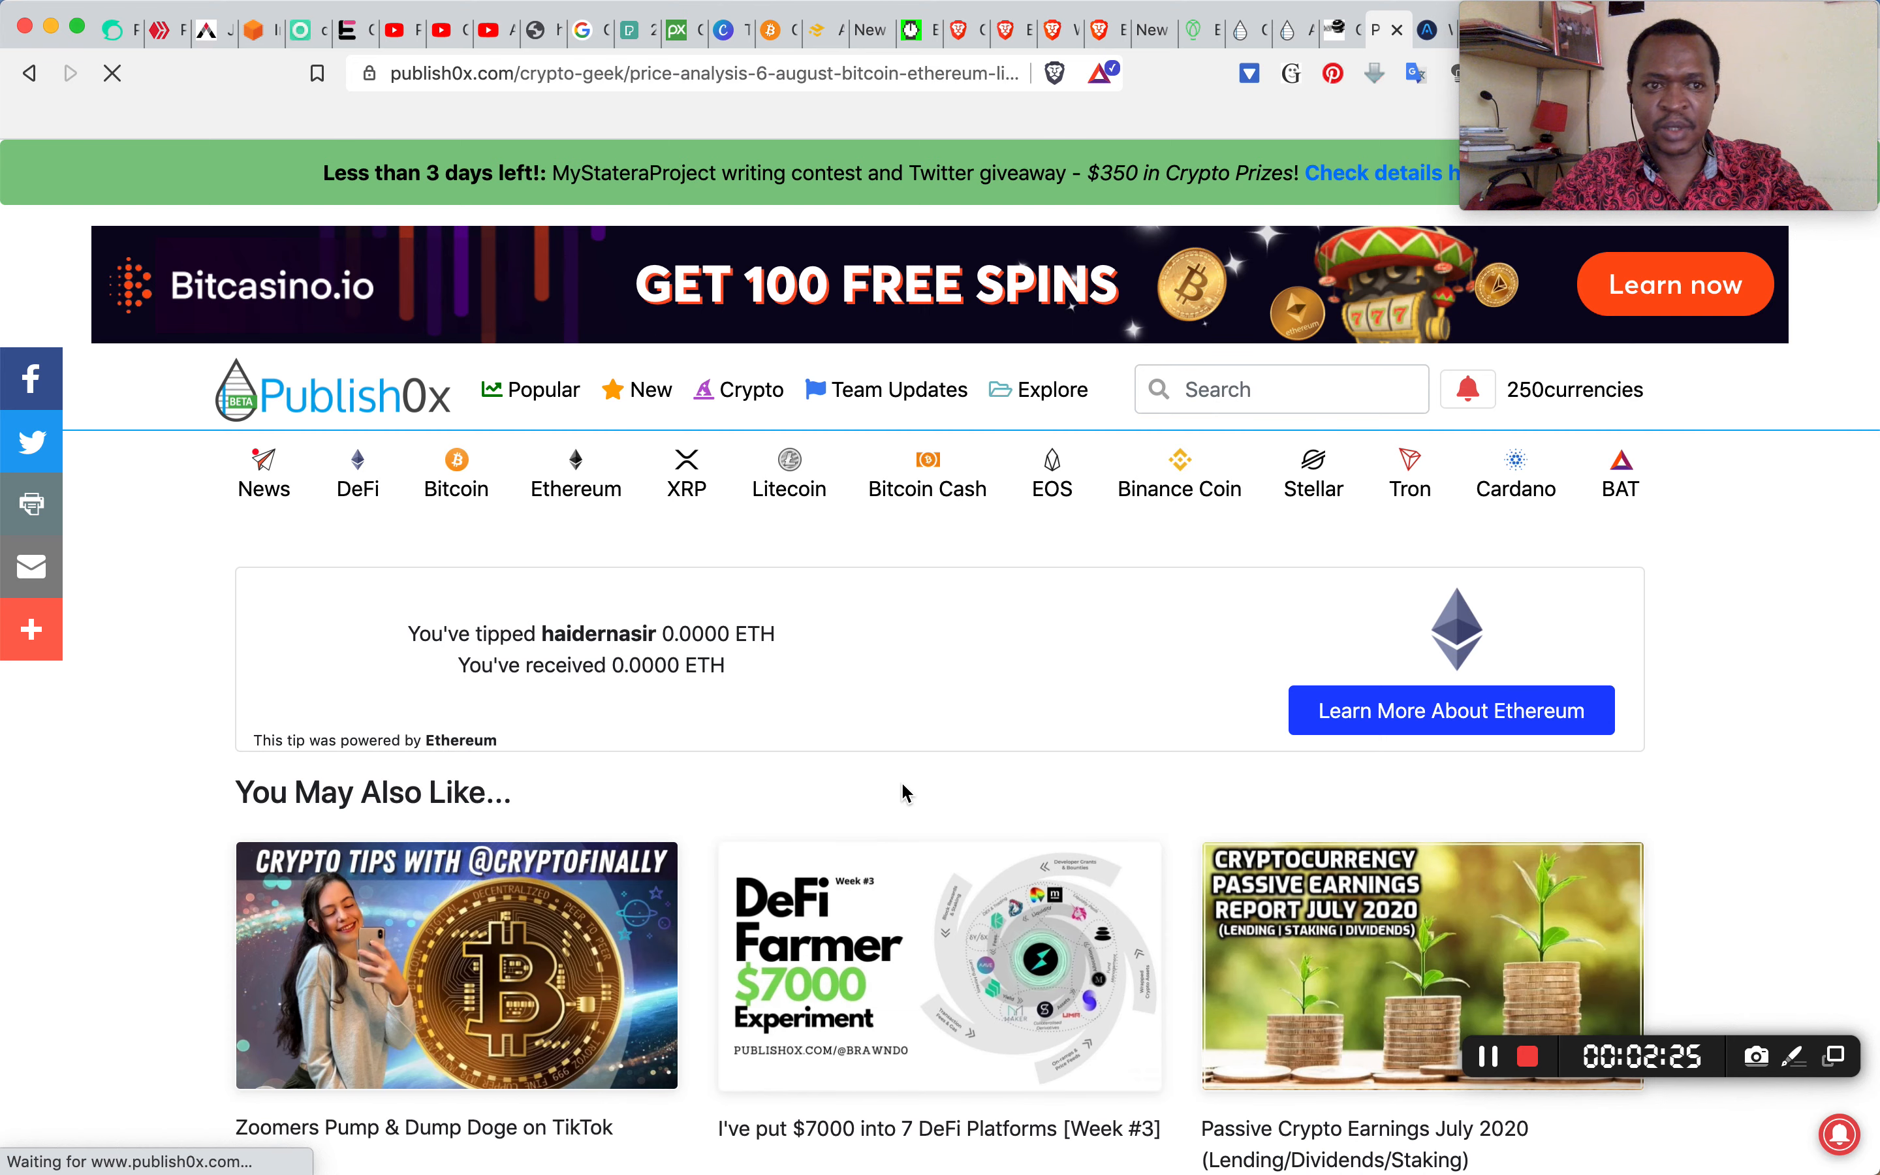
mouse_move(626, 629)
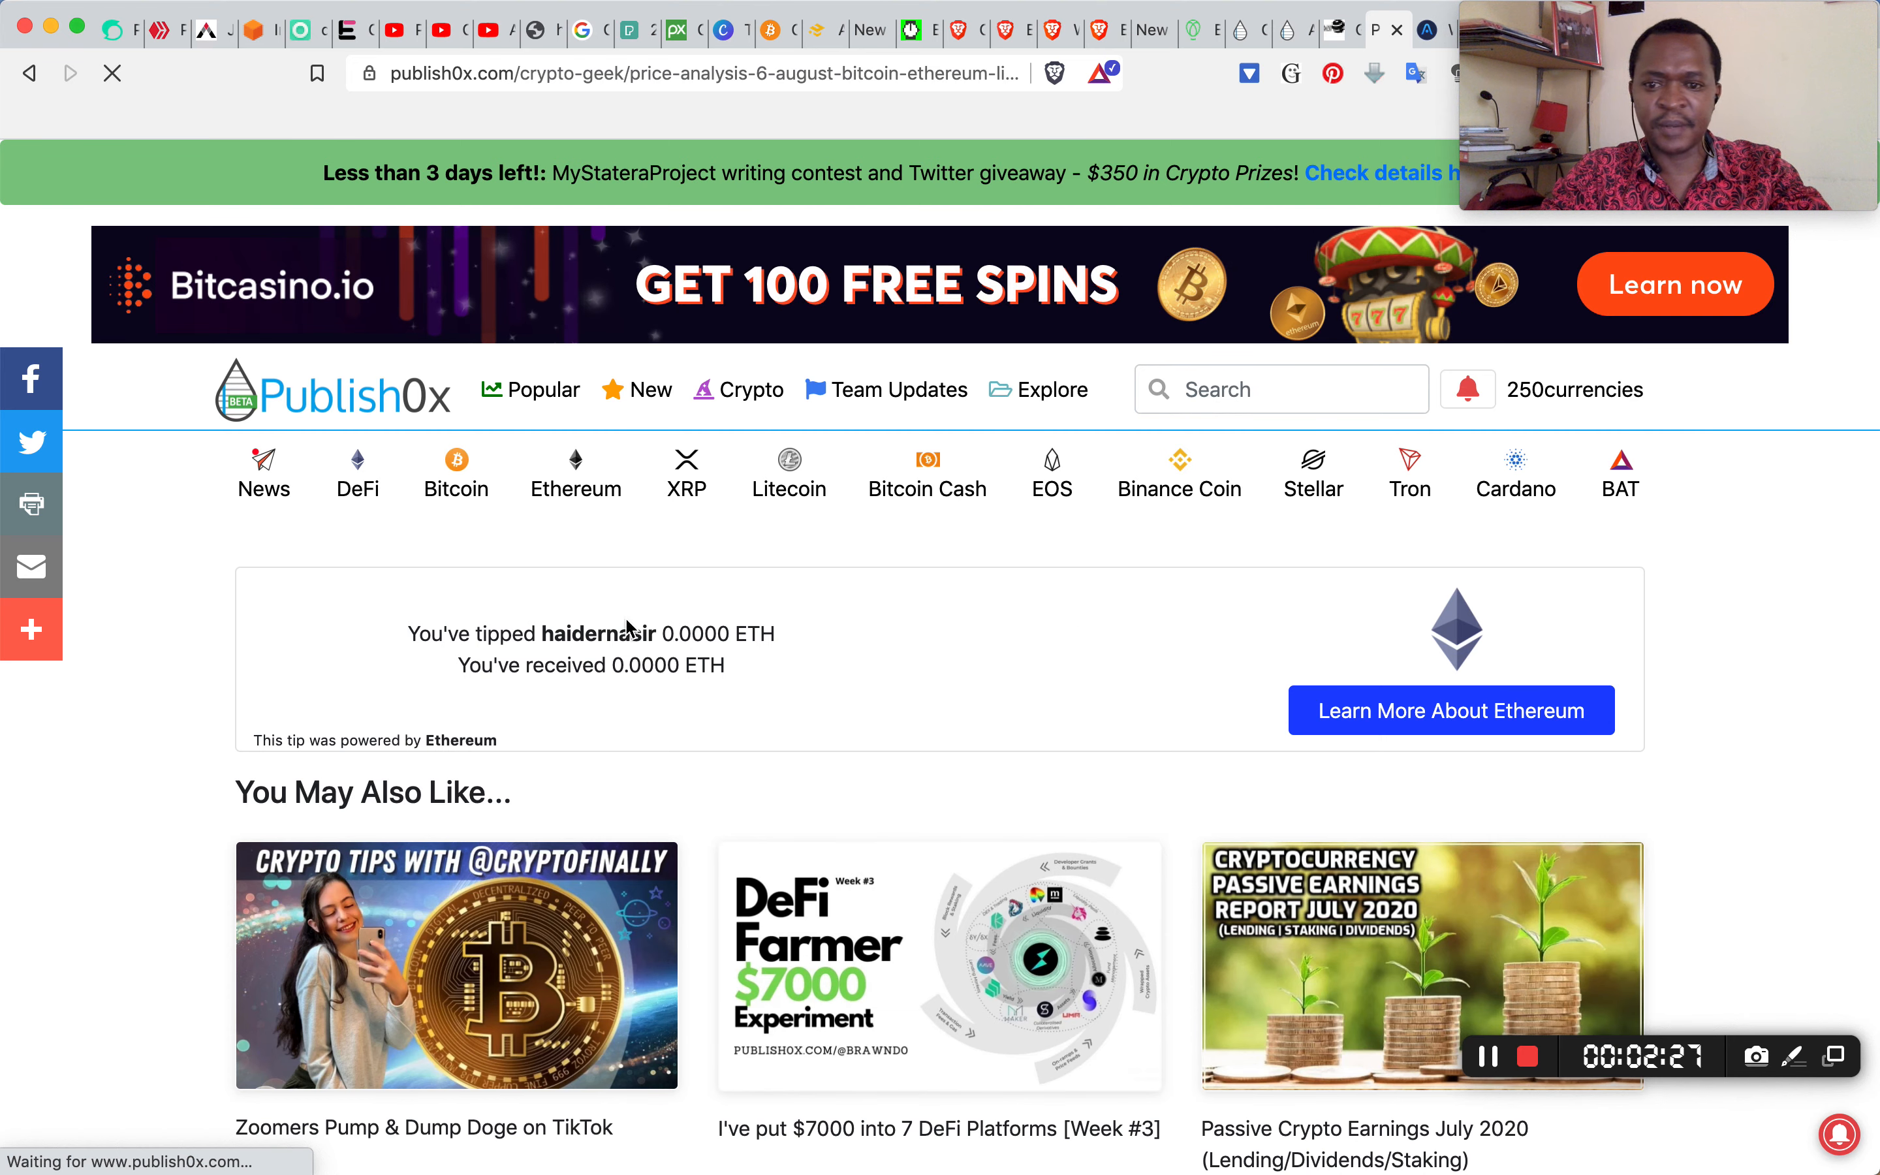
From the BAT tag, follow the ADDMEFAST Instagram script article's author fullypak and return to the dashboard
click(1620, 474)
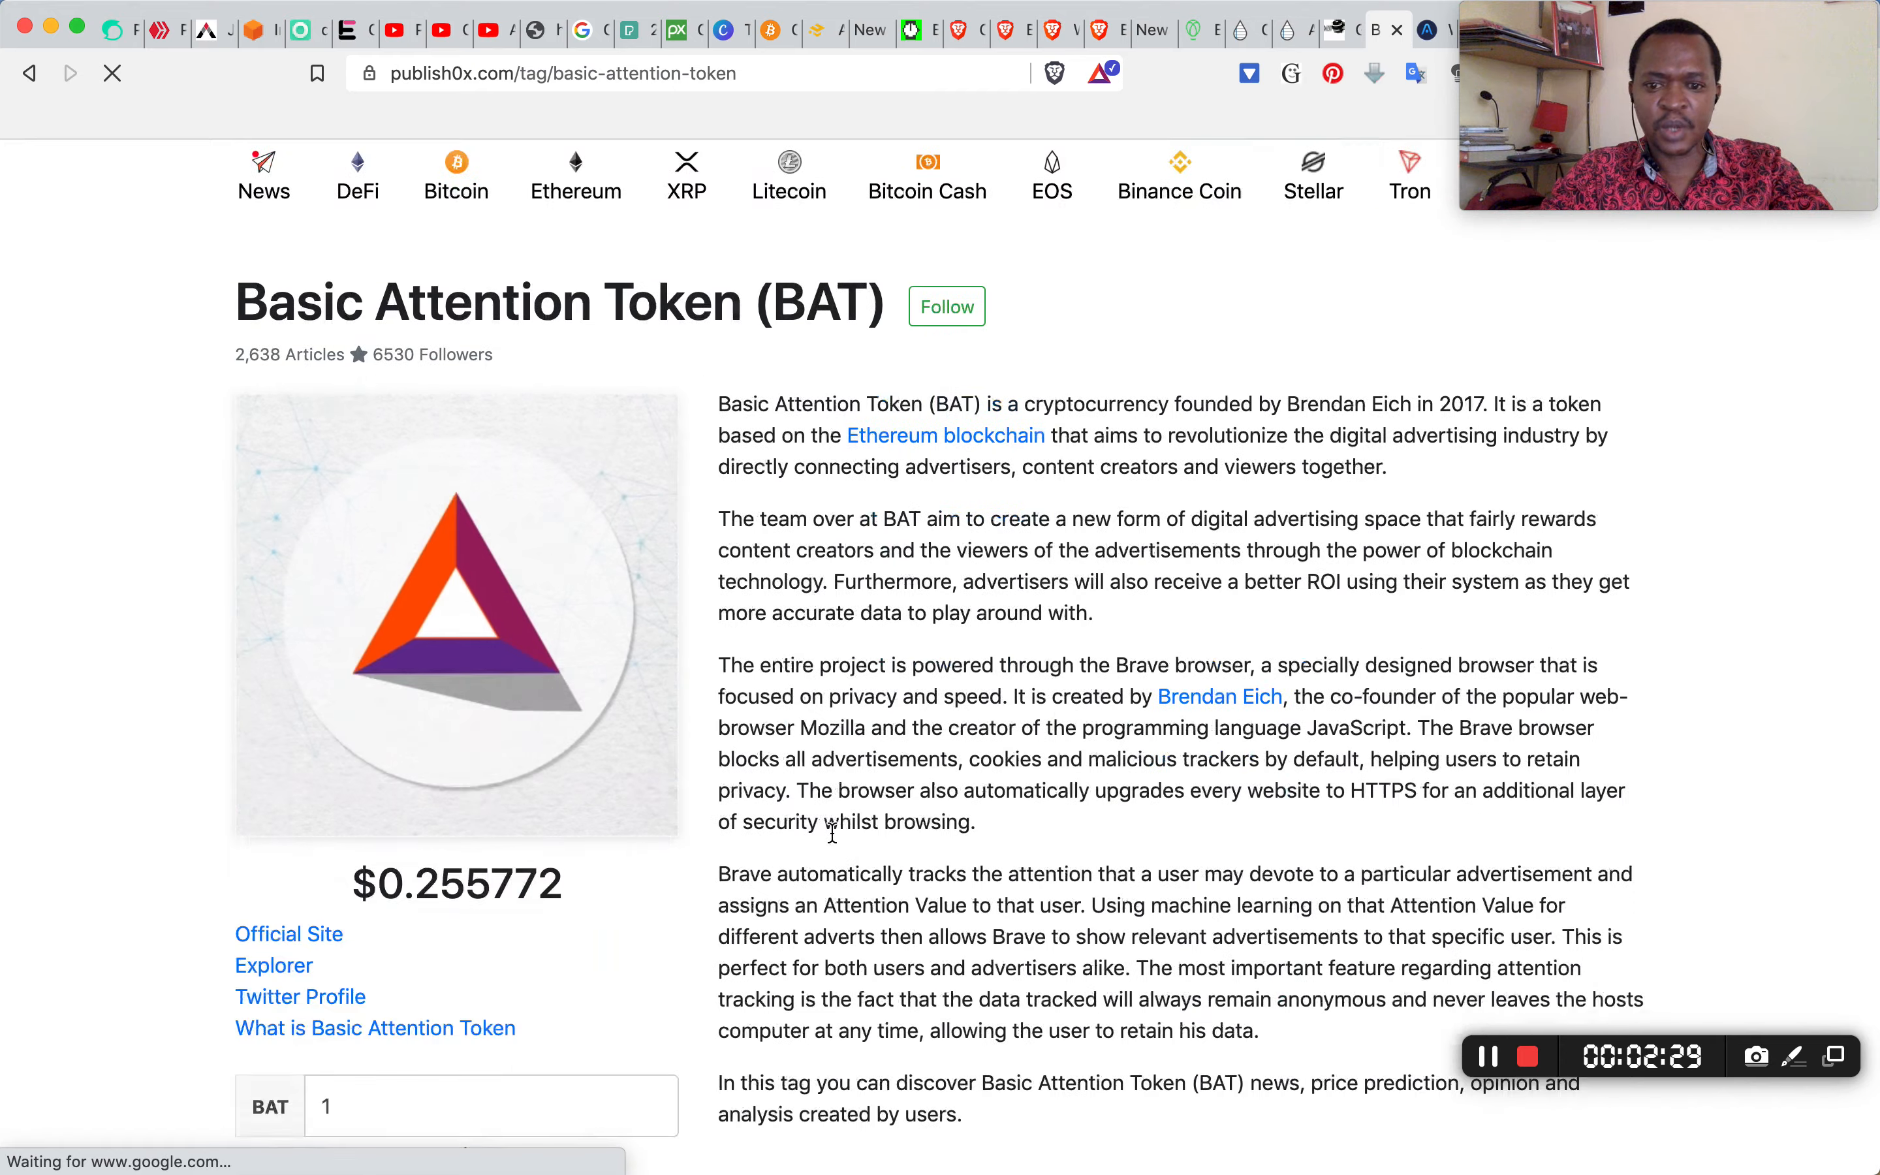
scroll(down, 3)
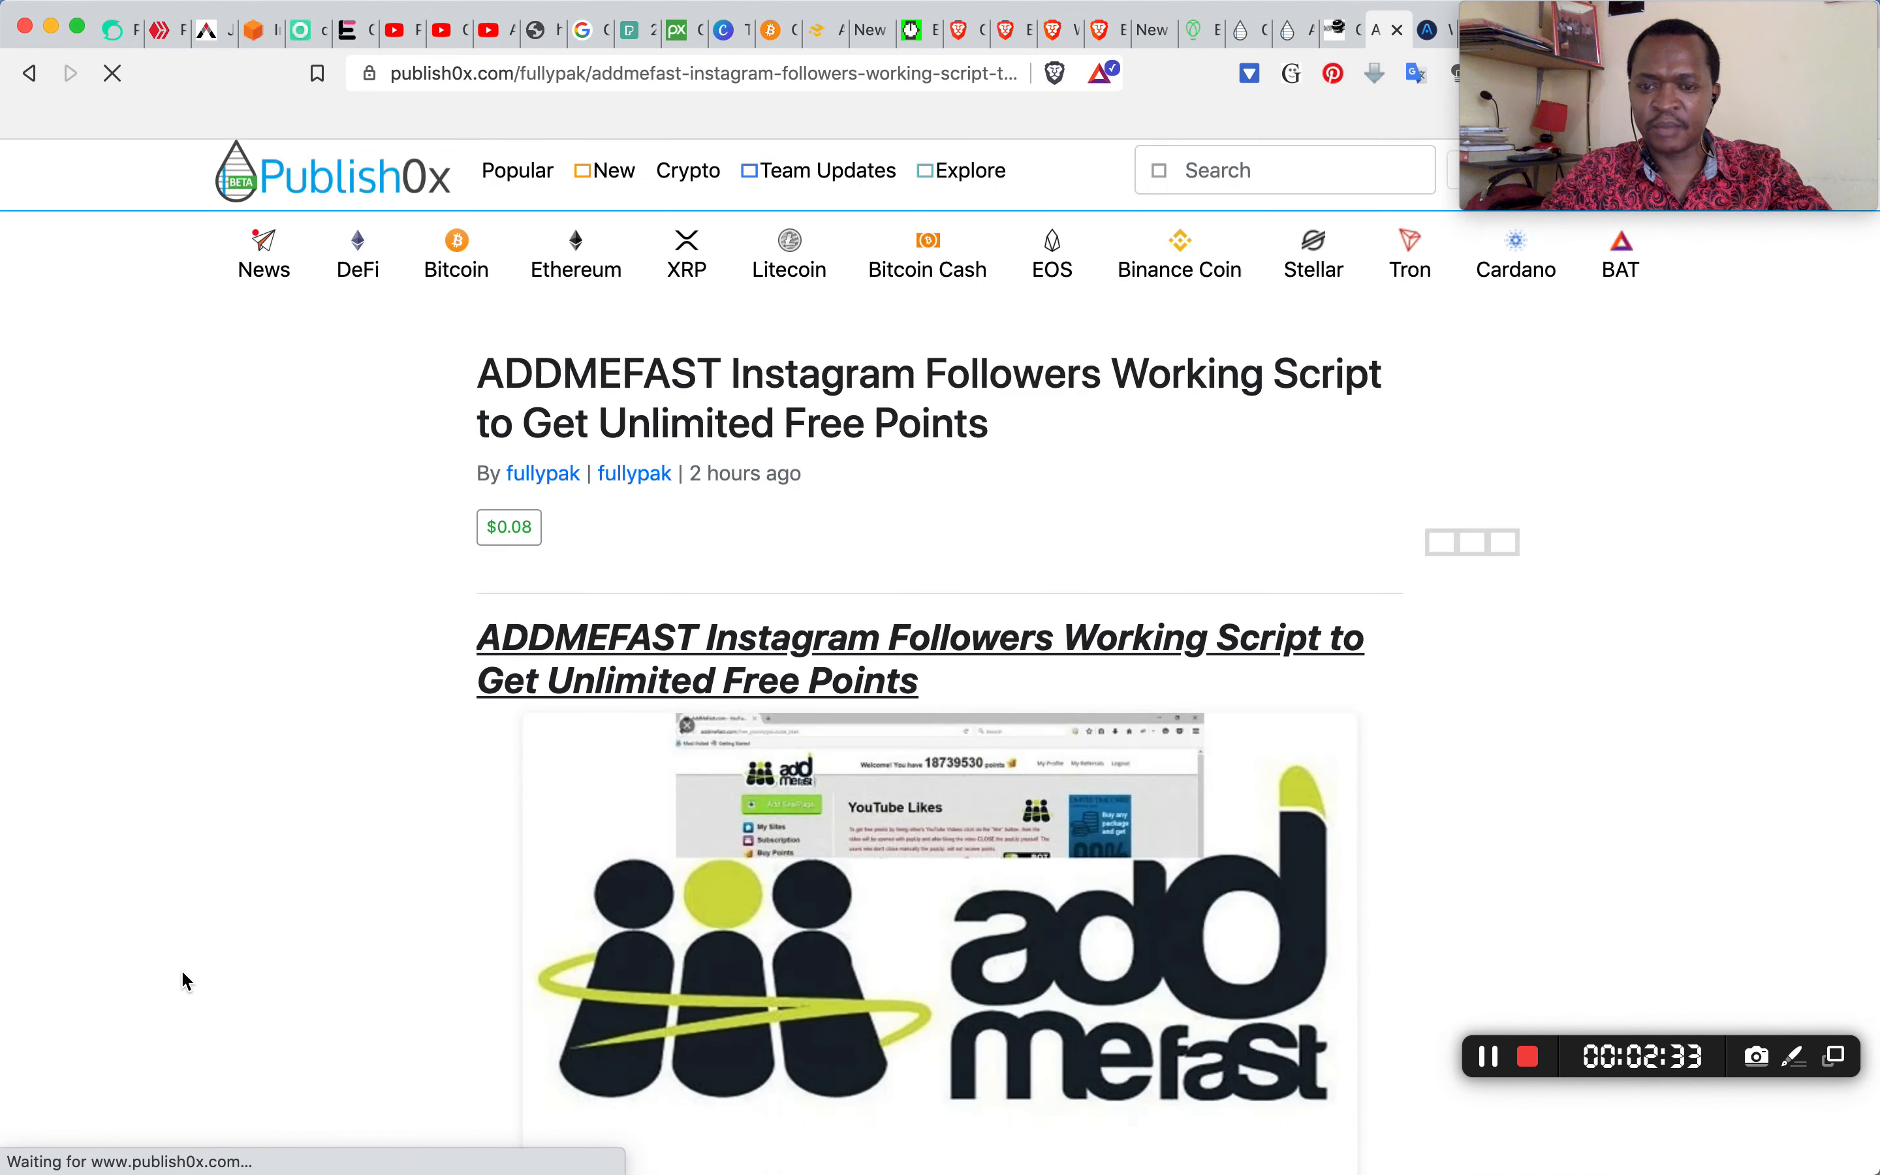
scroll(down, 3)
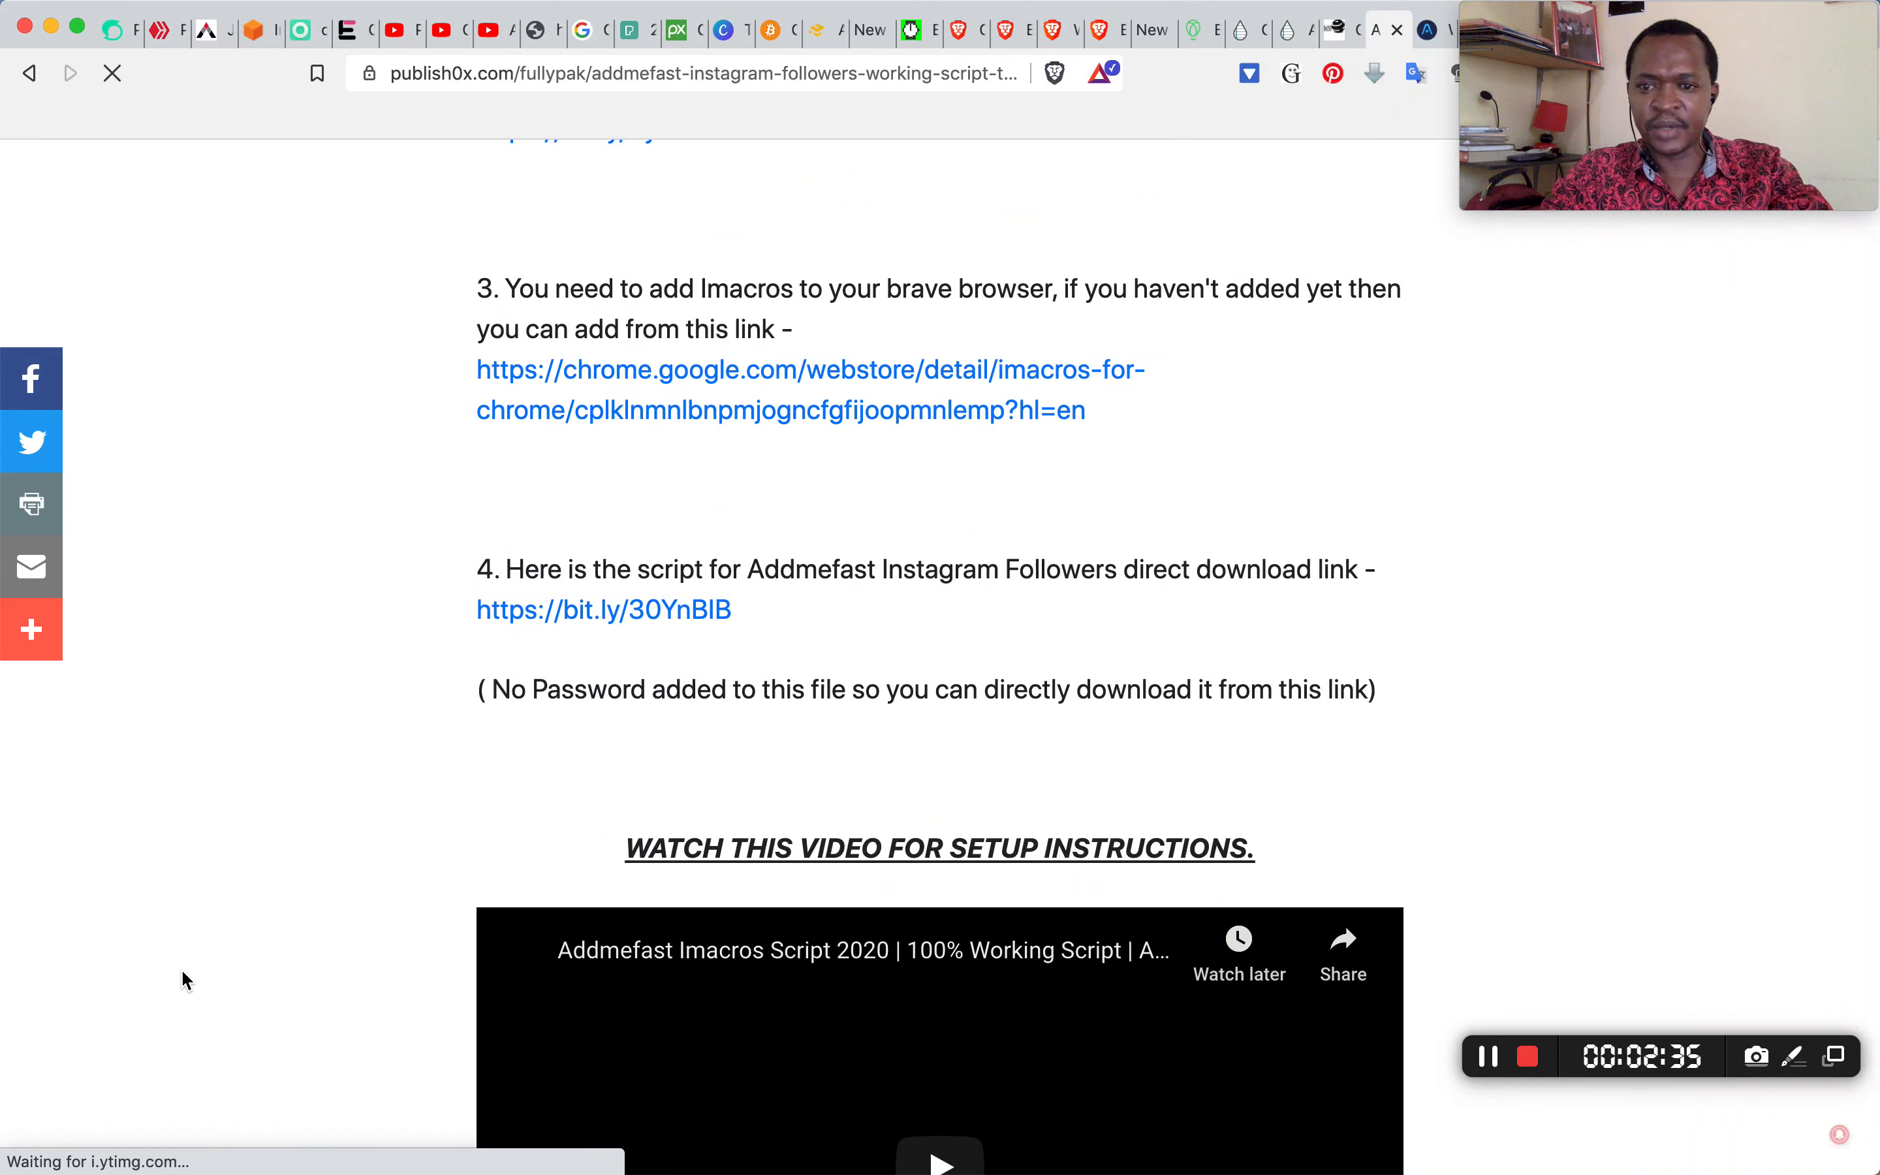
scroll(down, 3)
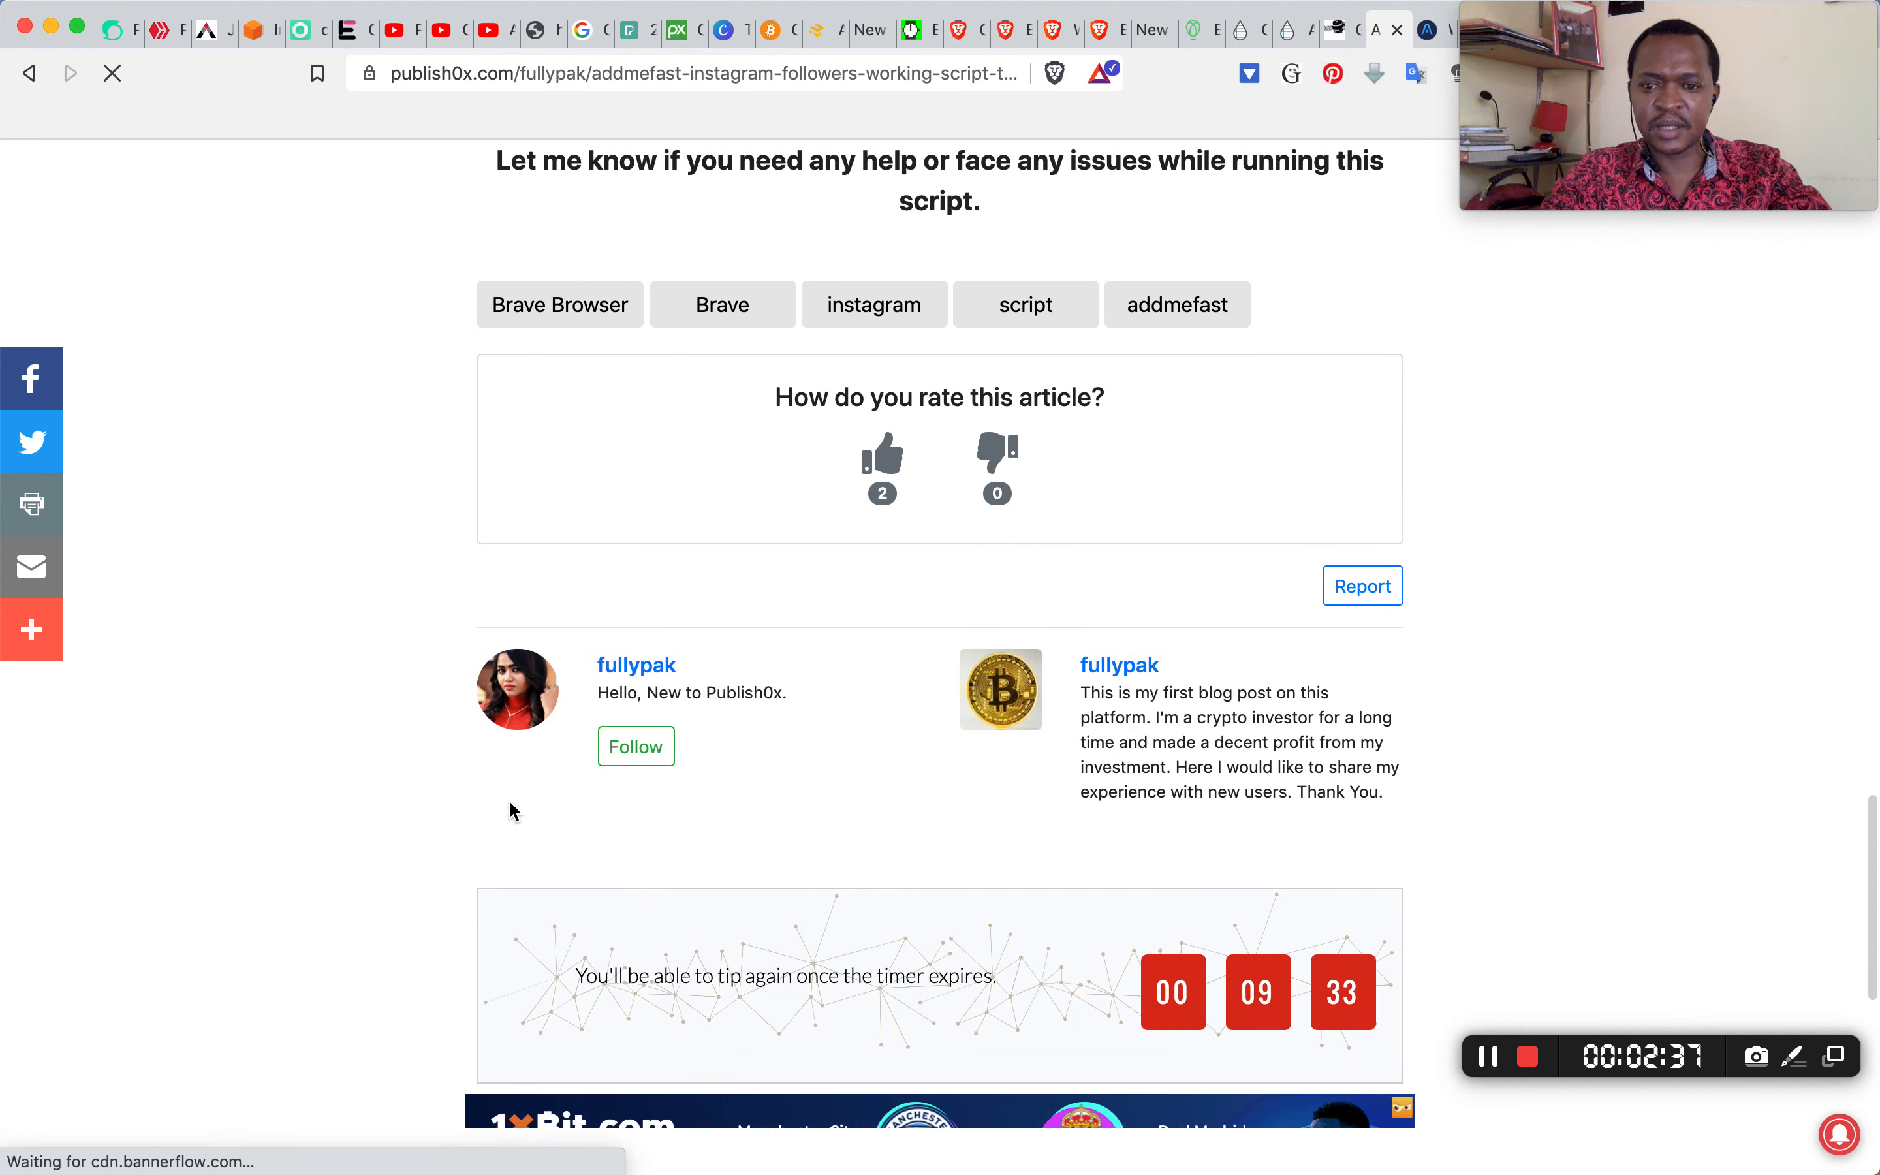
click(636, 745)
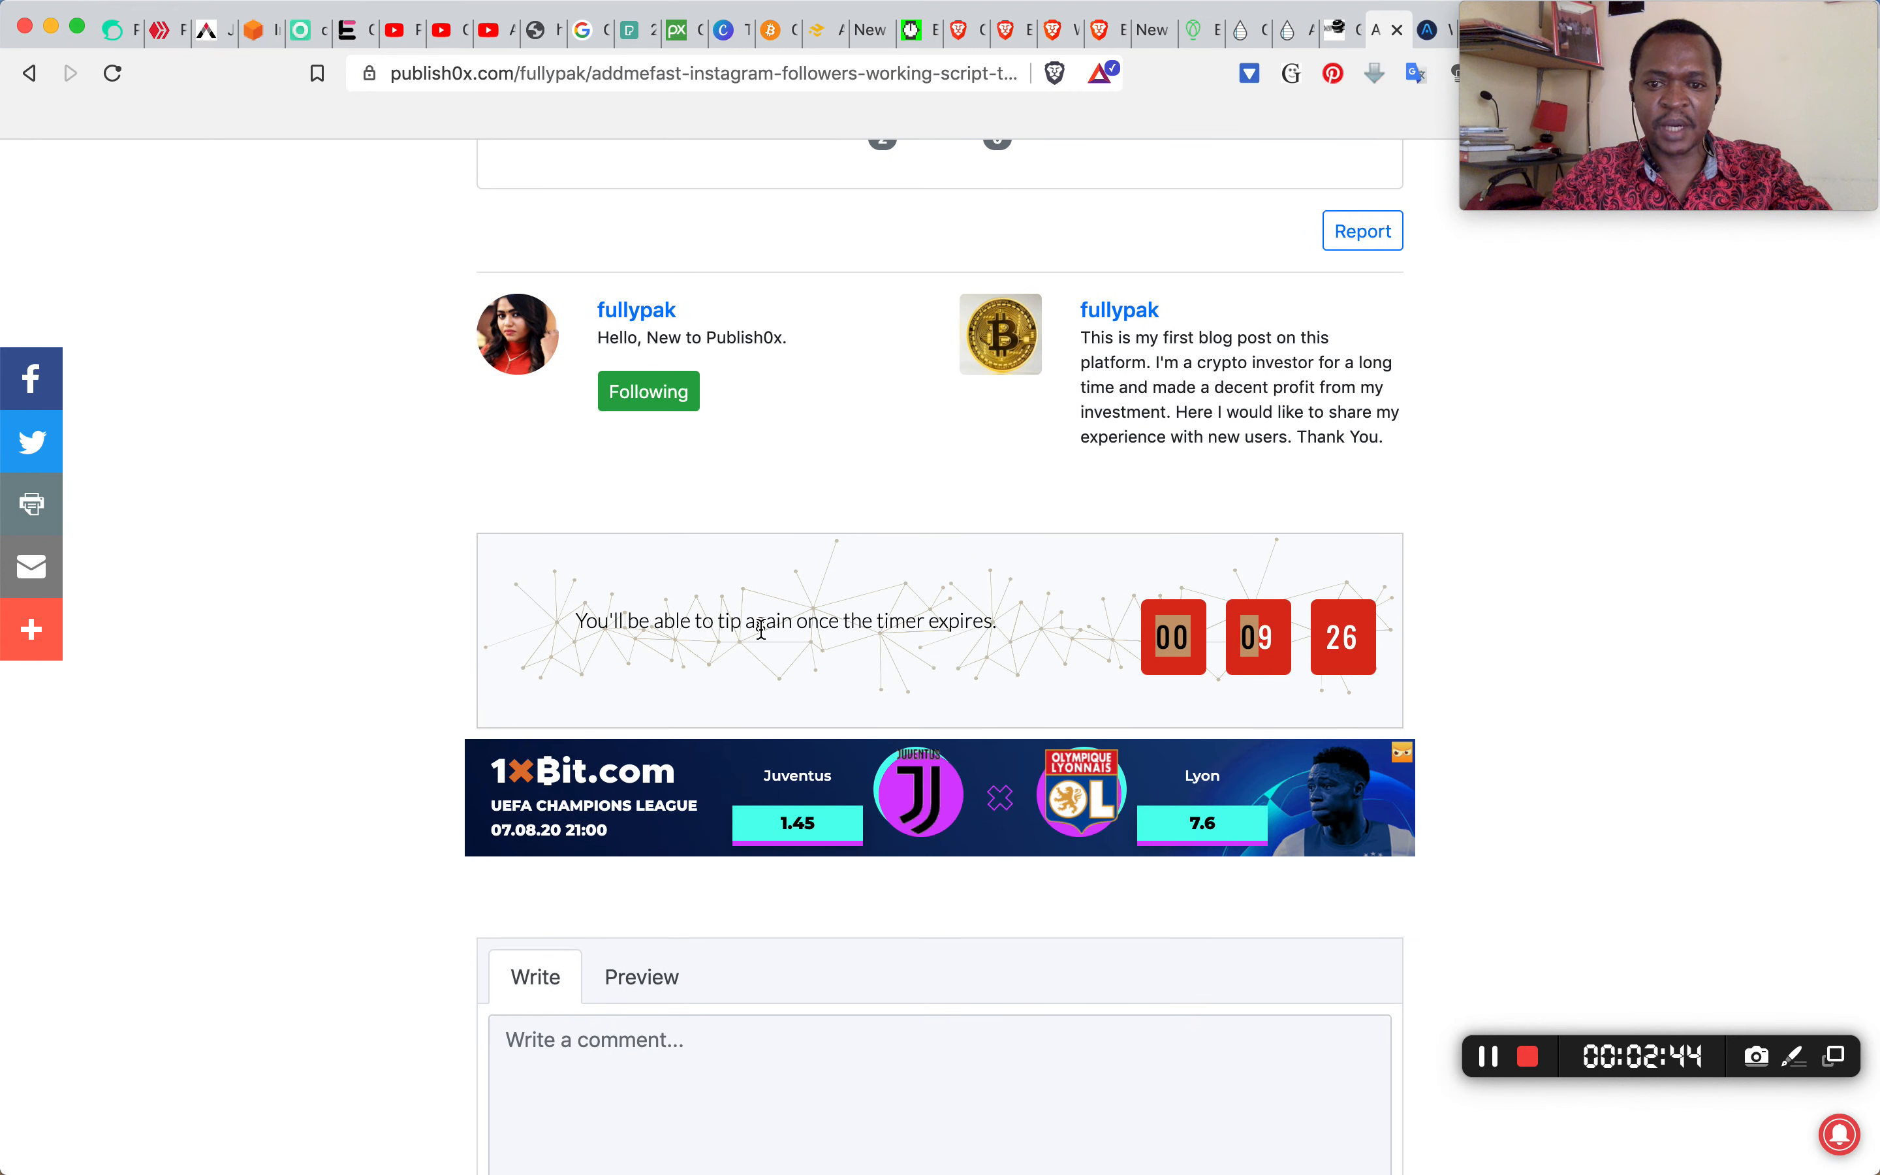
scroll(up, 3)
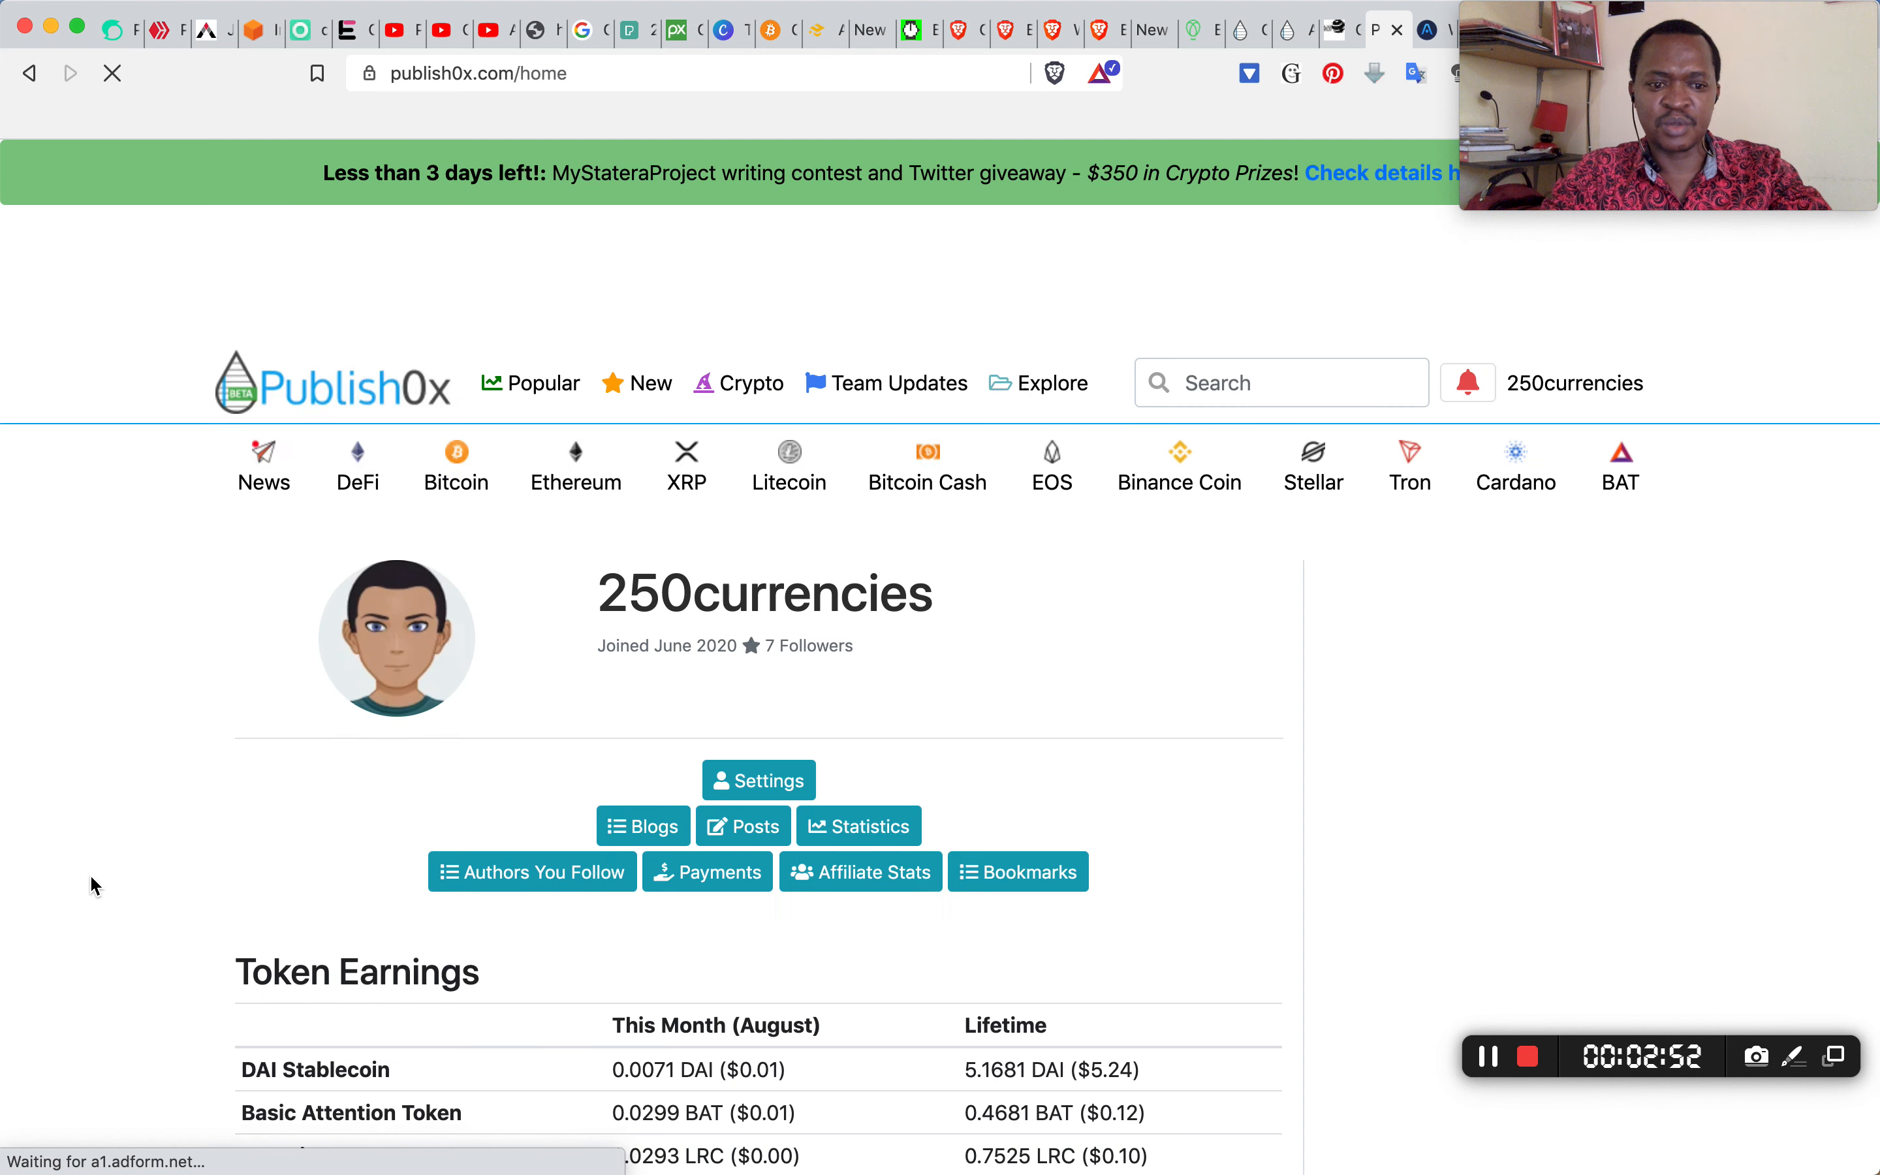
scroll(down, 3)
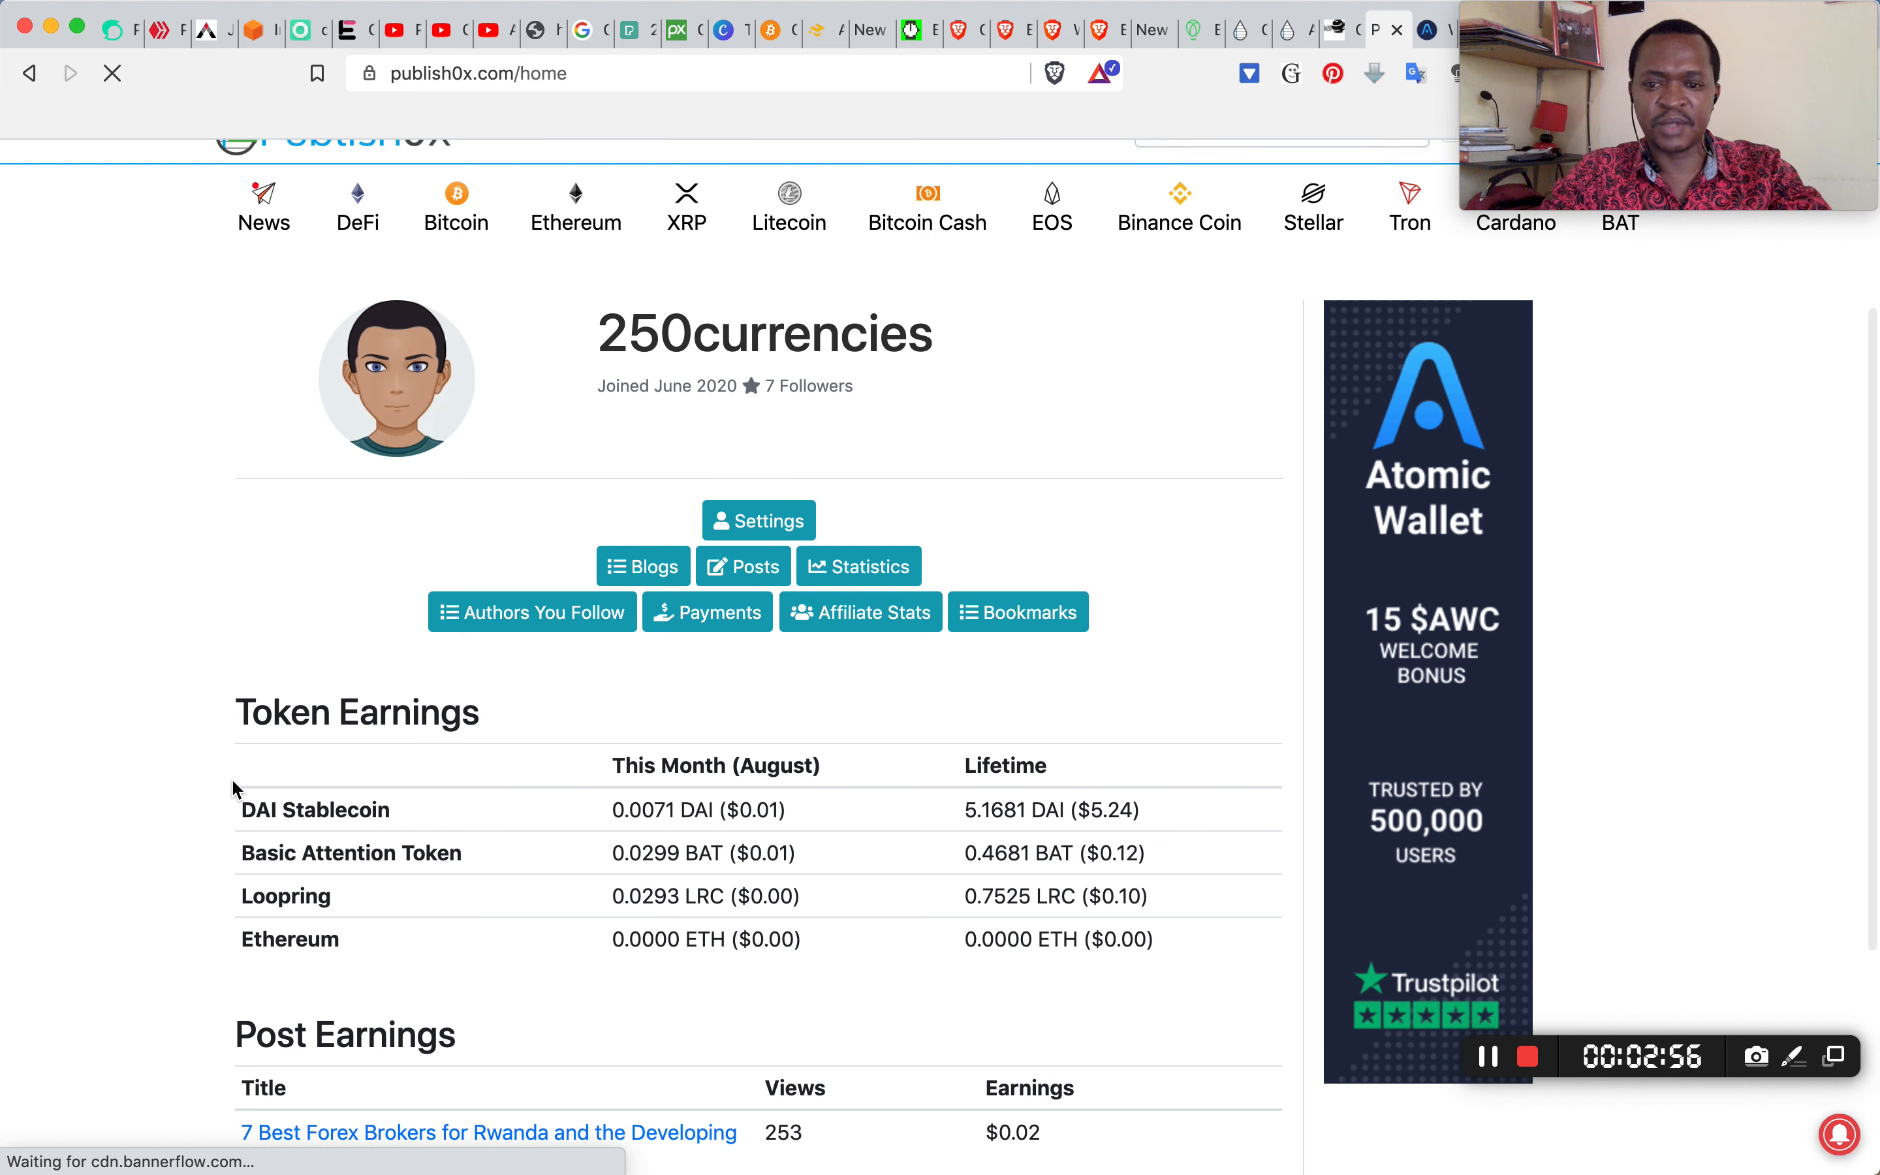
scroll(down, 3)
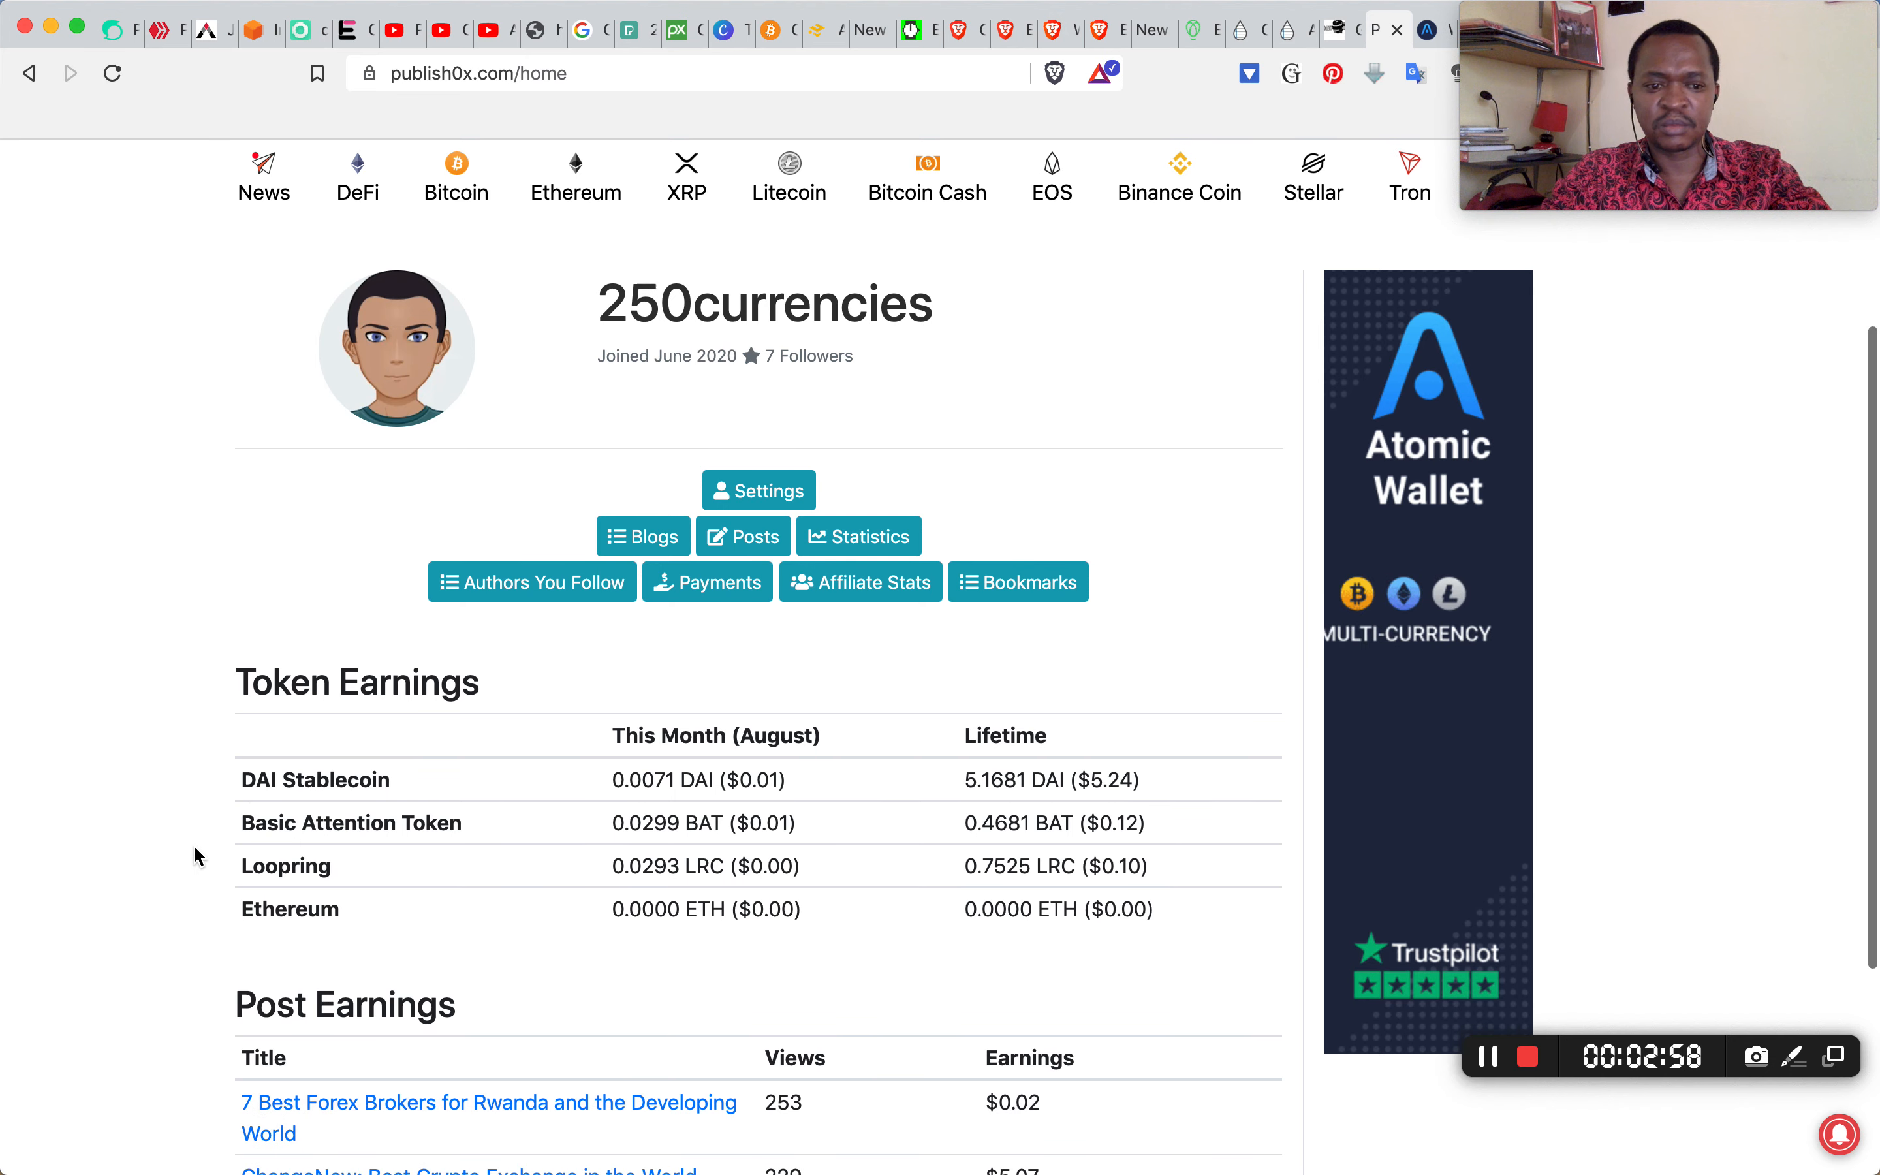